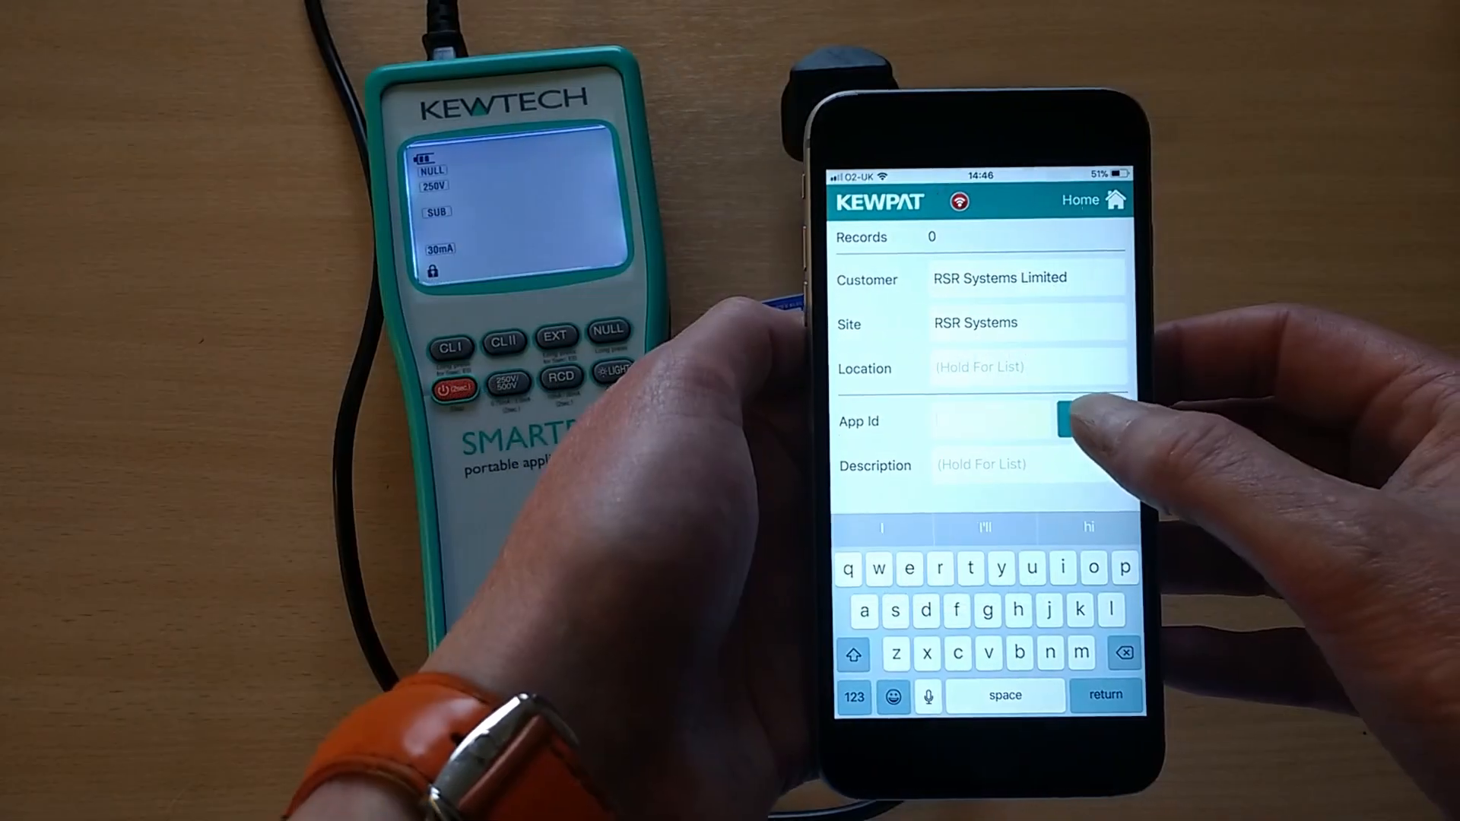
Enter appliance id 42048, location Office, and choose the IEC LEAD description.
left_click(1079, 421)
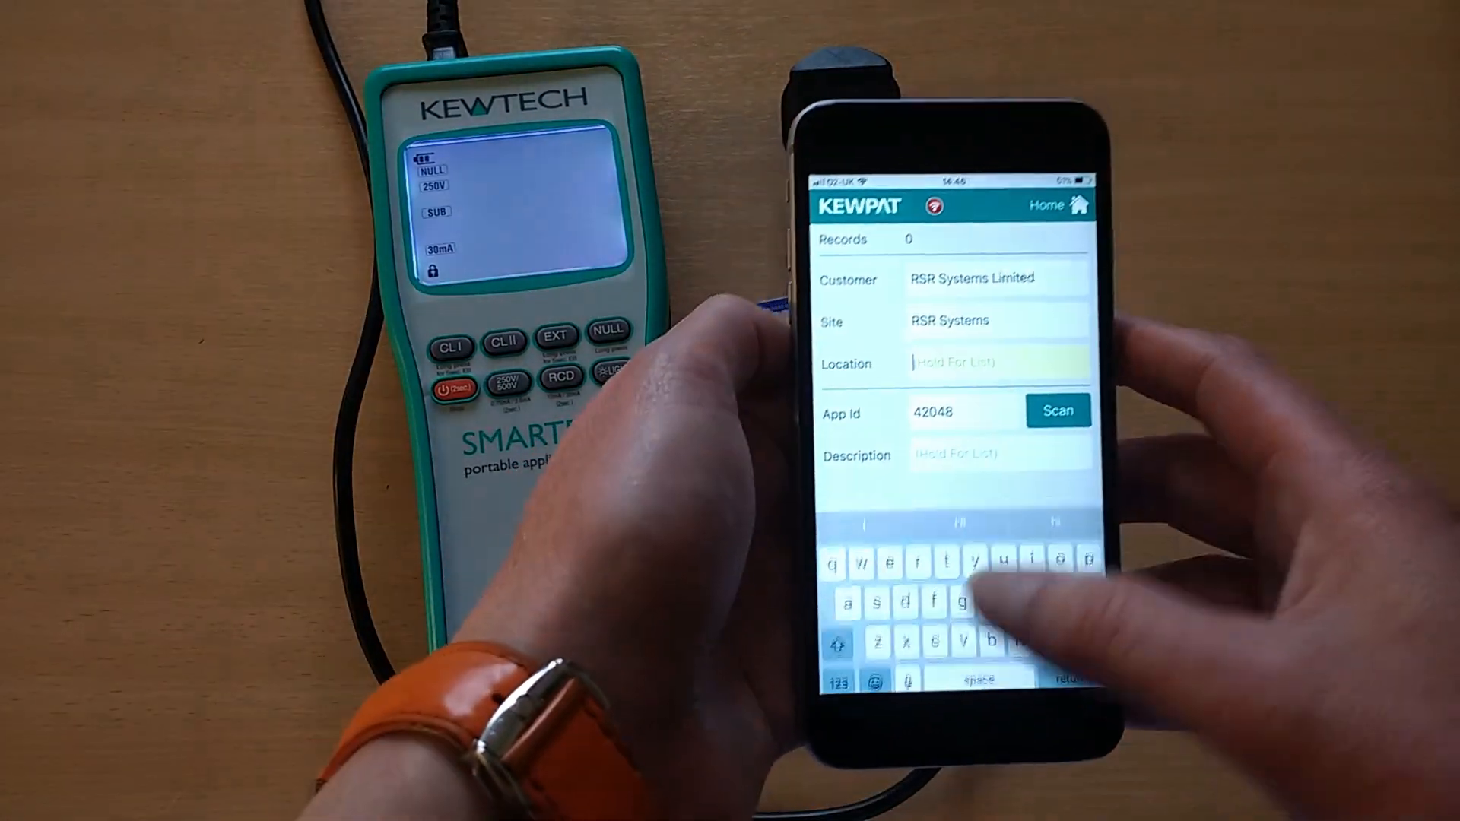
type("f")
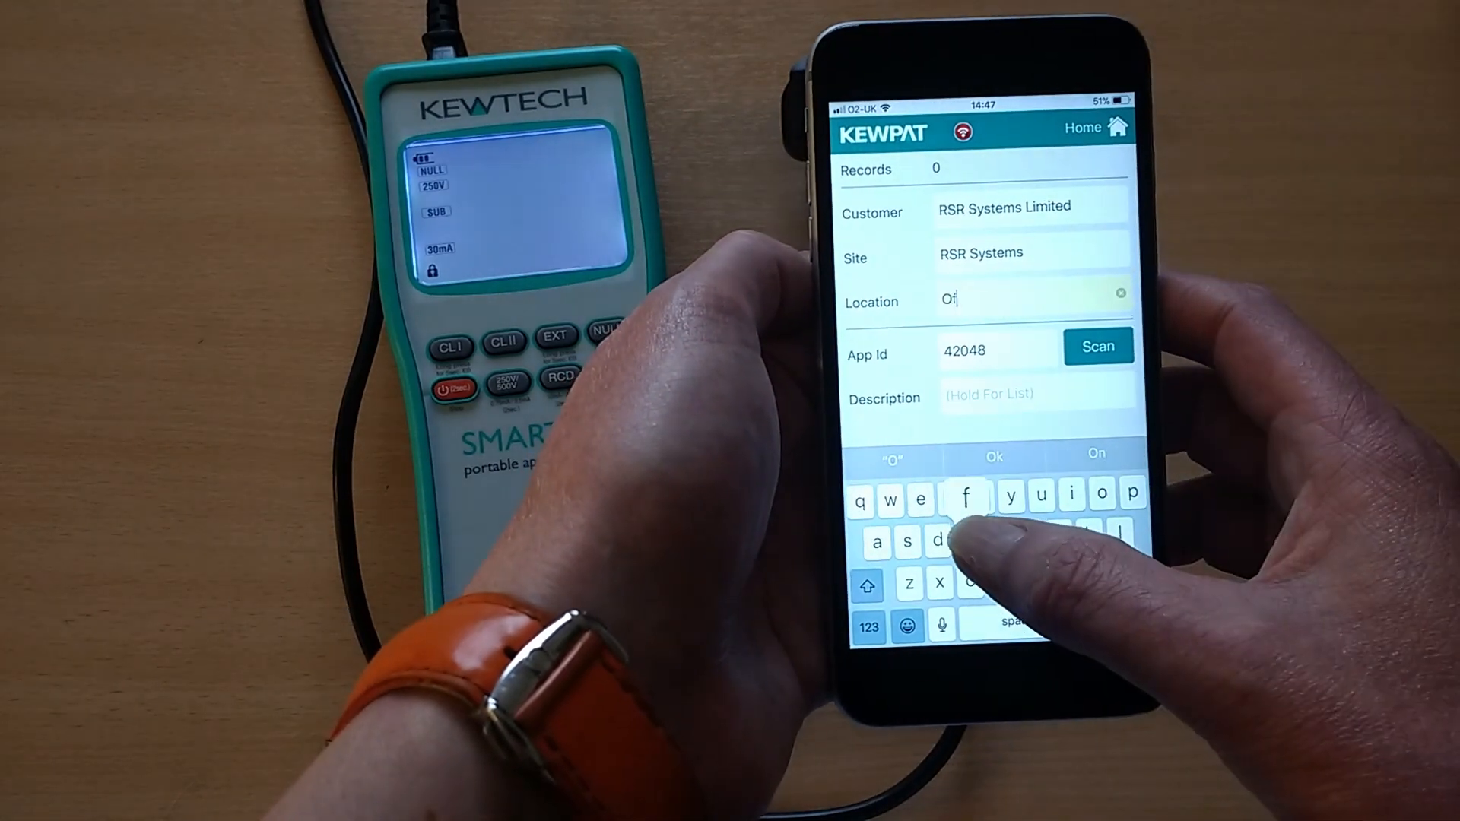
type("fice")
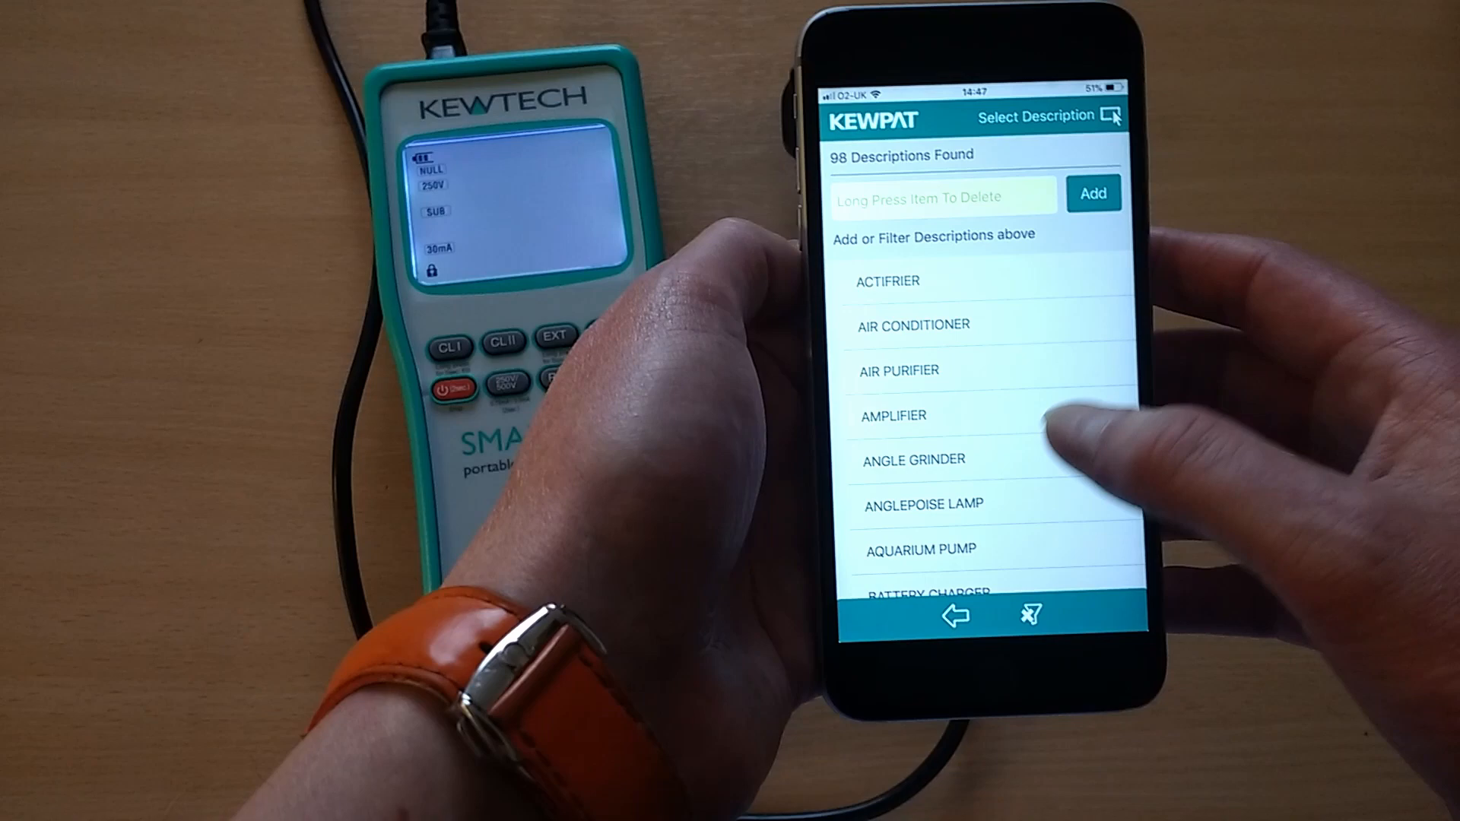
left_click(931, 196)
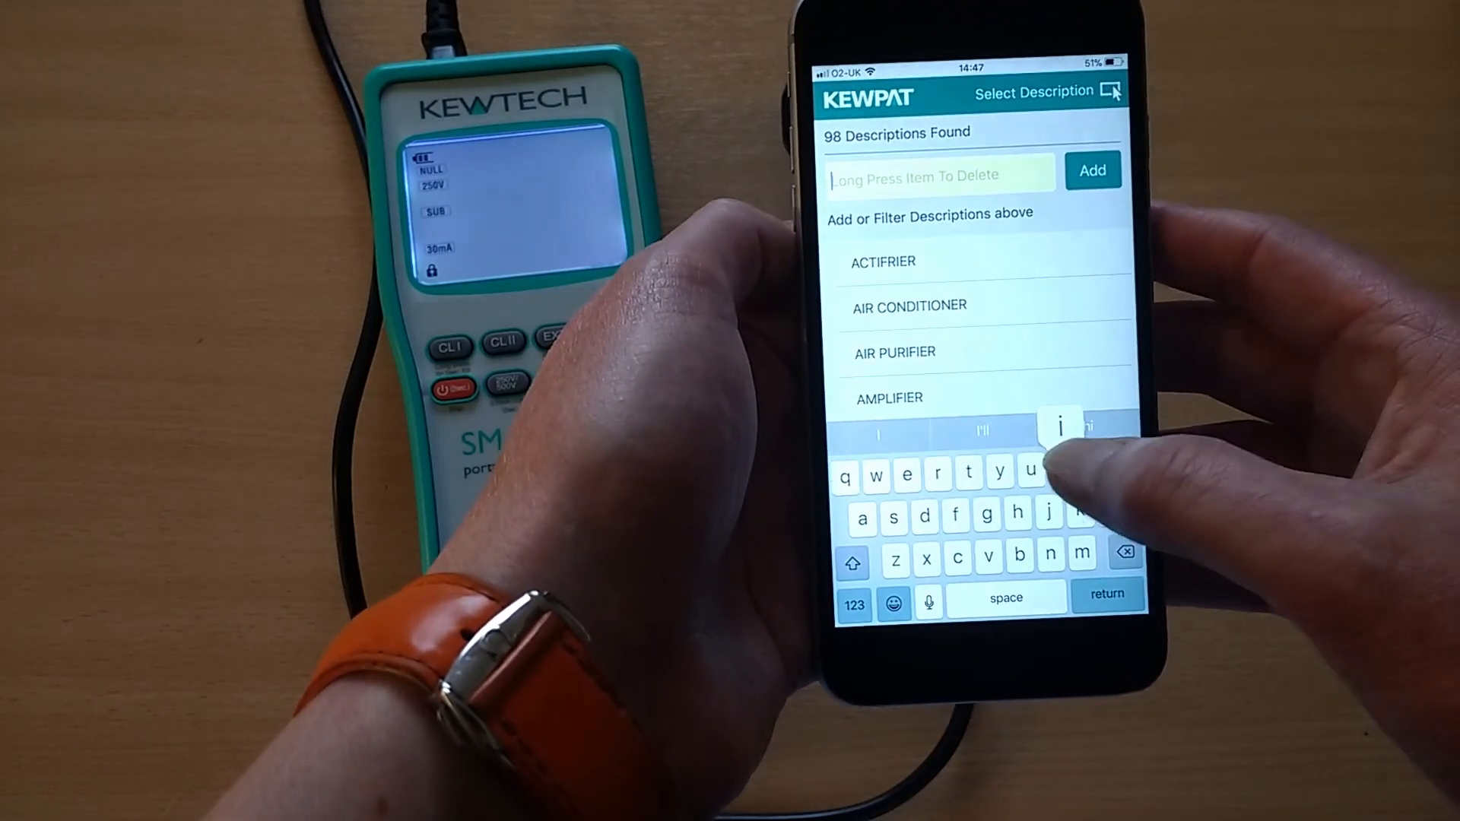
type("iec")
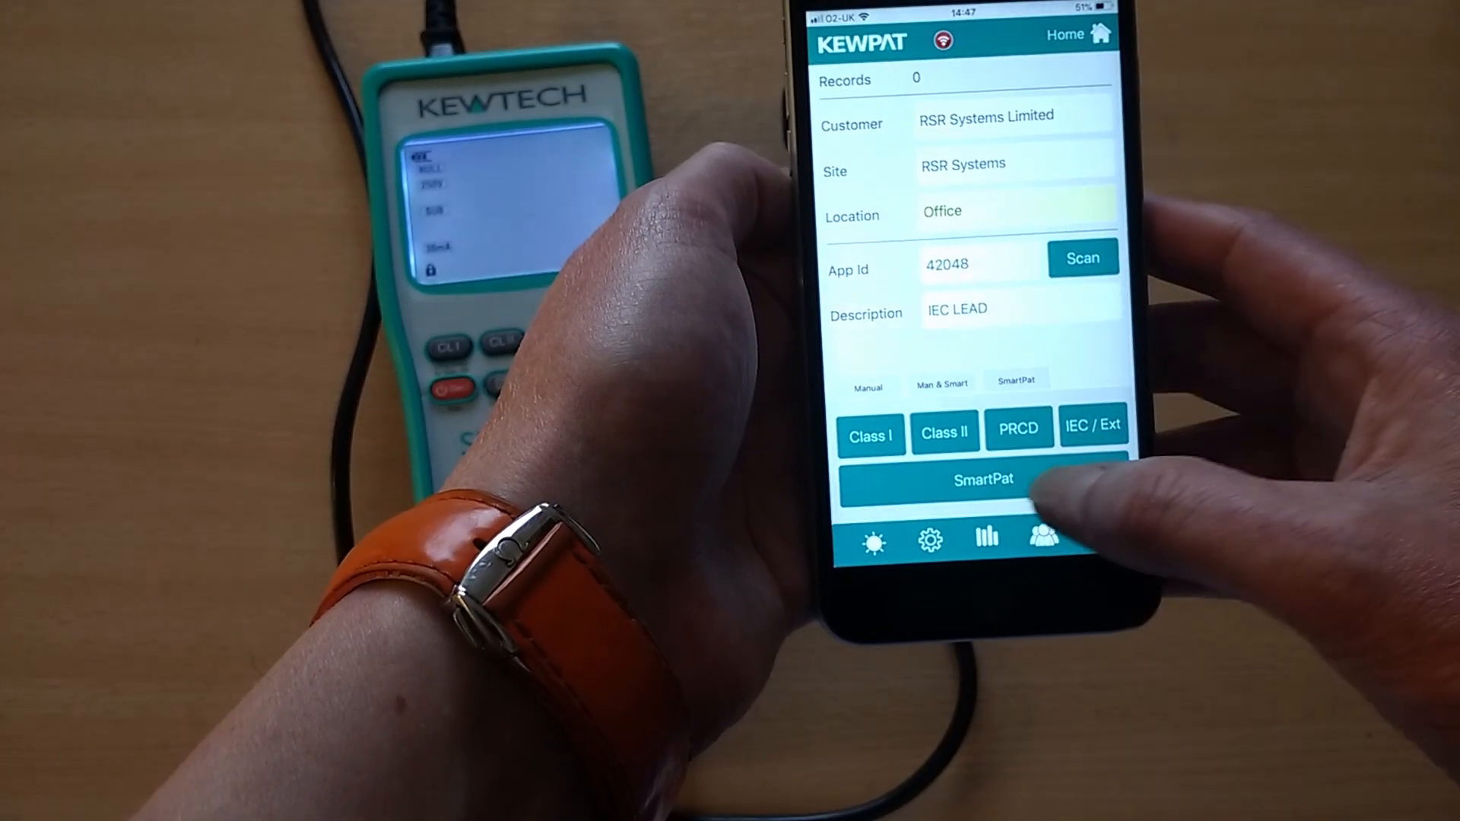
Choose the IEC Lead (1m) auto test sequence and start it.
left_click(982, 479)
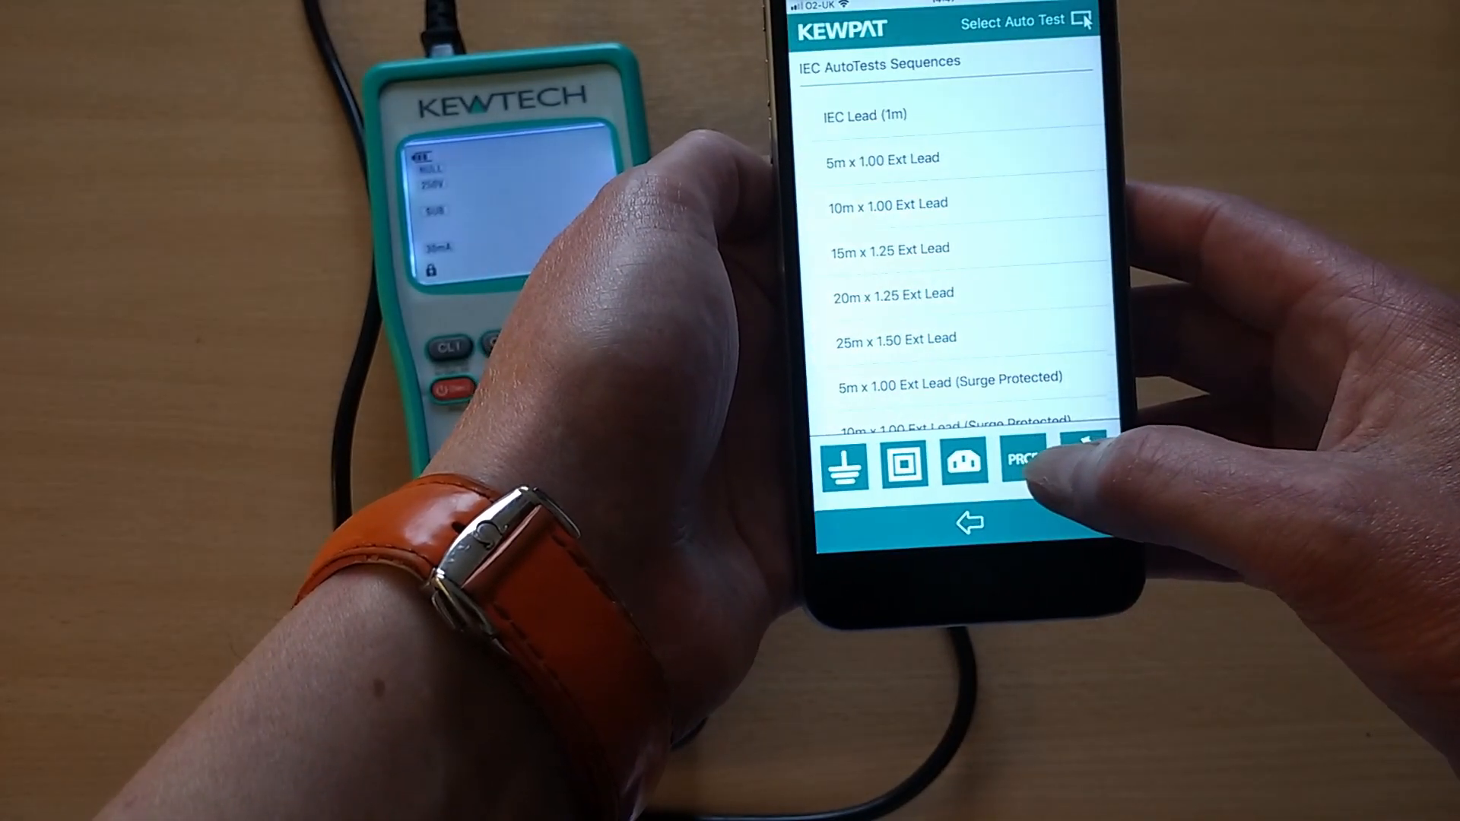
left_click(863, 114)
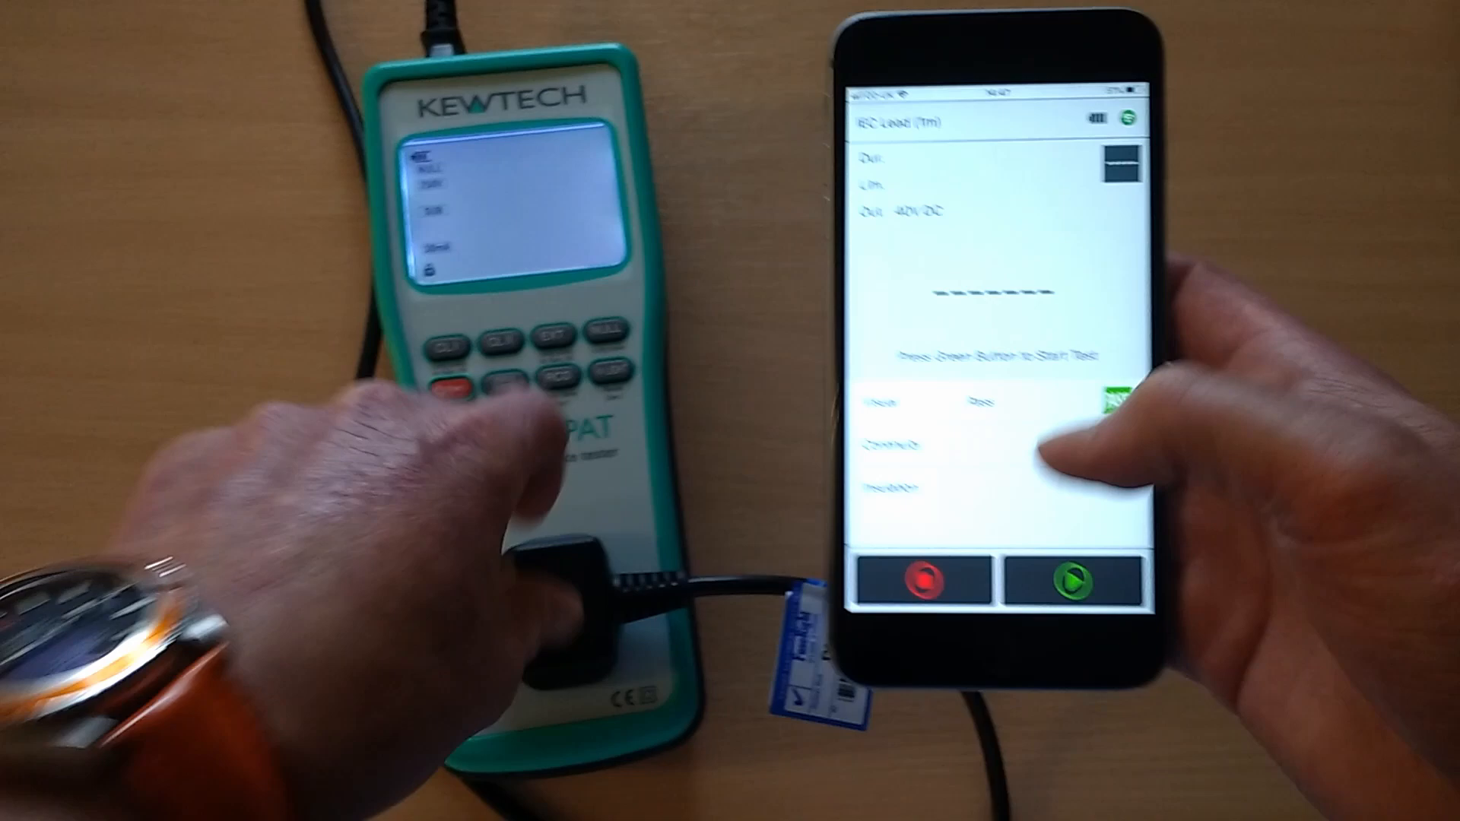
left_click(1065, 579)
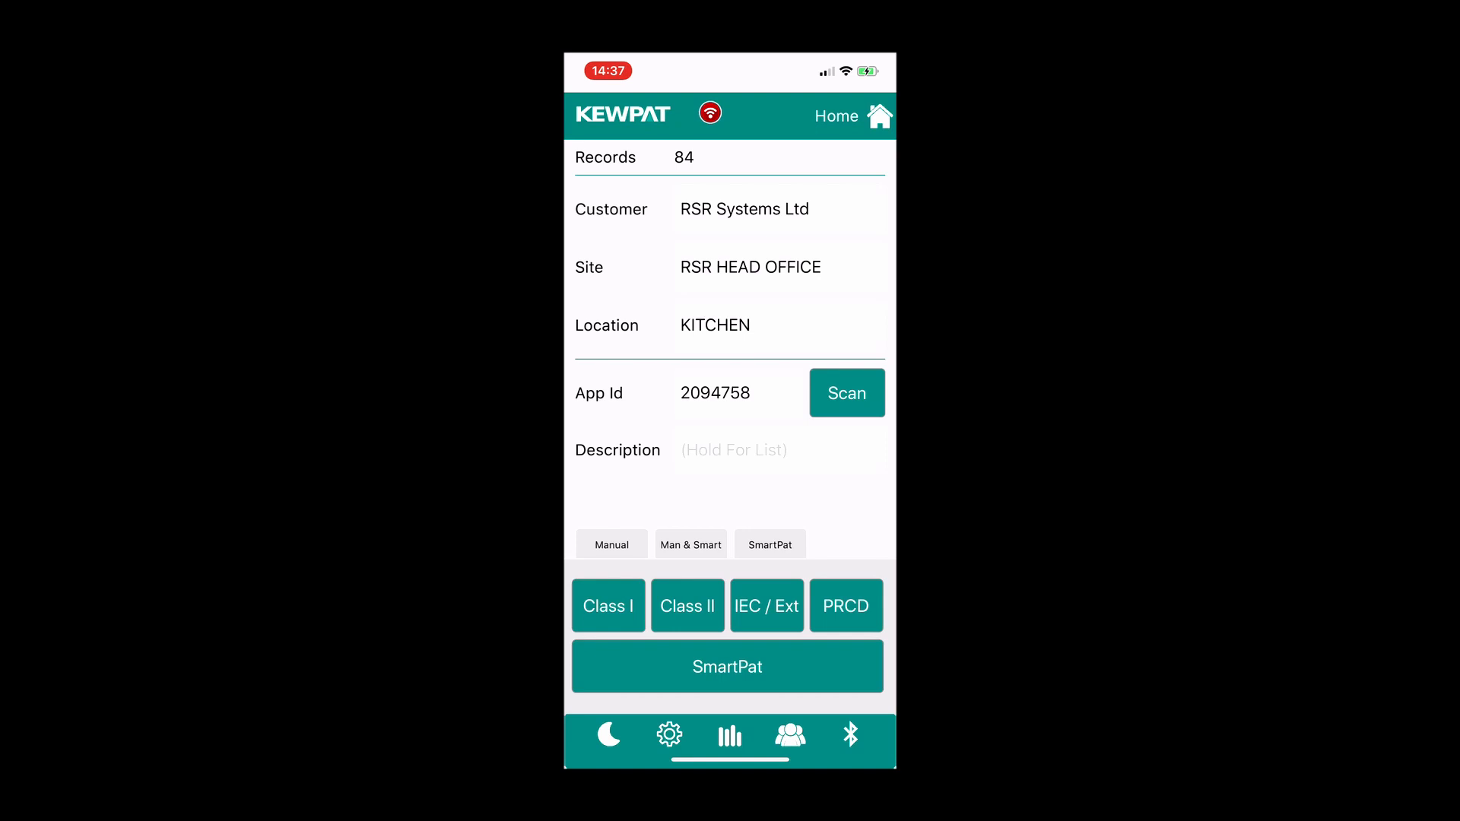
Back up the KewPAT database as a zip via Settings > Memory Options.
left_click(669, 736)
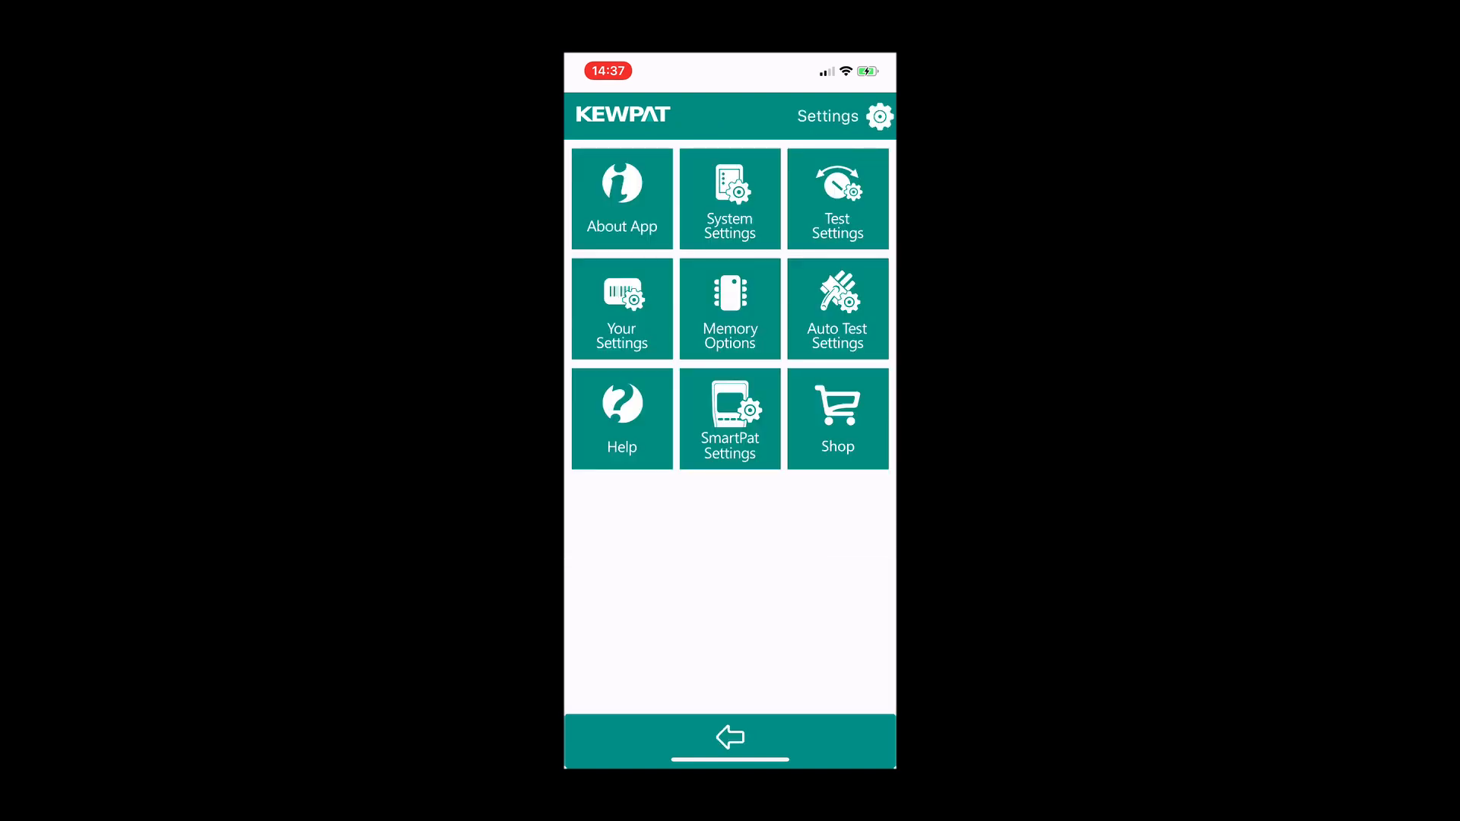
left_click(728, 309)
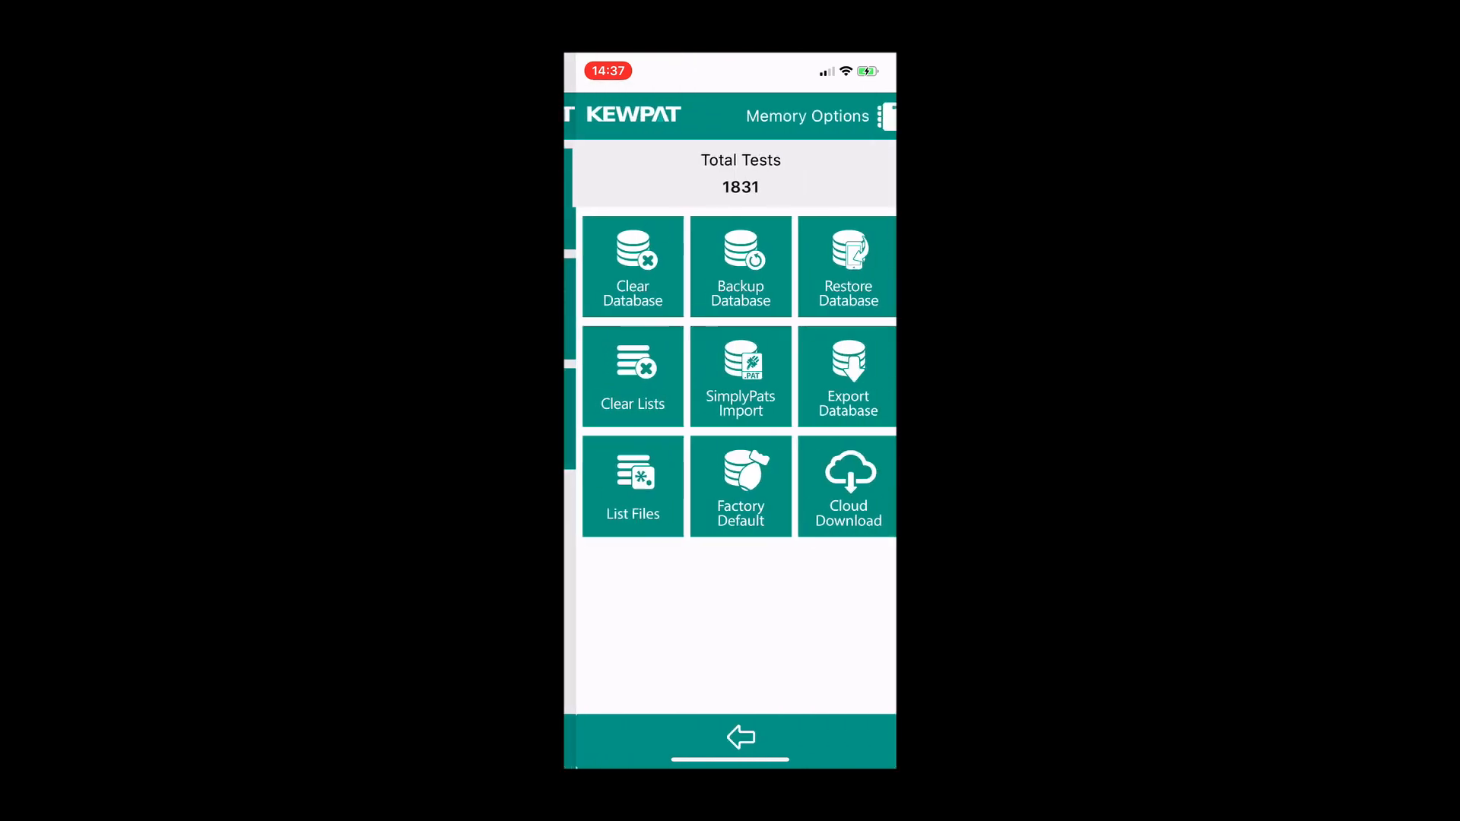
left_click(730, 265)
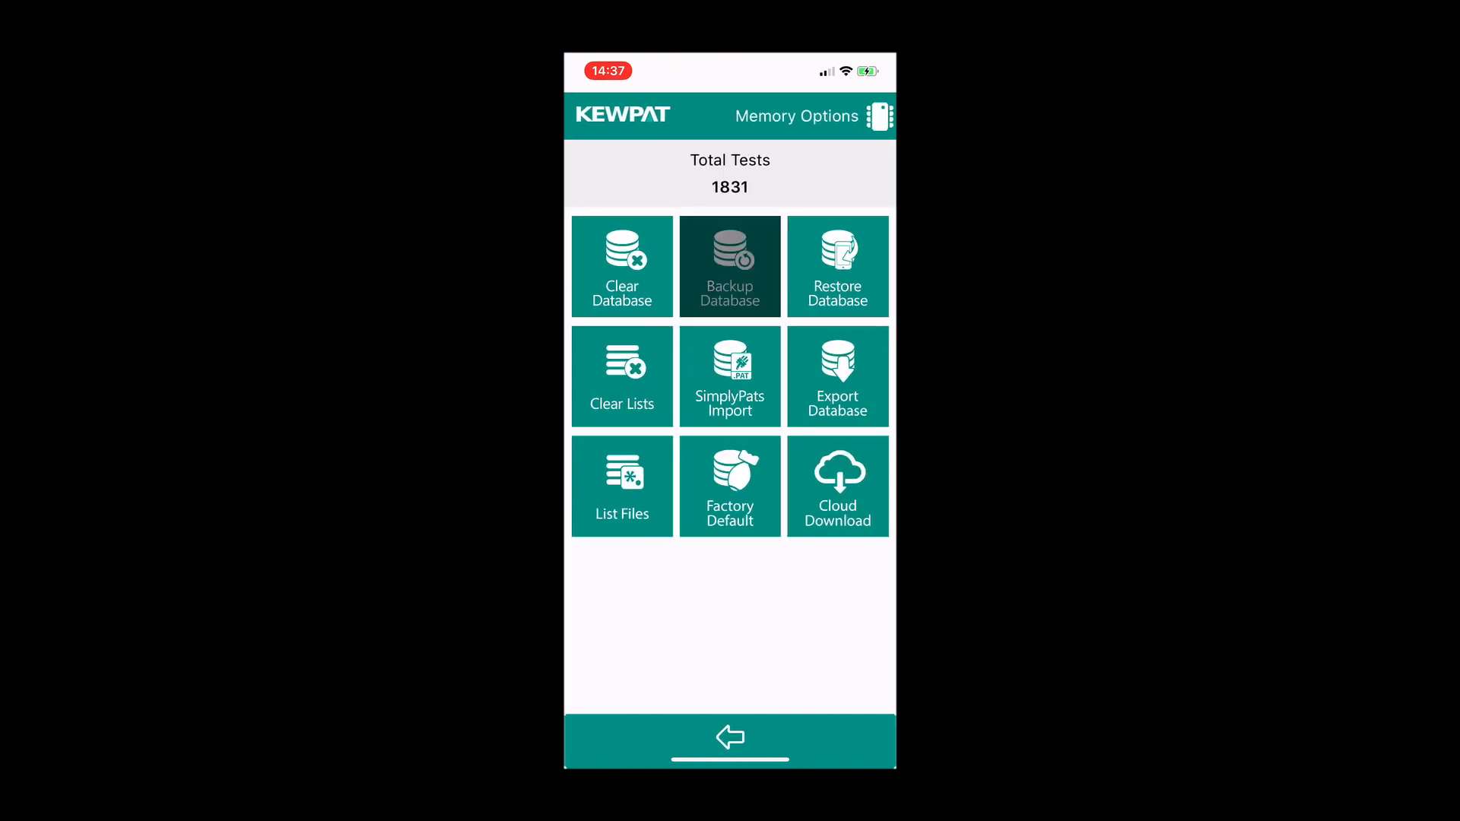
left_click(730, 265)
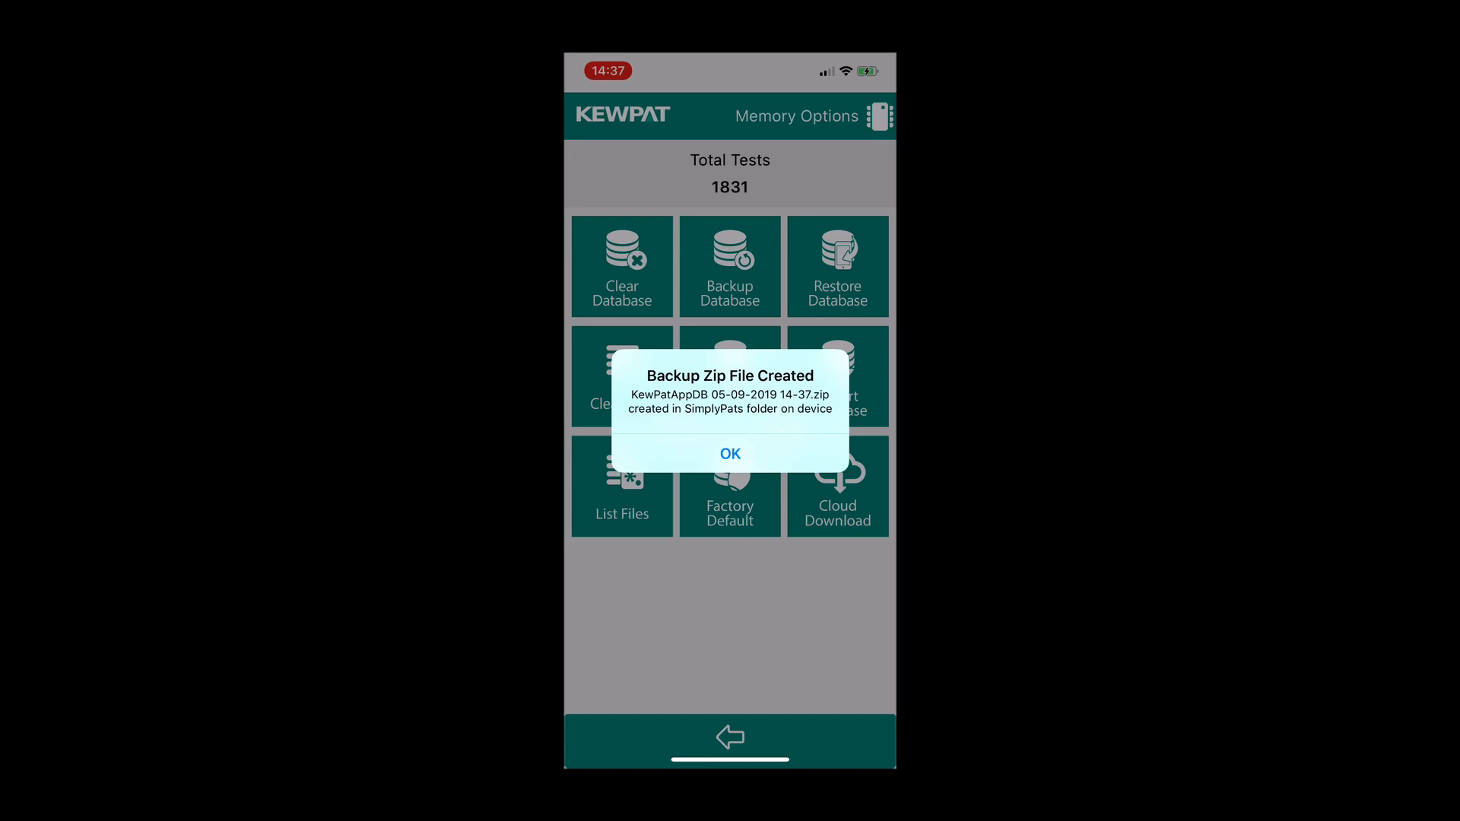
left_click(730, 453)
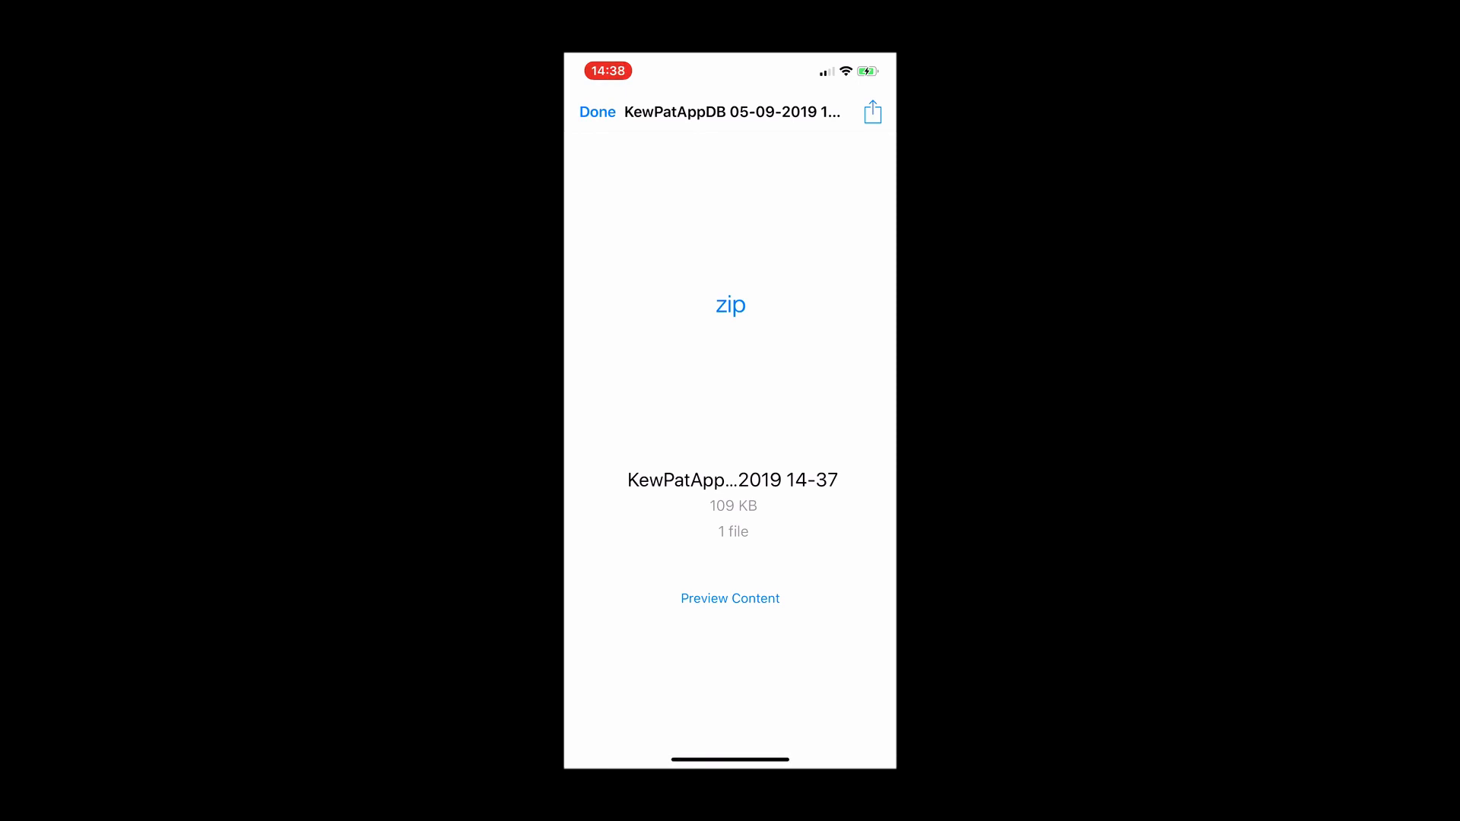
left_click(870, 111)
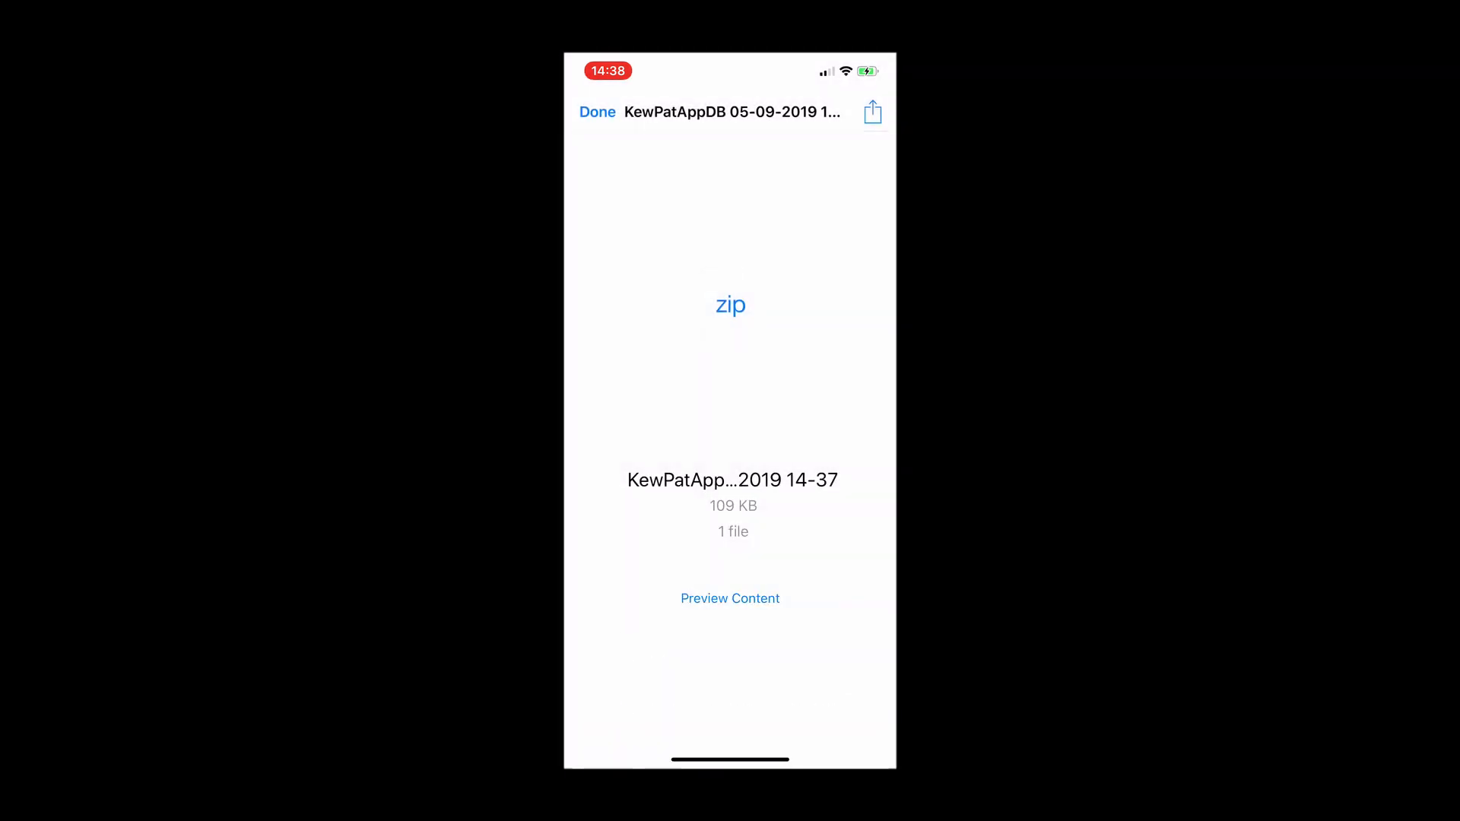
Save the backup zip to iCloud Drive's PAT Data folder and close the preview.
left_click(872, 111)
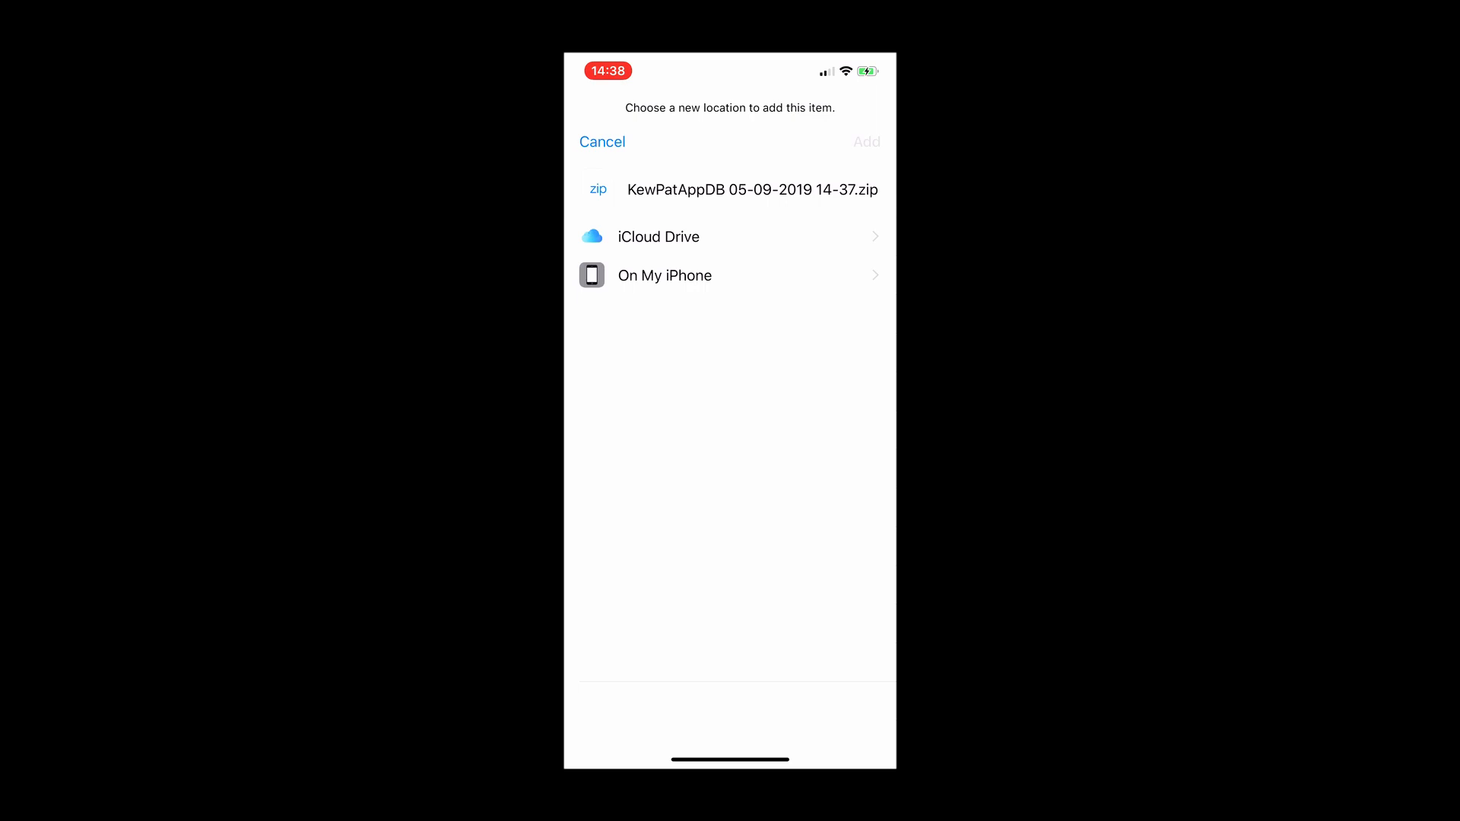
left_click(657, 236)
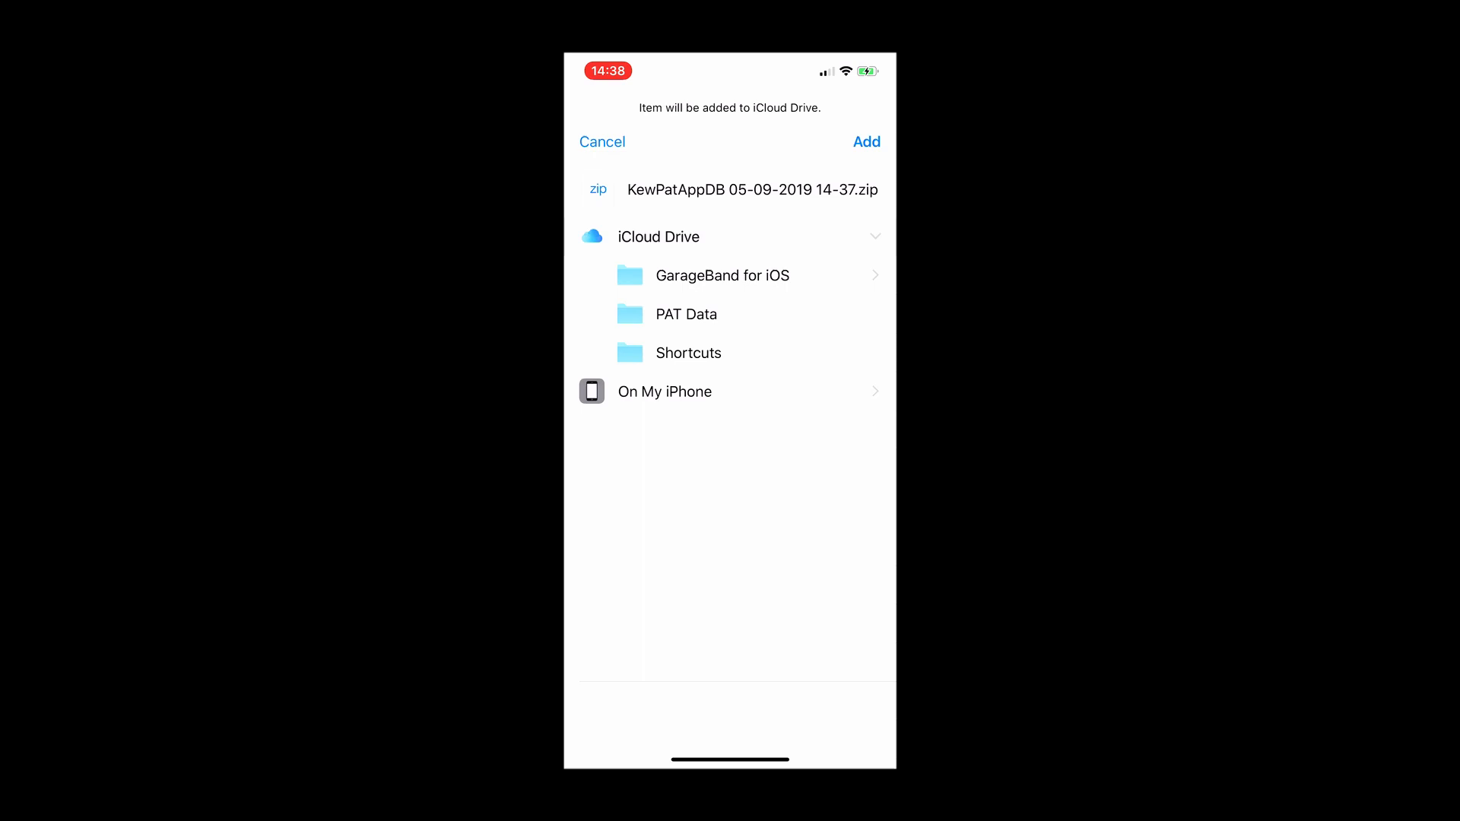
left_click(686, 313)
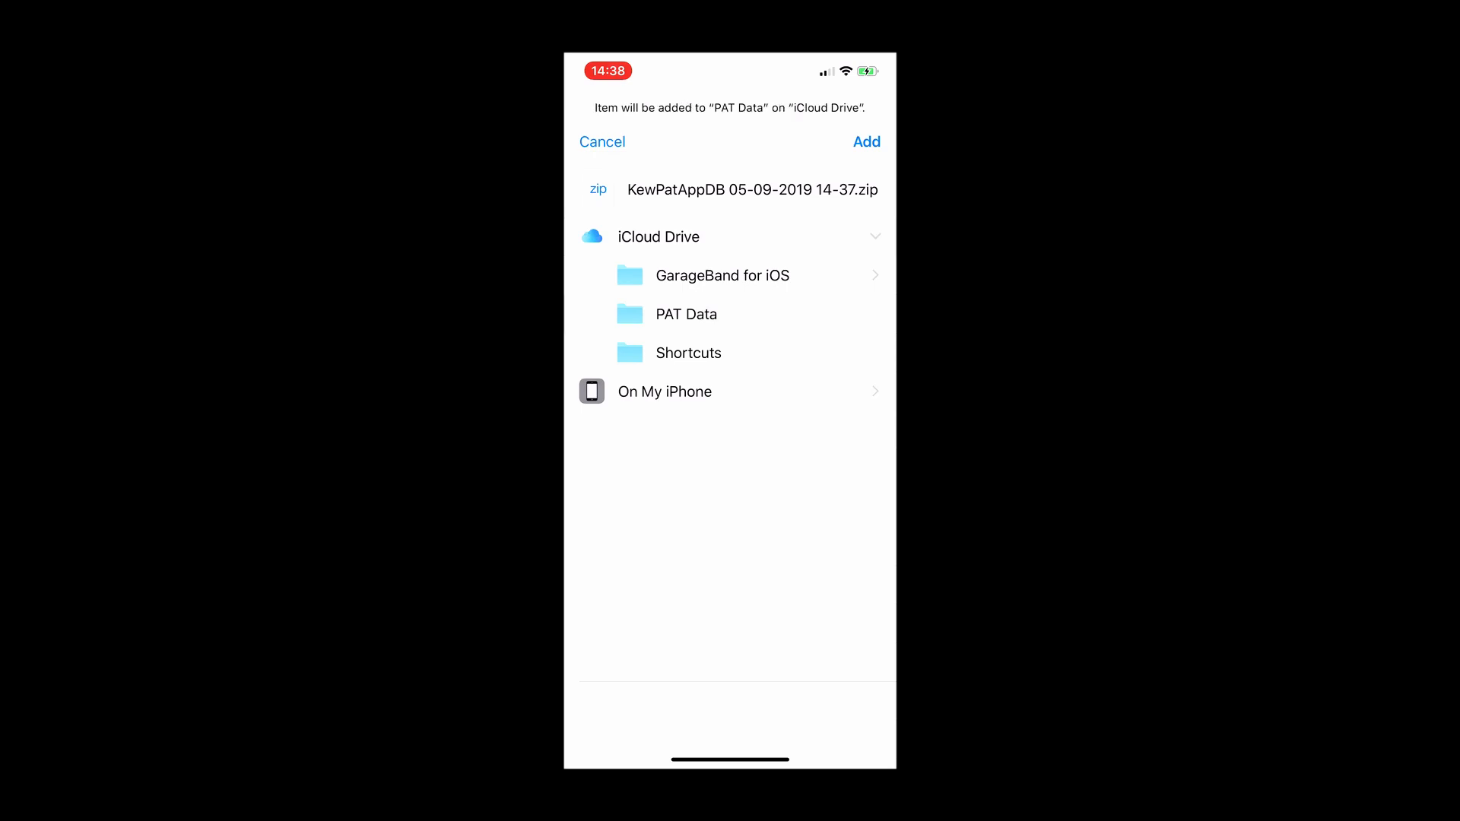
left_click(865, 141)
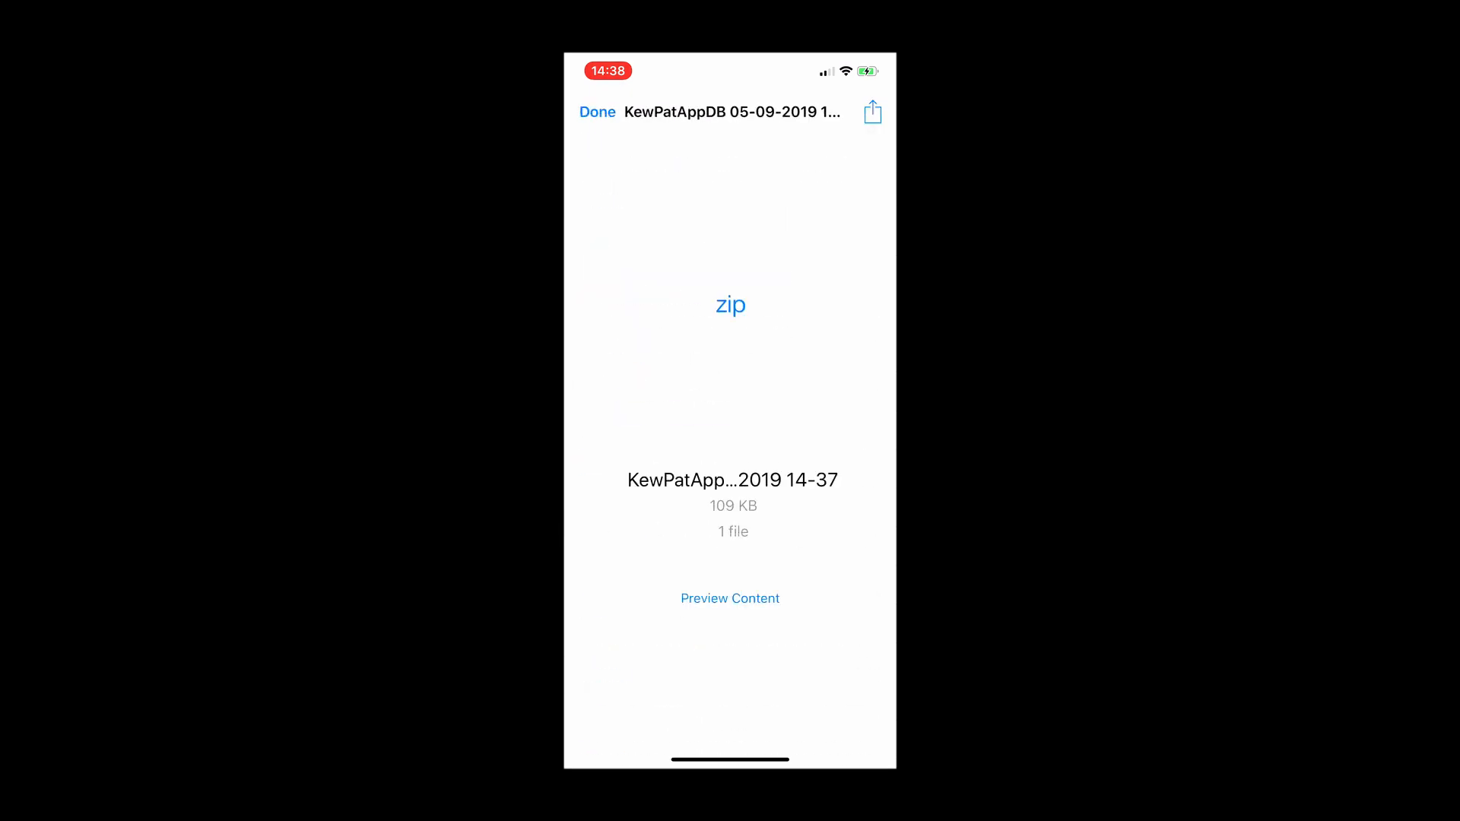
left_click(596, 111)
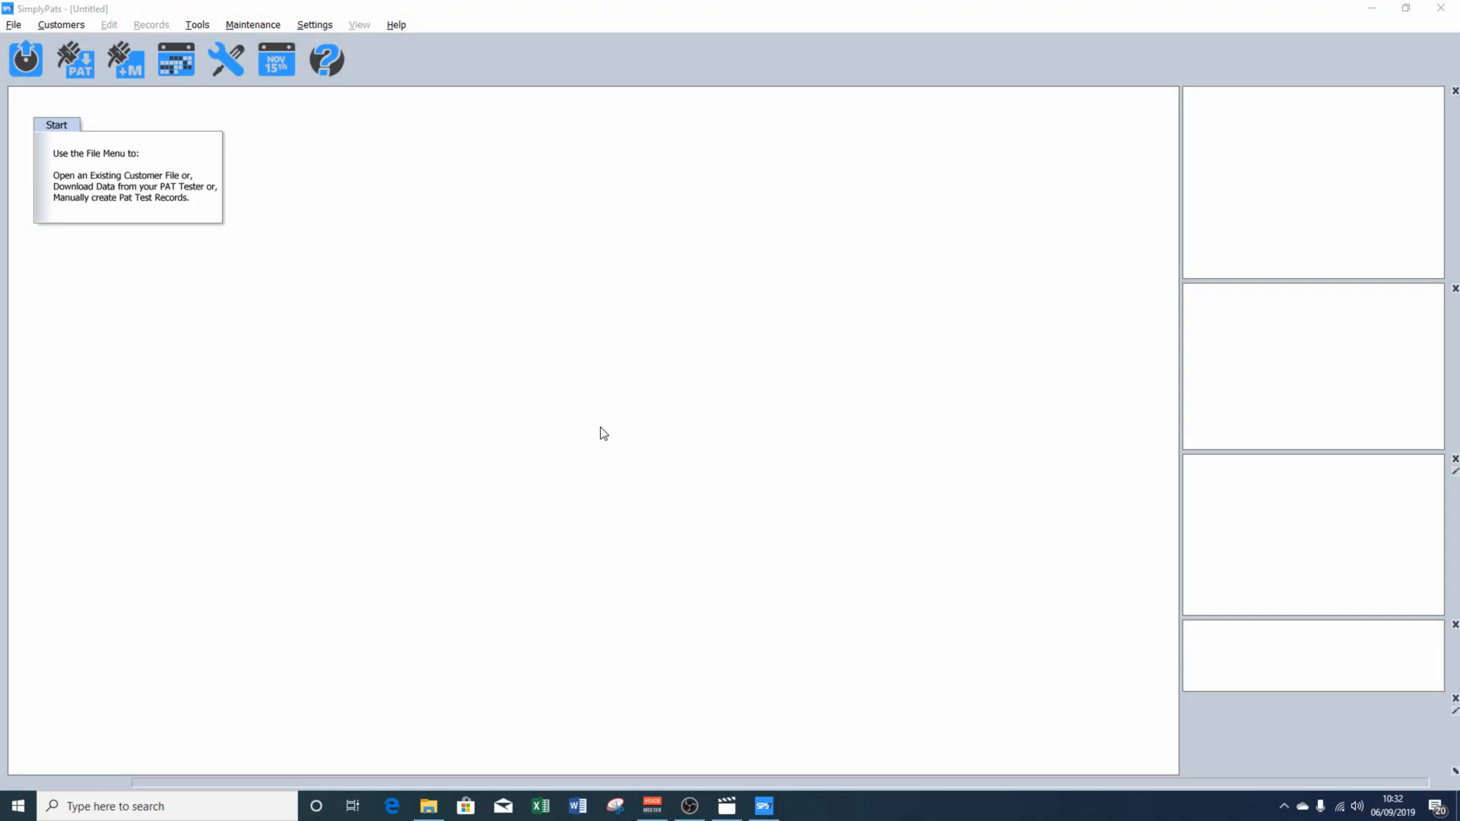
mouse_move(511, 369)
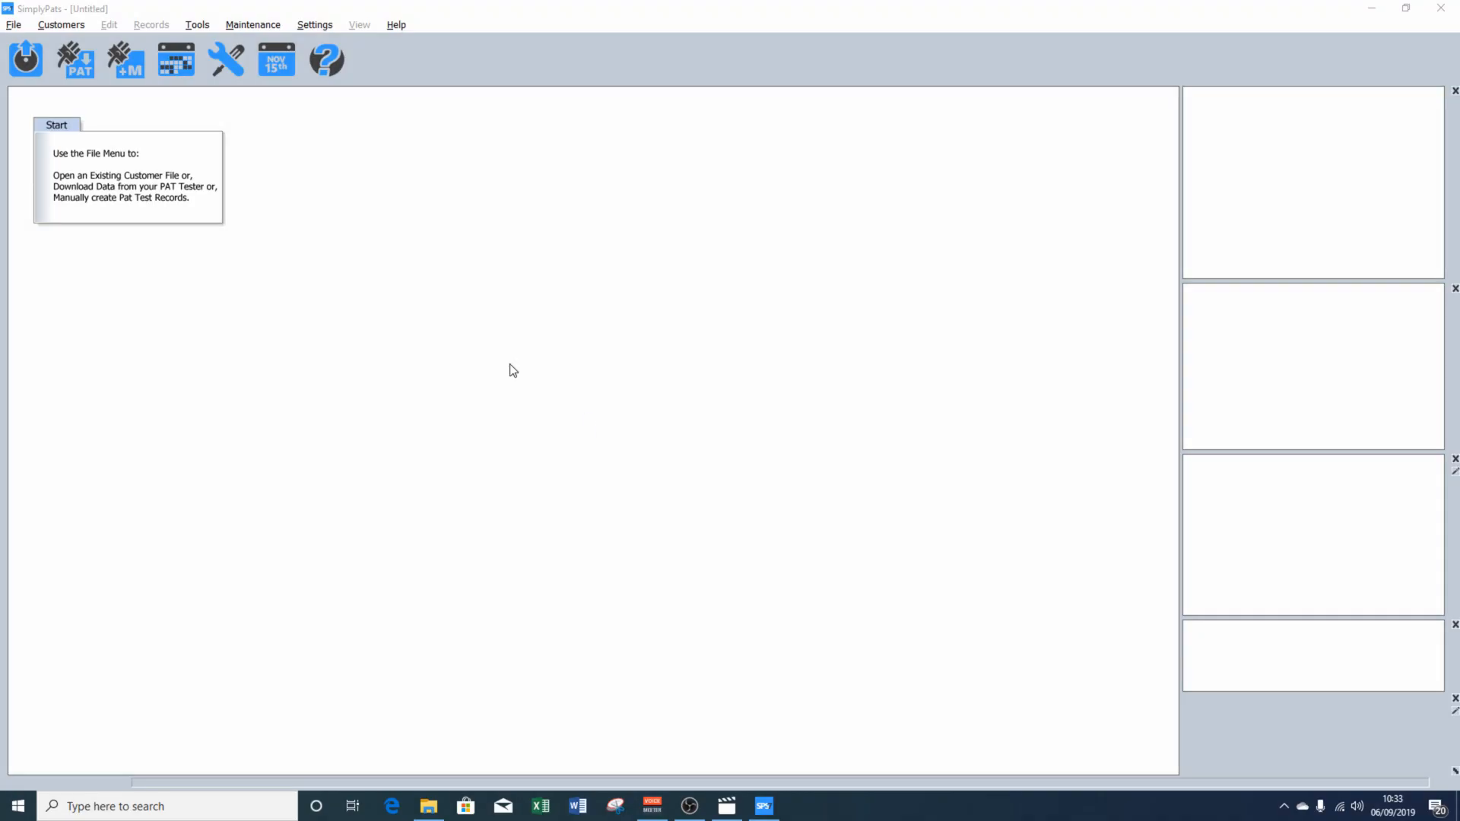
Start Download PAT from the File menu to reach the Kewtech SmartPat settings.
left_click(14, 24)
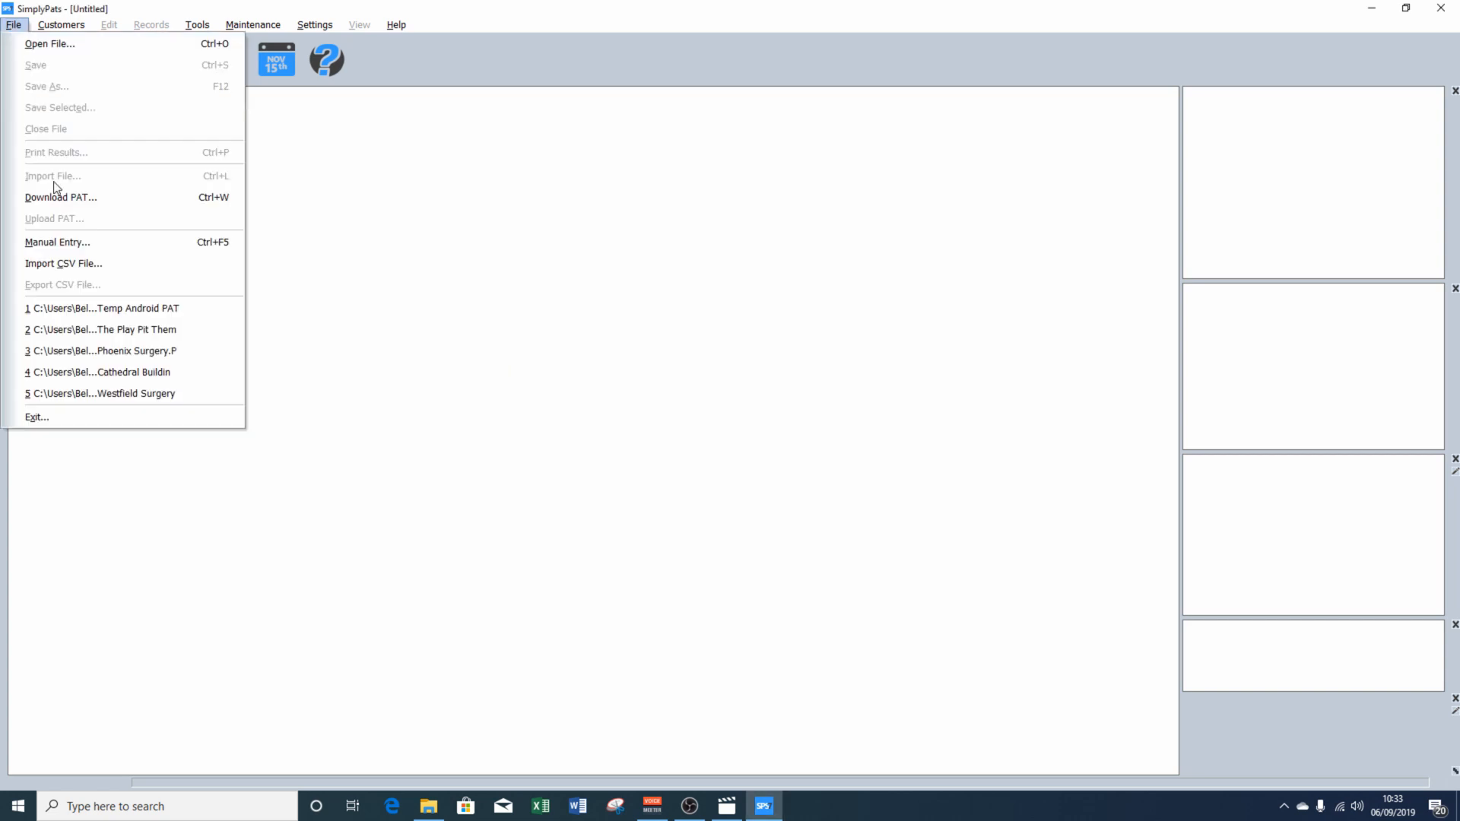
left_click(61, 196)
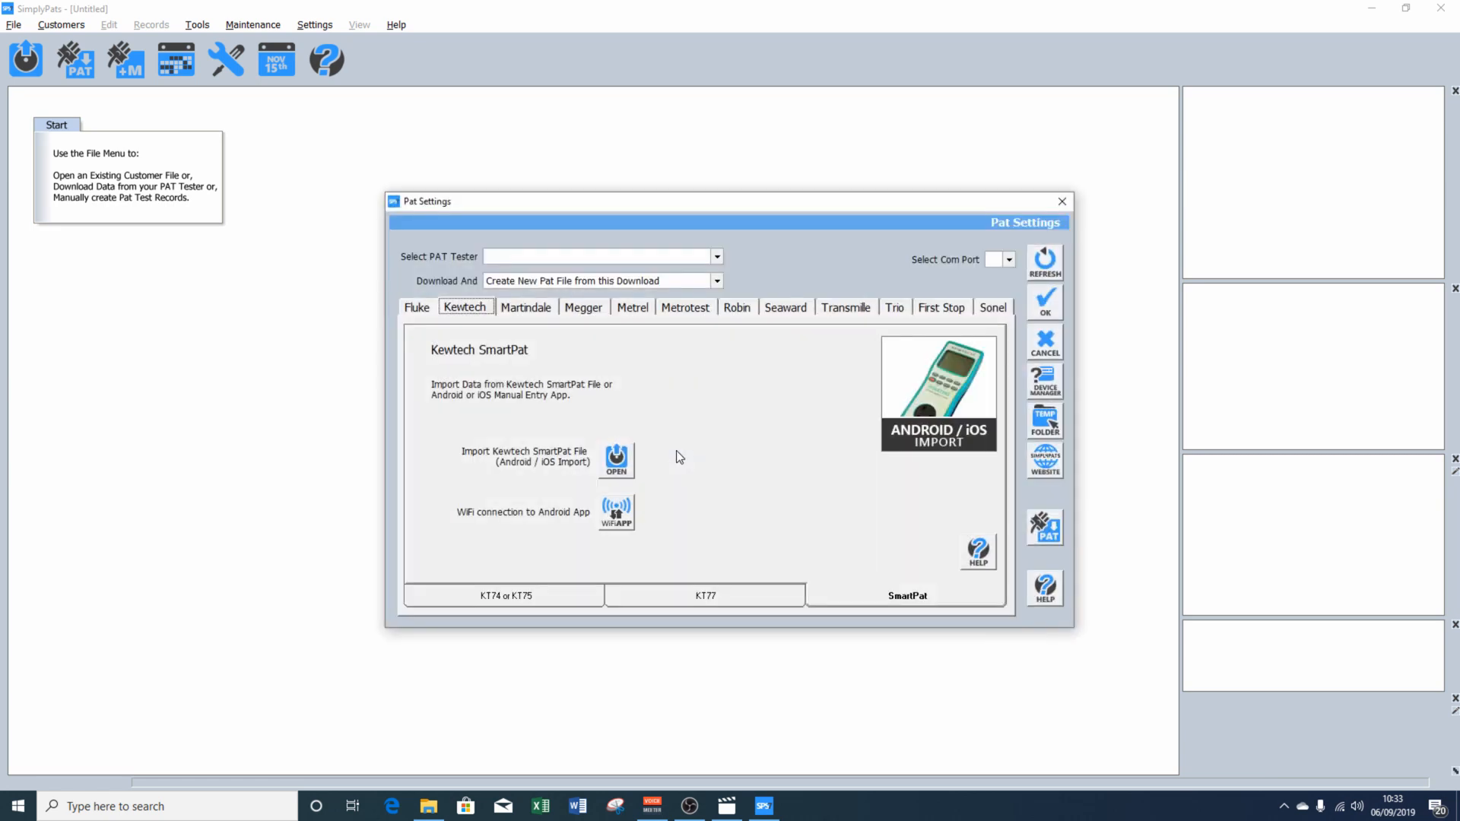
mouse_move(710, 437)
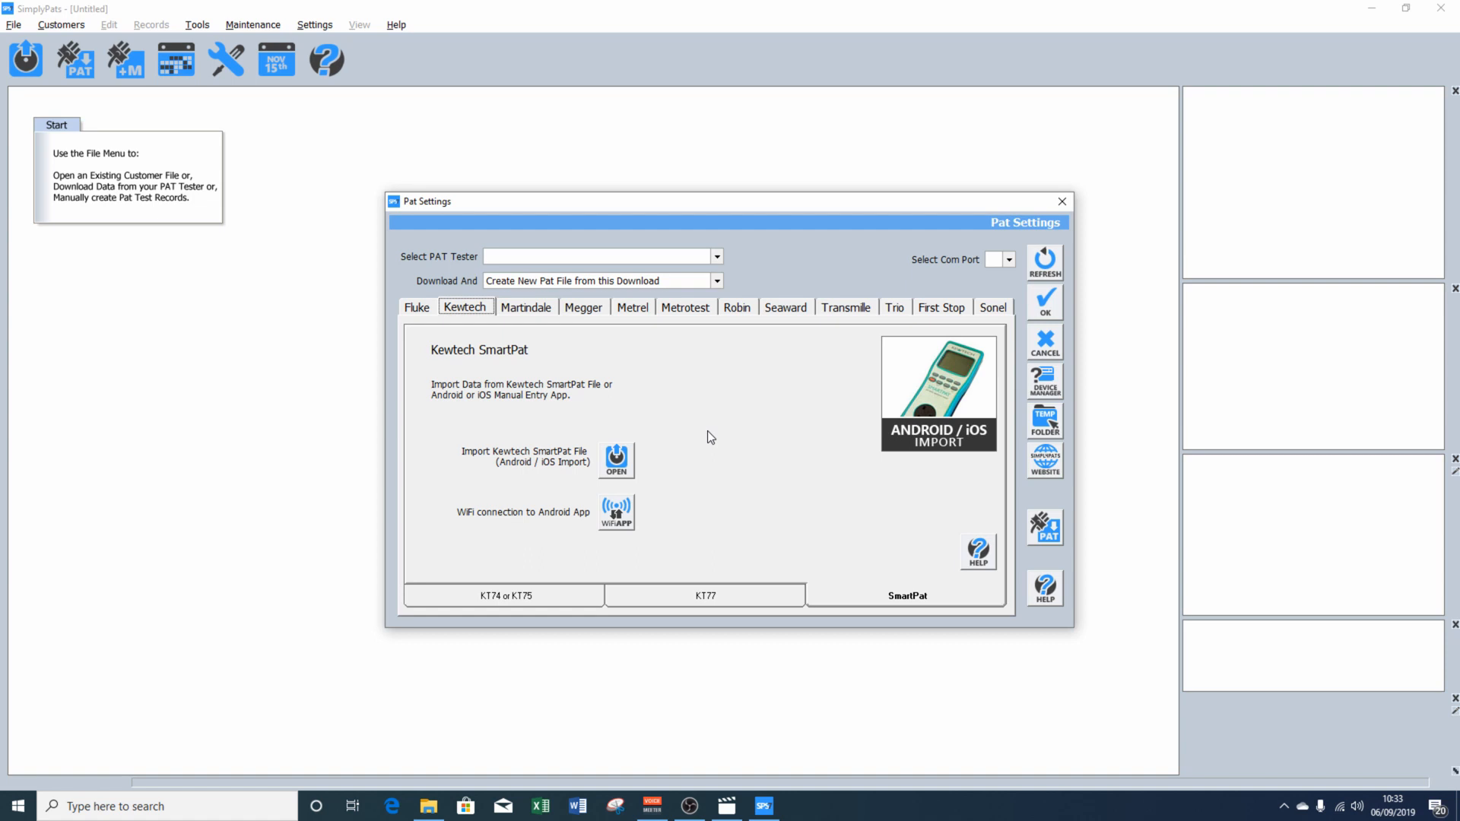
mouse_move(461, 335)
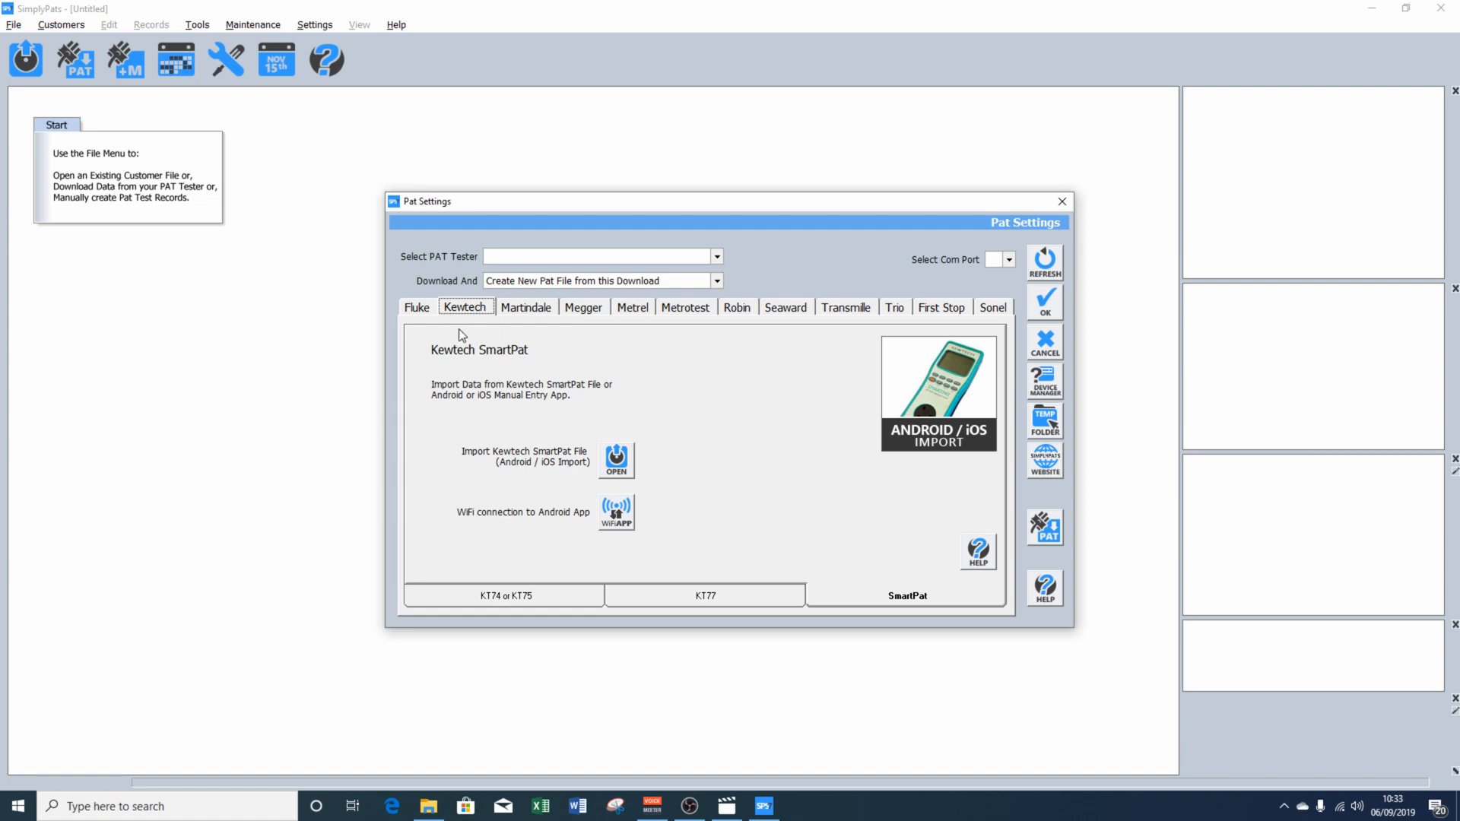
mouse_move(640, 346)
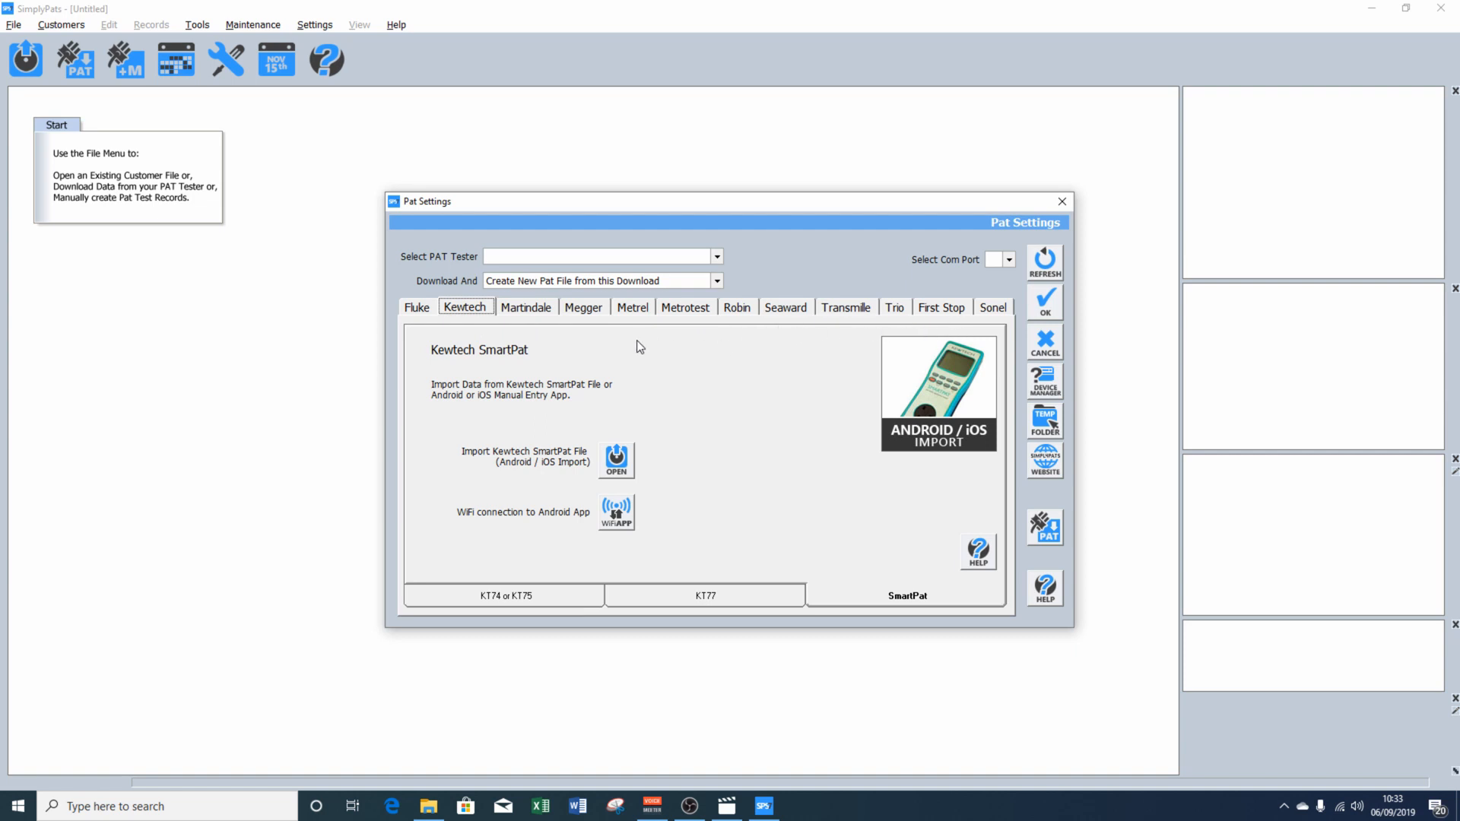
mouse_move(736, 457)
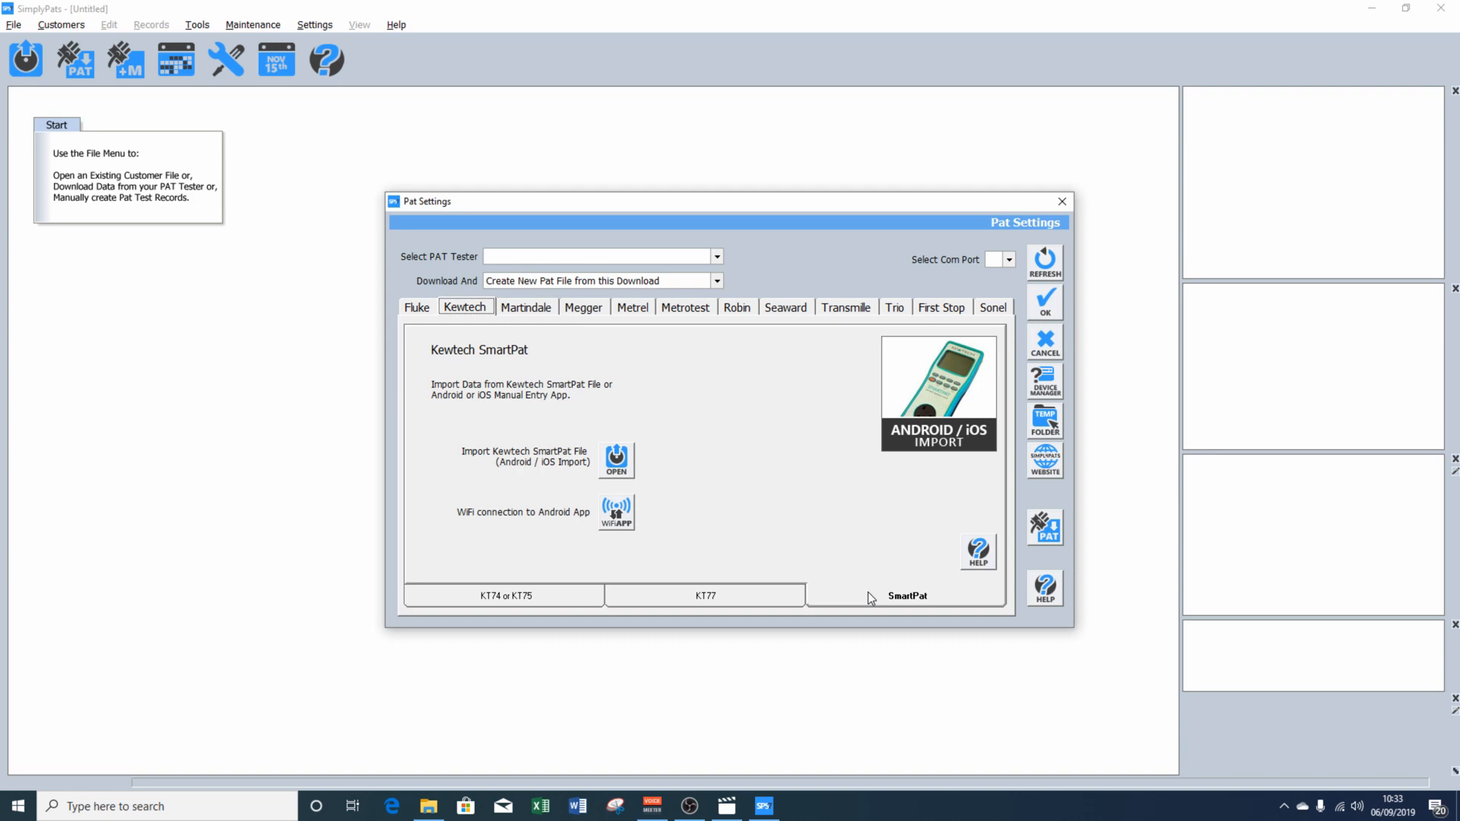
mouse_move(717, 476)
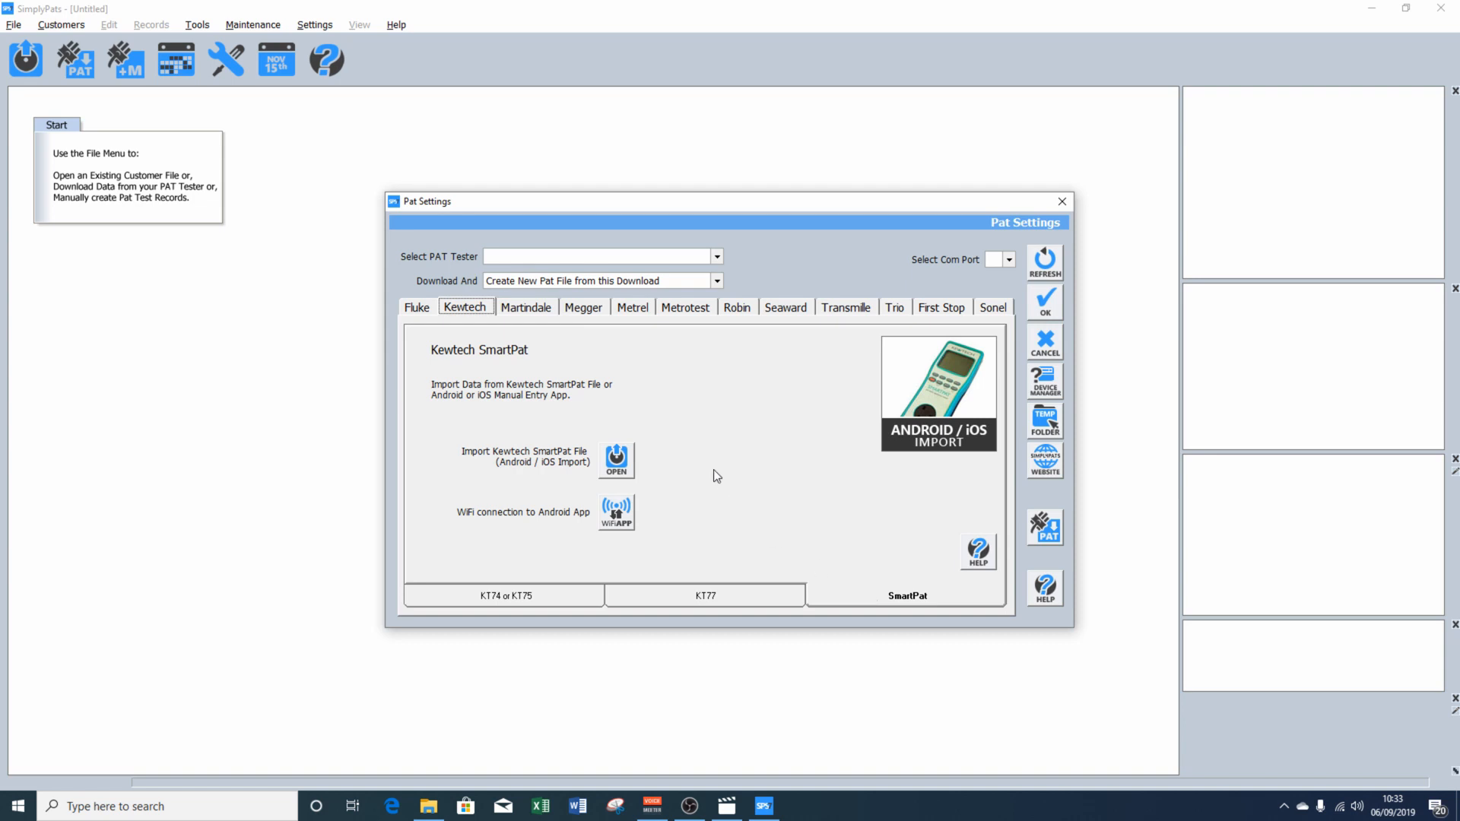
mouse_move(615, 461)
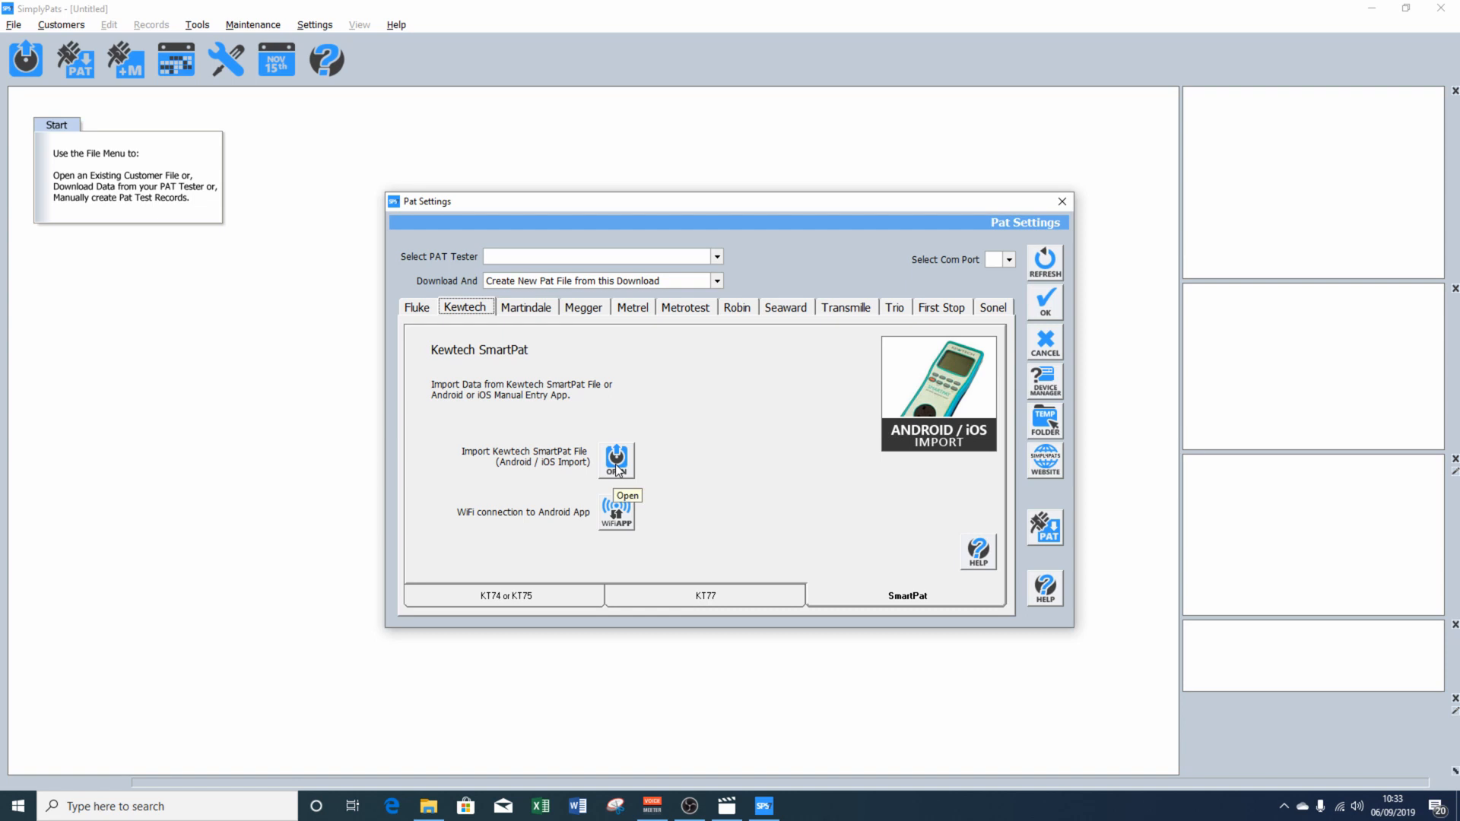
left_click(616, 460)
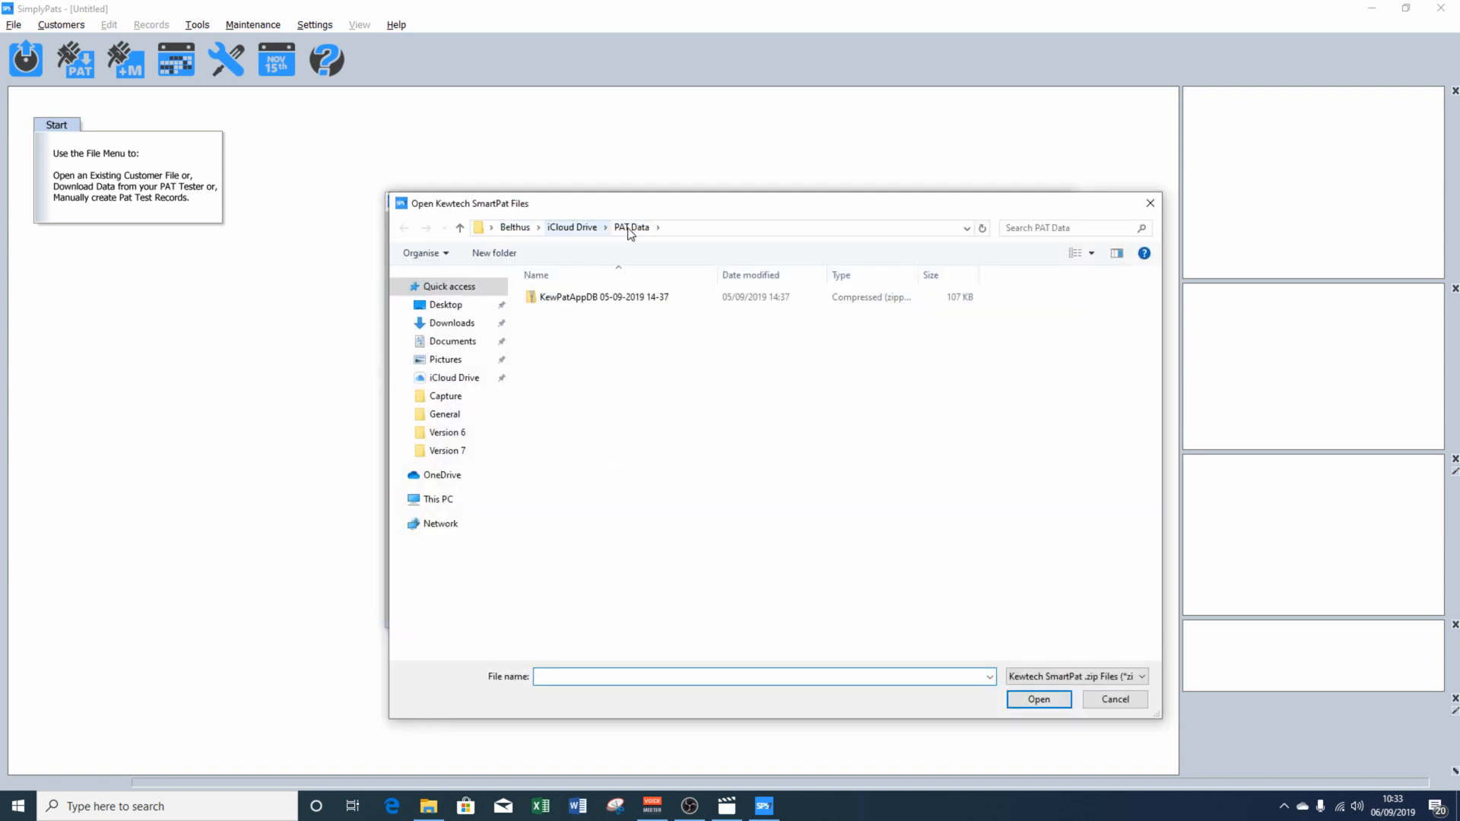
mouse_move(626, 240)
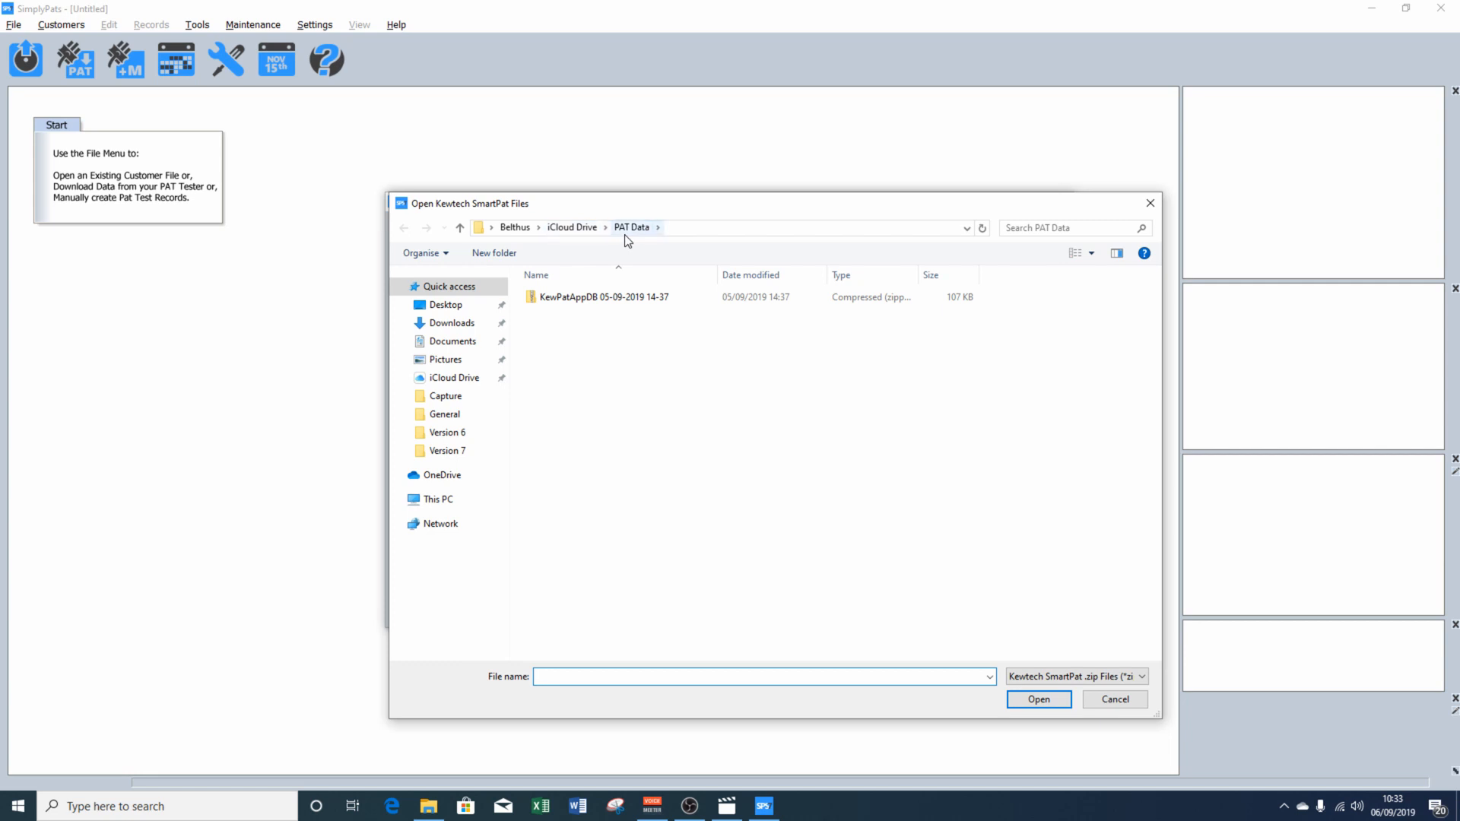
left_click(602, 296)
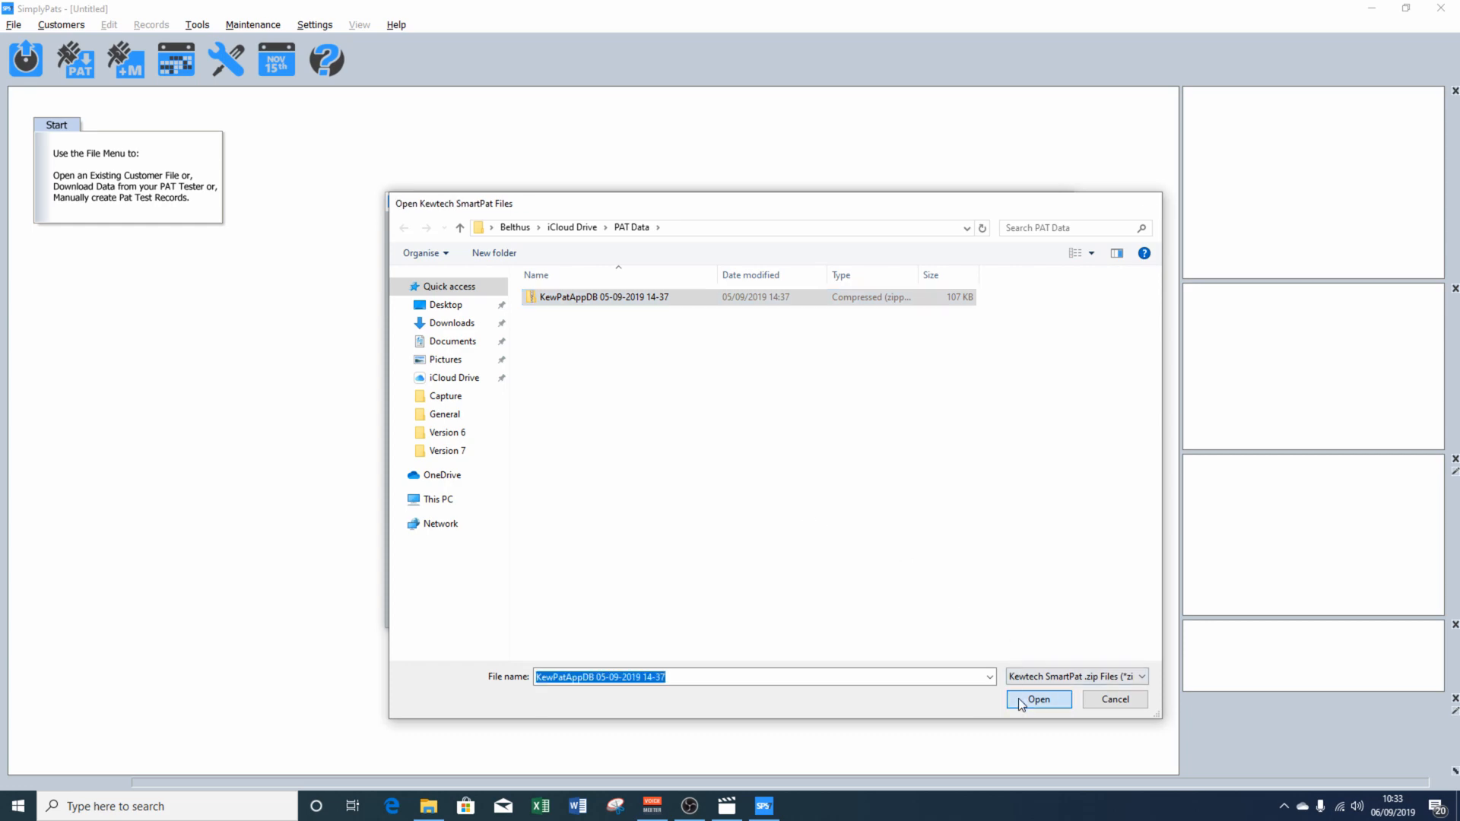
left_click(1039, 699)
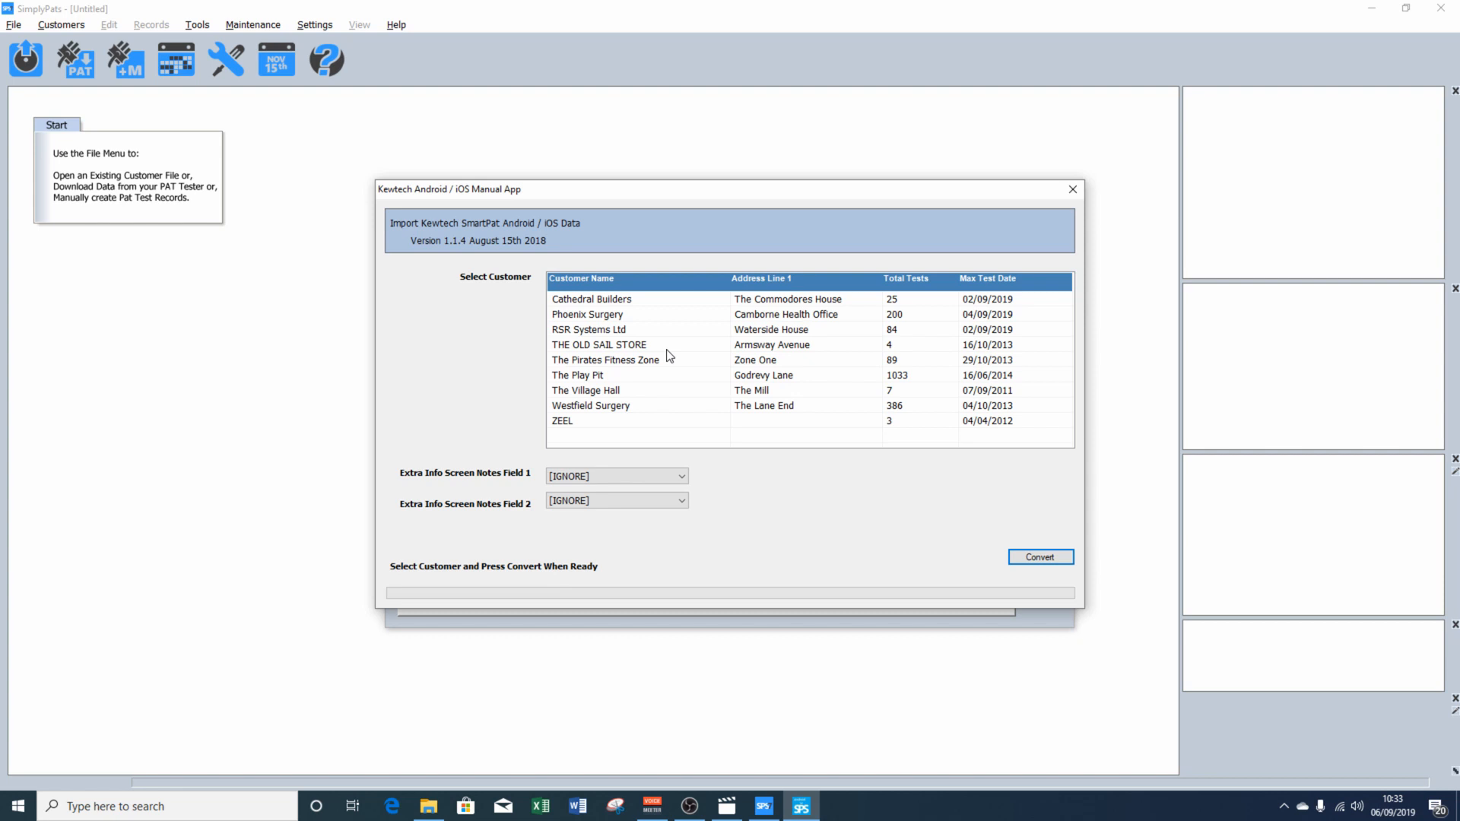
Select RSR Systems Ltd and convert its 84 test records into SimplyPats.
left_click(588, 330)
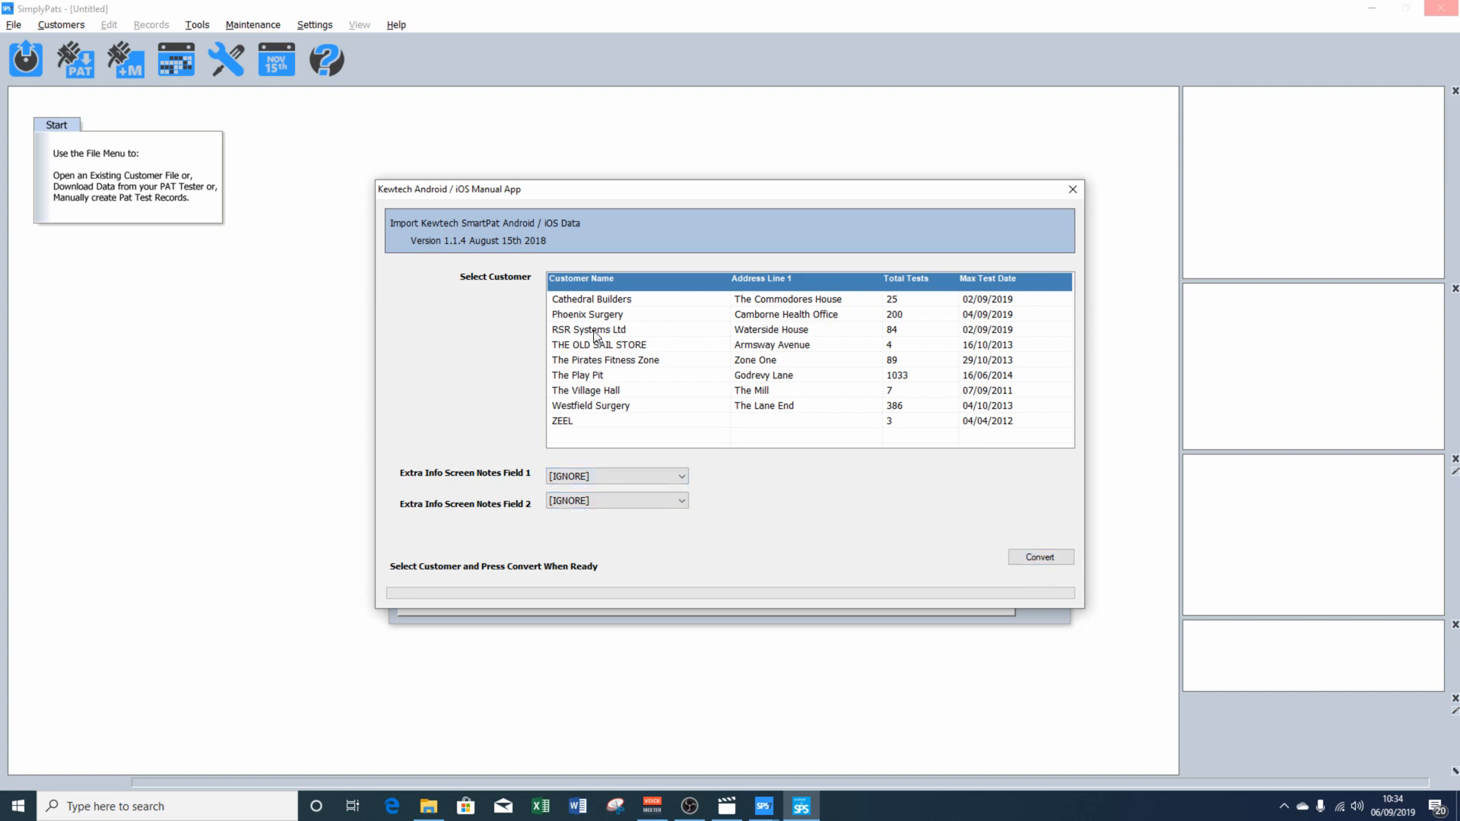
left_click(587, 330)
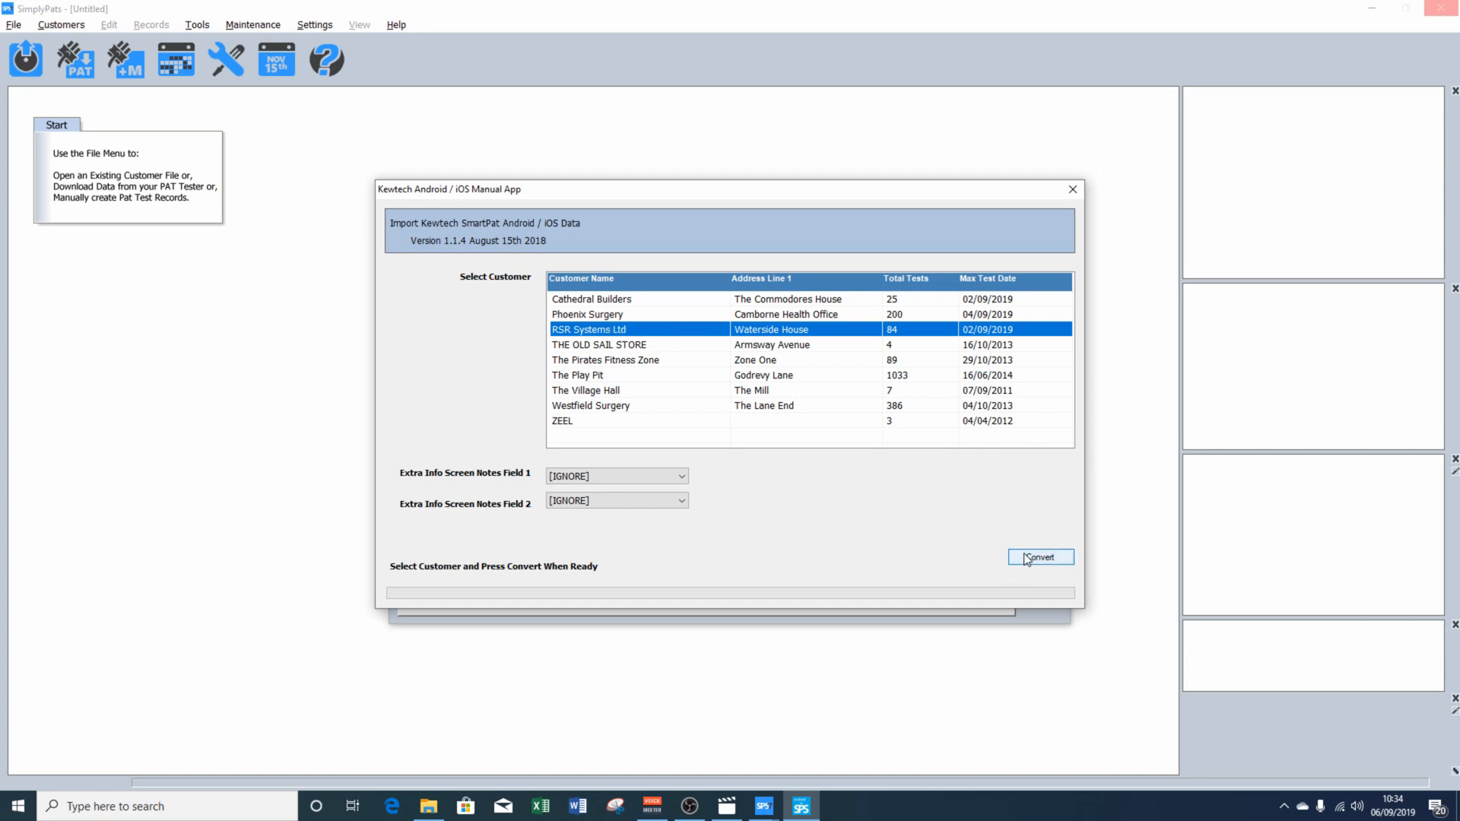
left_click(1040, 556)
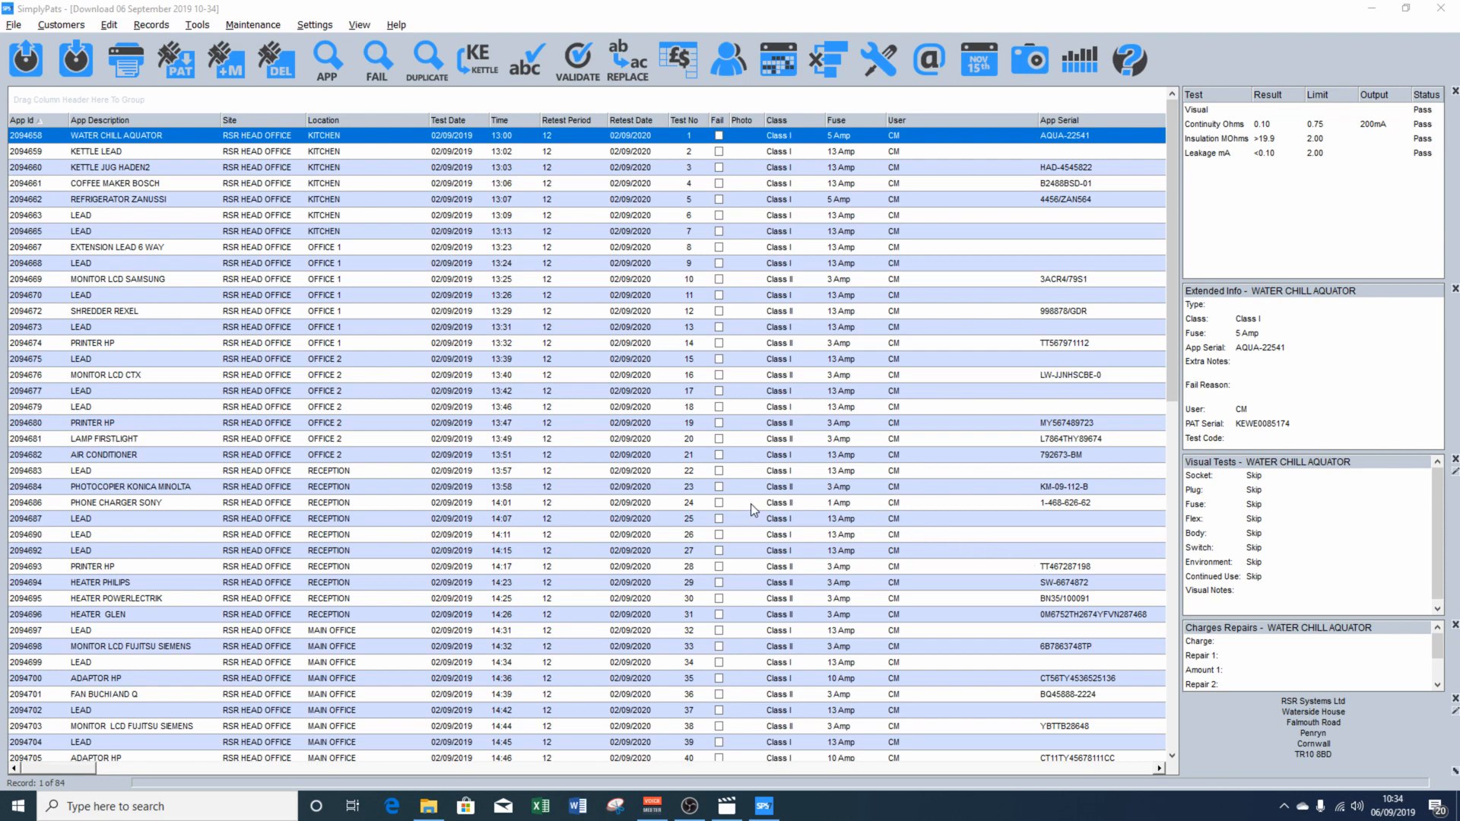
mouse_move(657, 484)
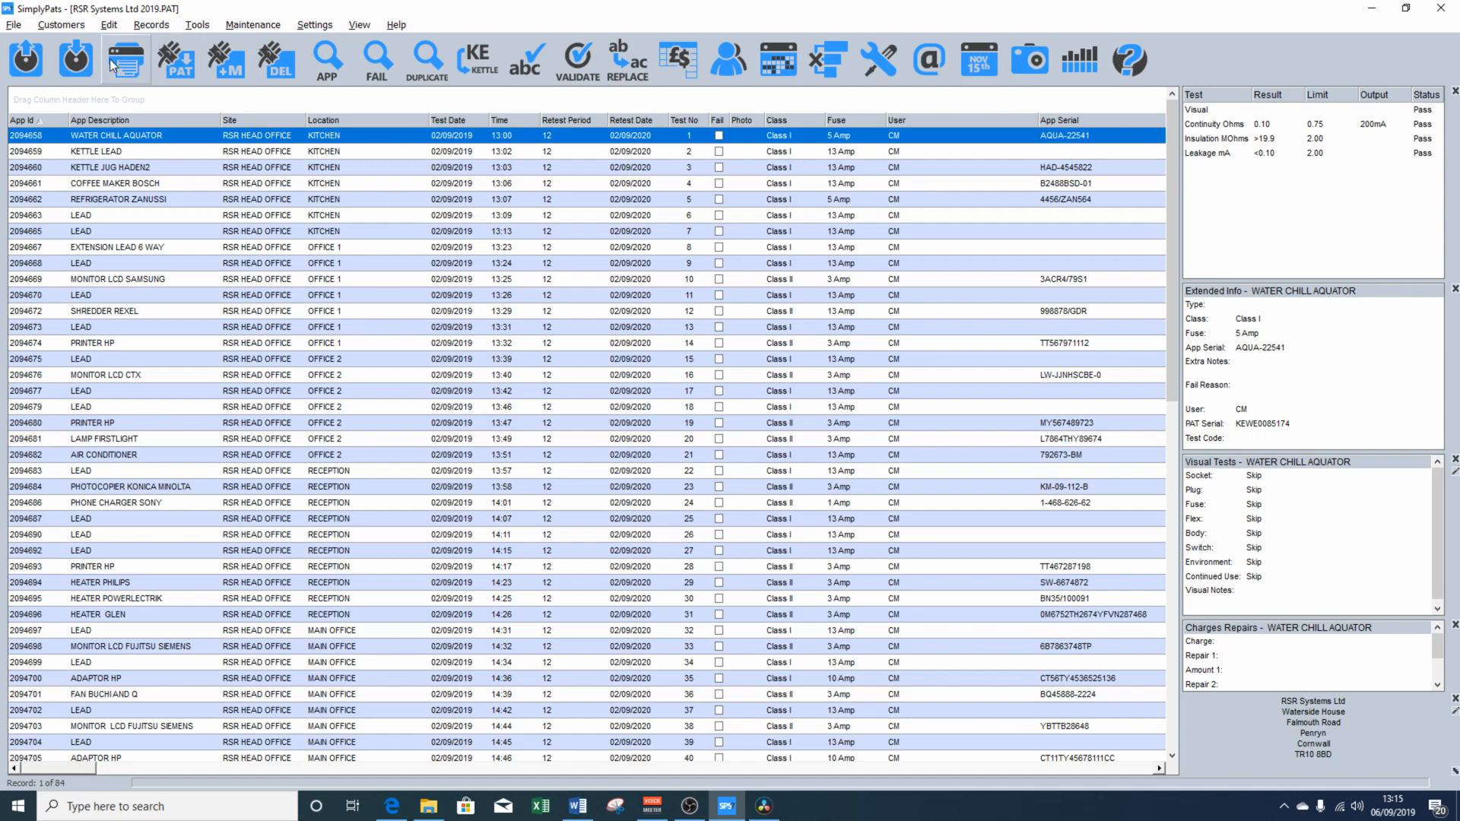
Save the database as RSR Systems Ltd 2019 in the SimplyPats Data folder.
left_click(14, 24)
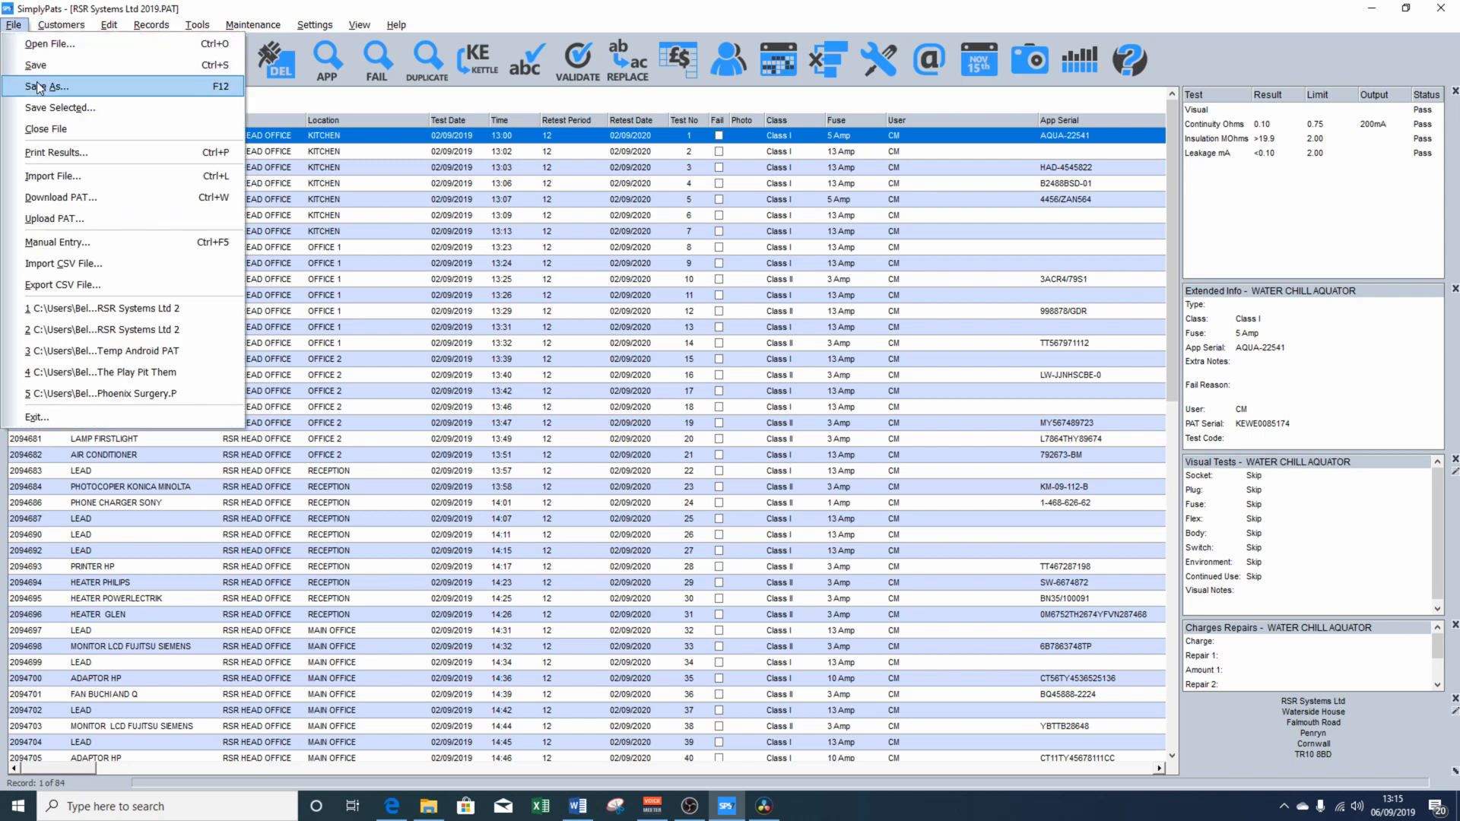
left_click(47, 85)
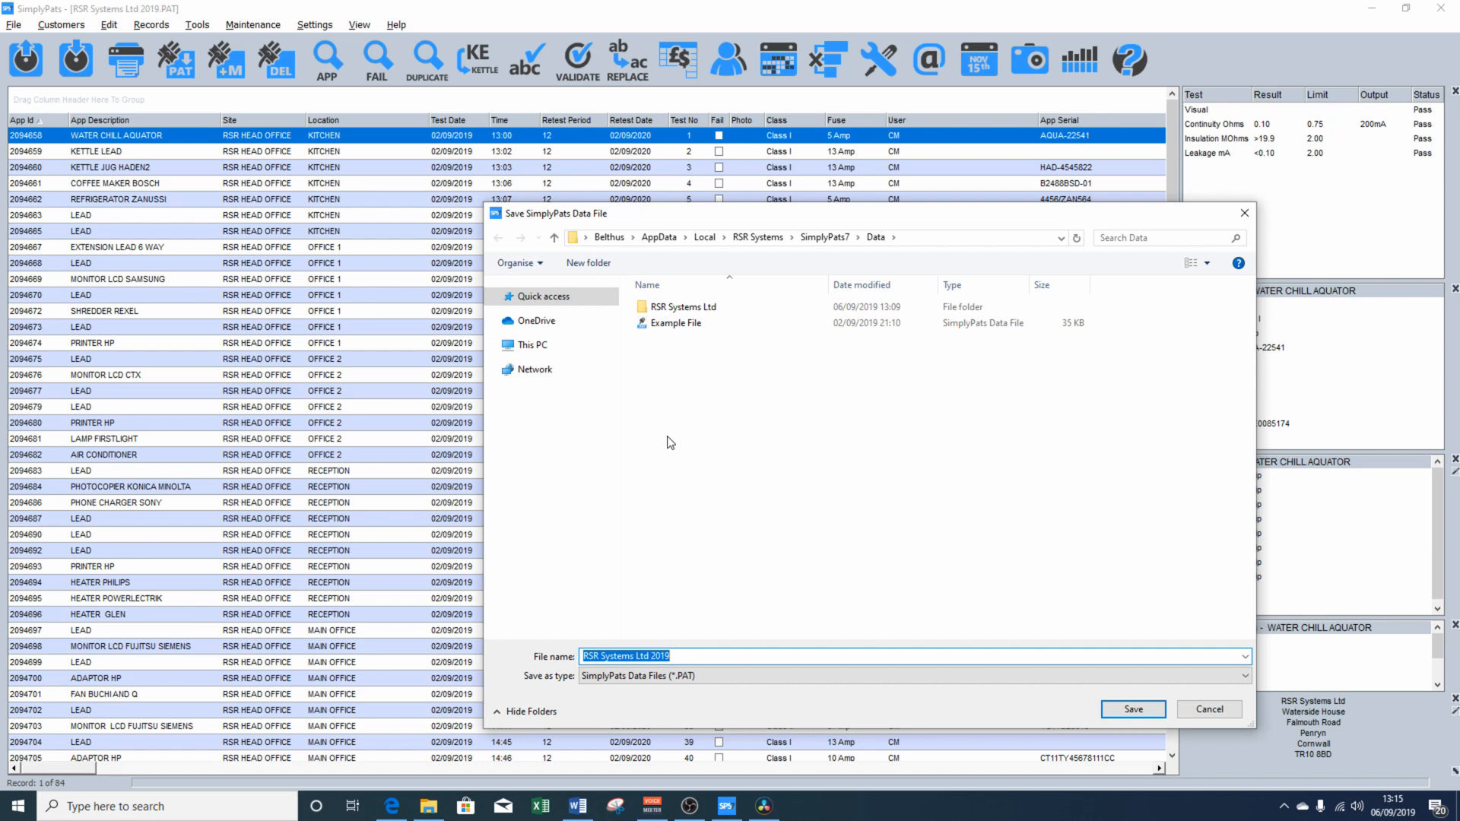
left_click(684, 305)
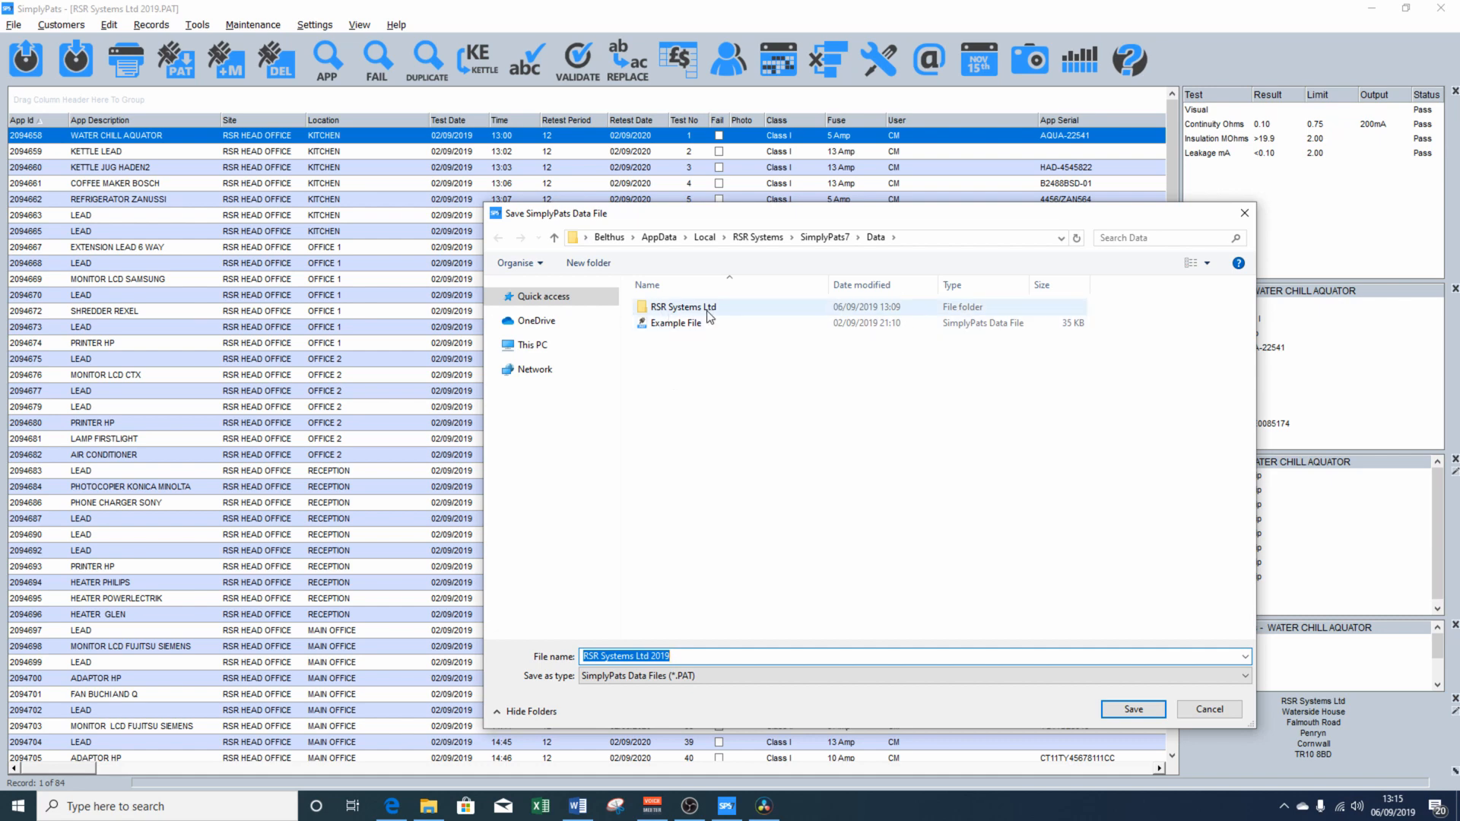
mouse_move(686, 308)
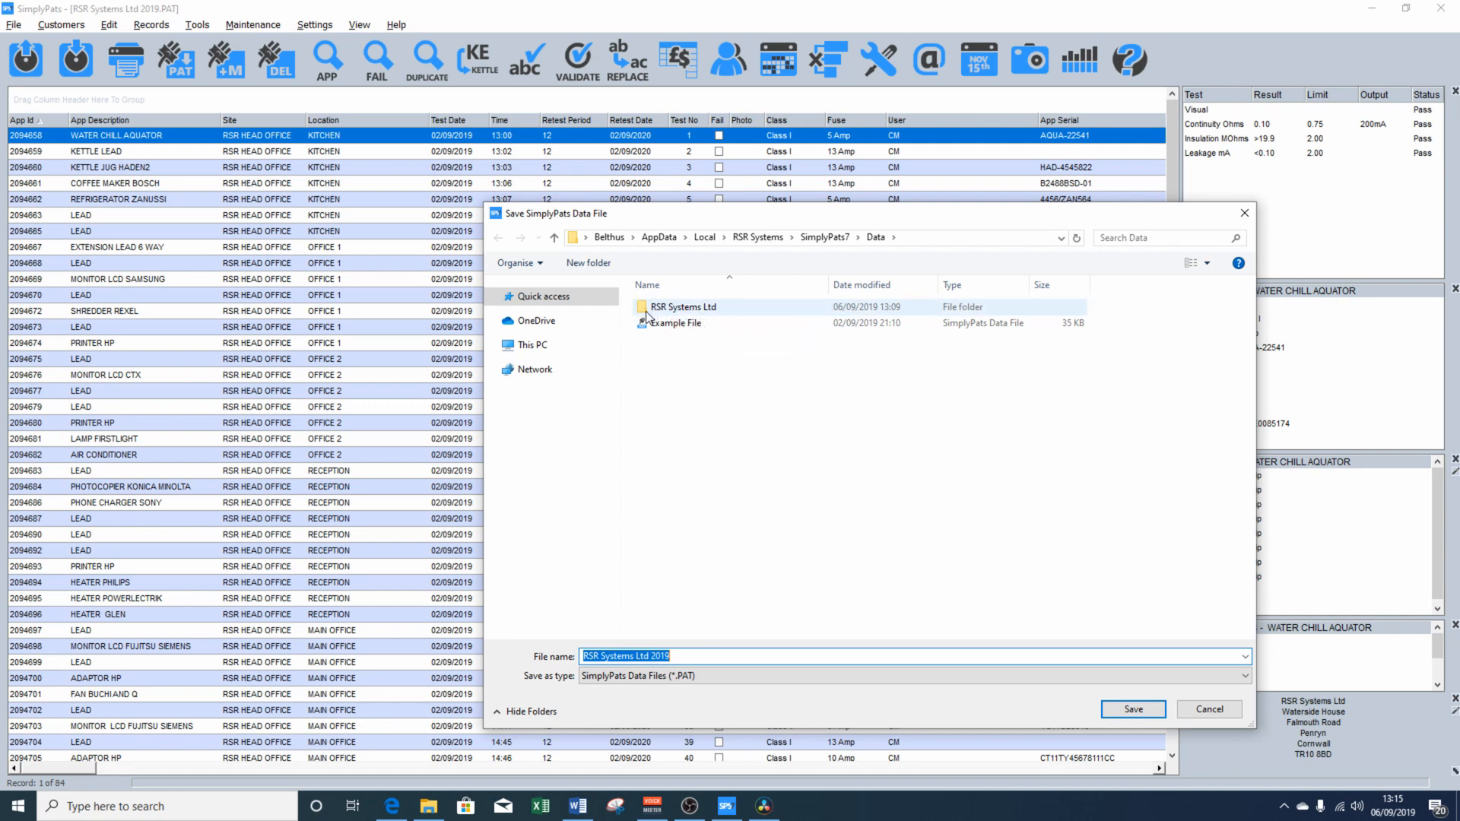
mouse_move(680, 306)
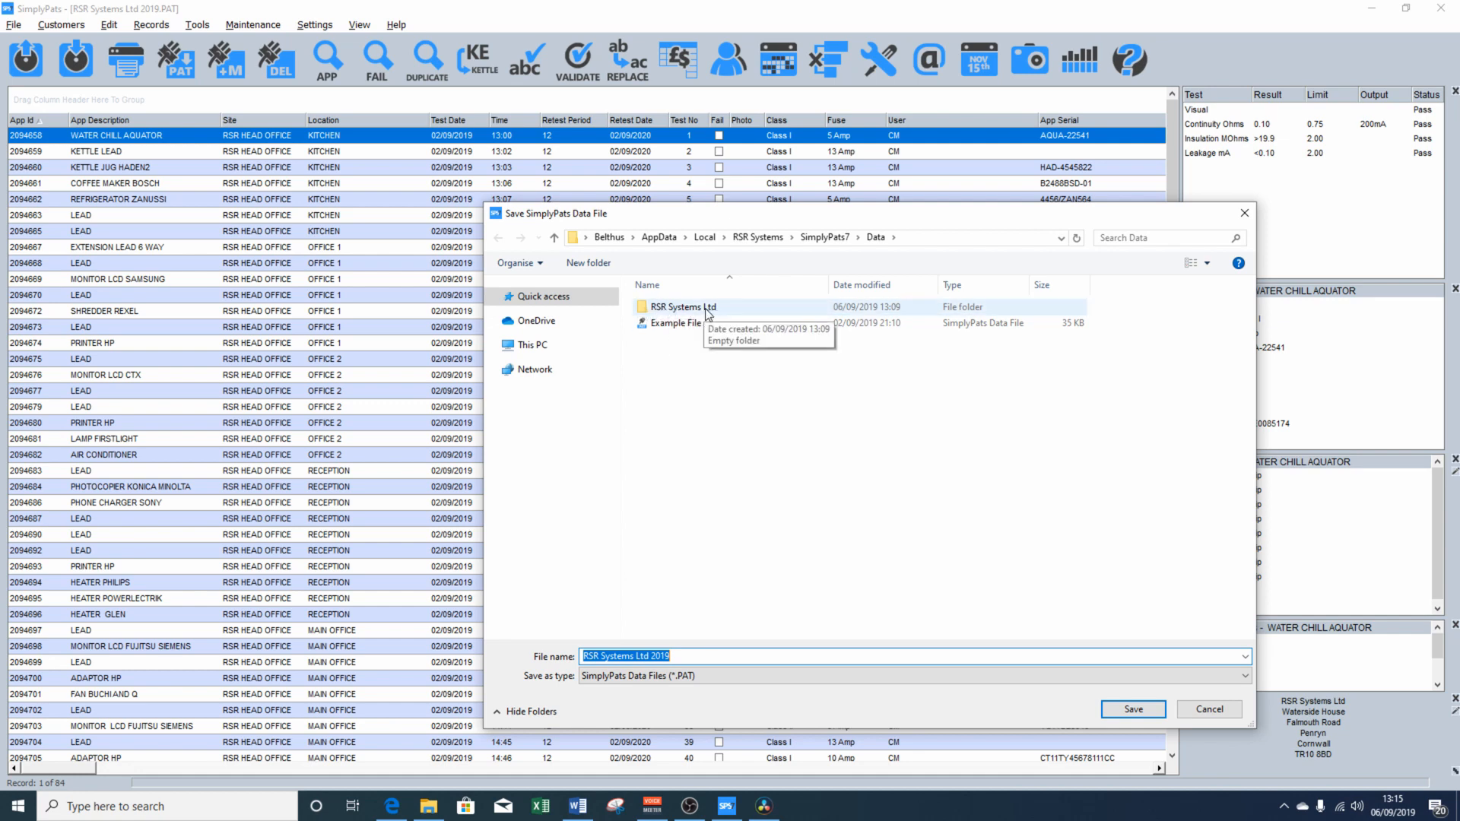
mouse_move(750, 436)
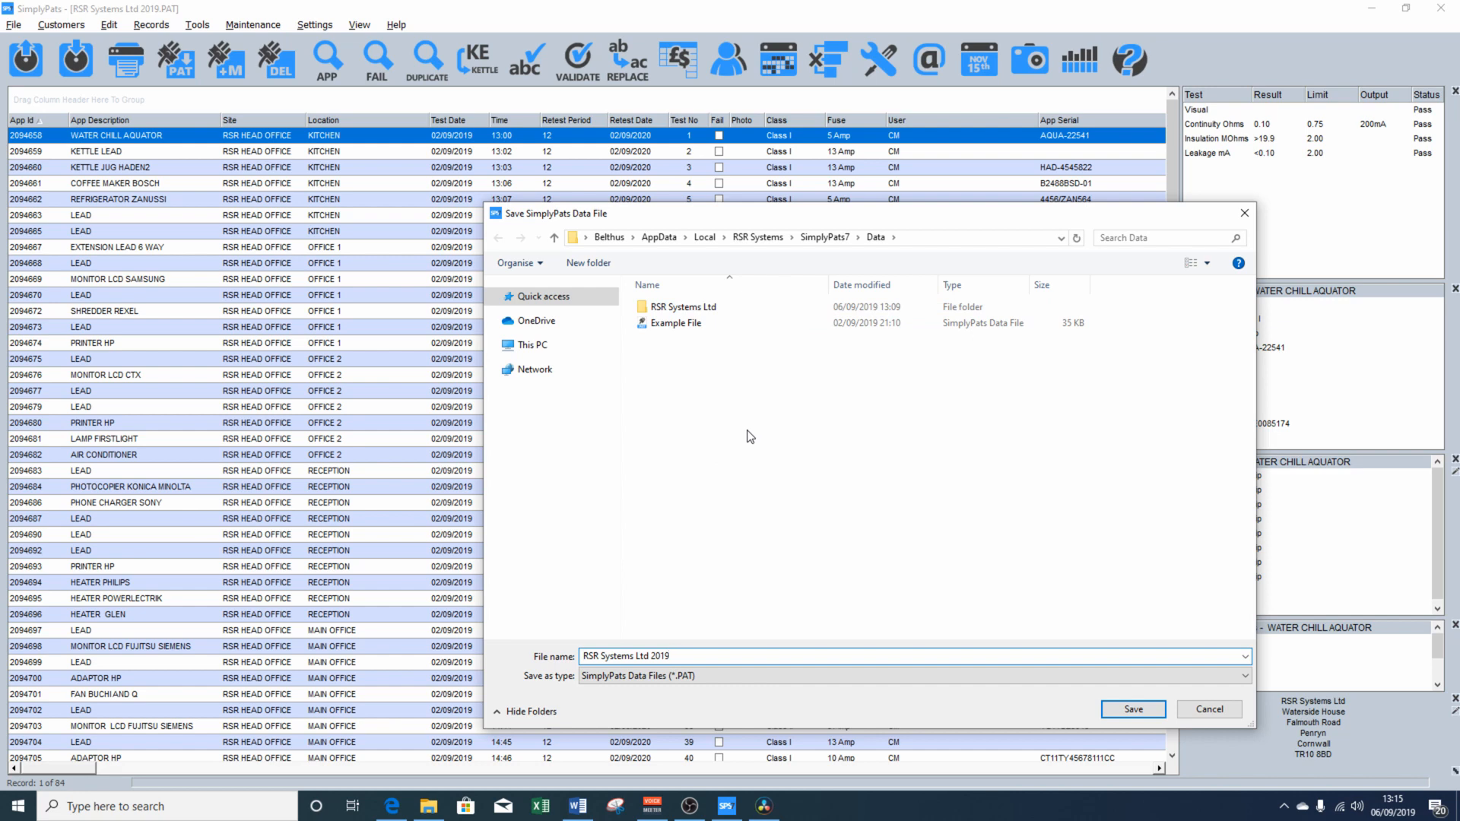
right_click(750, 437)
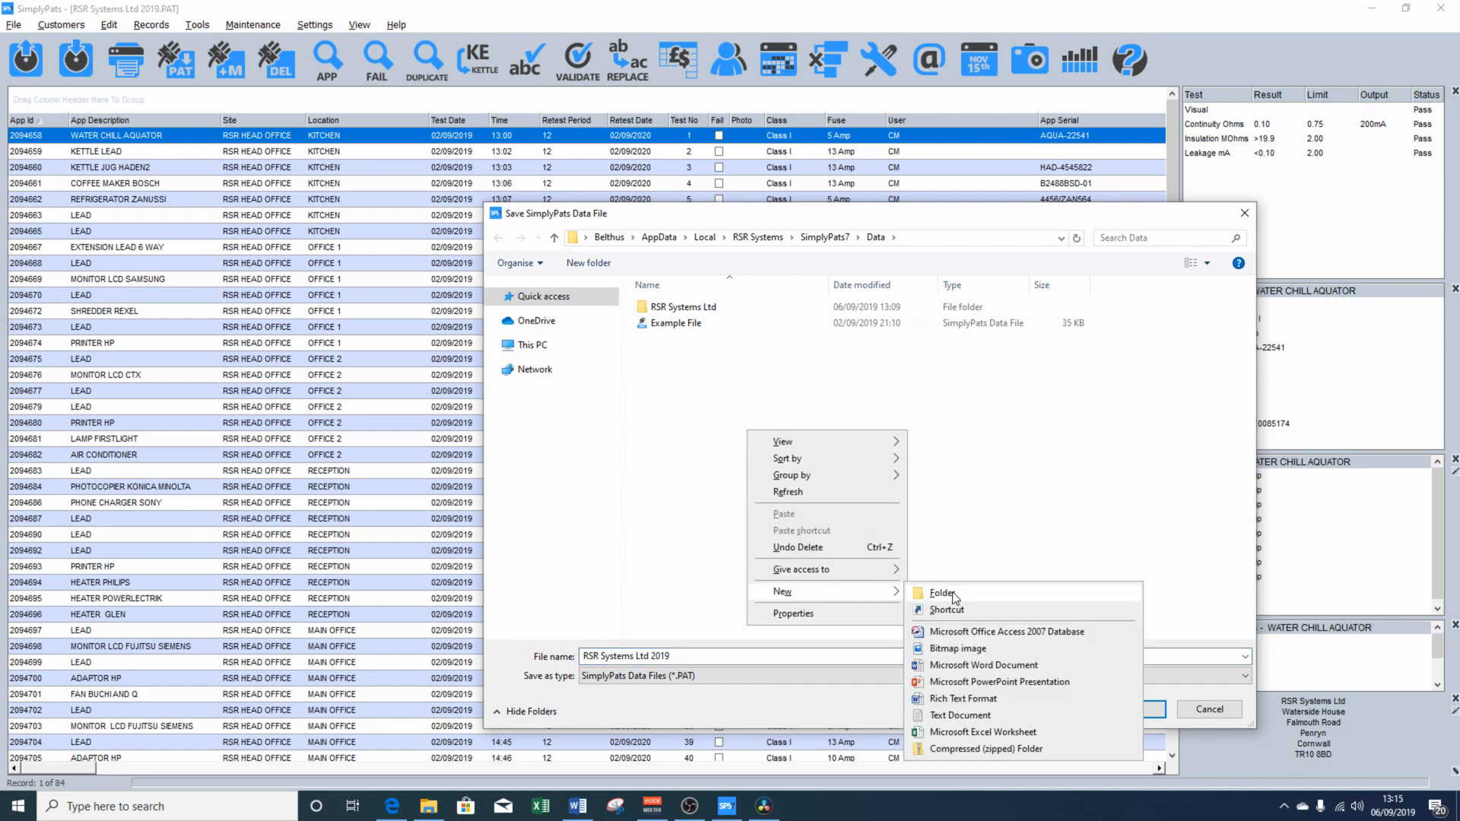
left_click(677, 464)
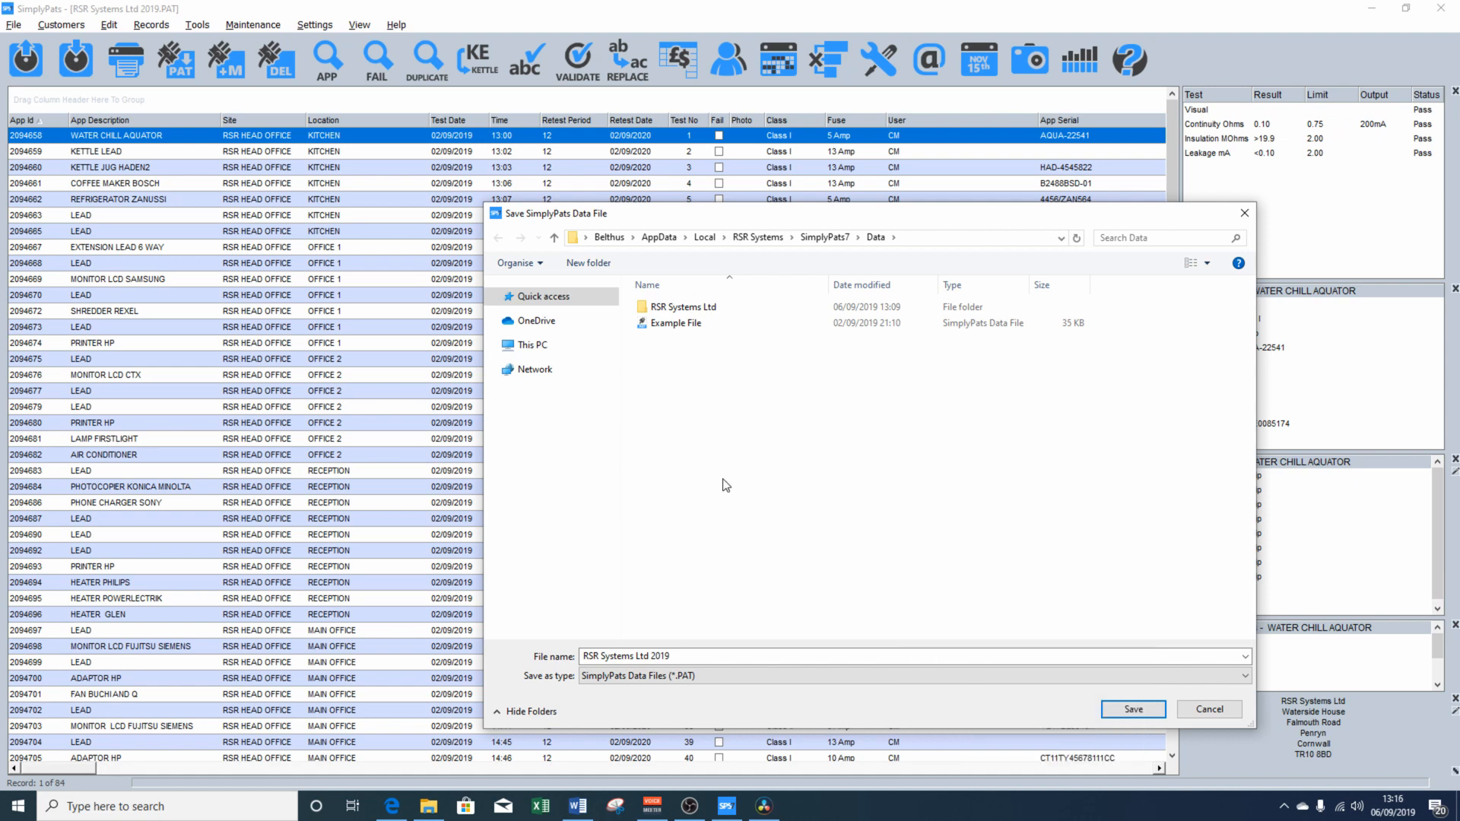
mouse_move(727, 625)
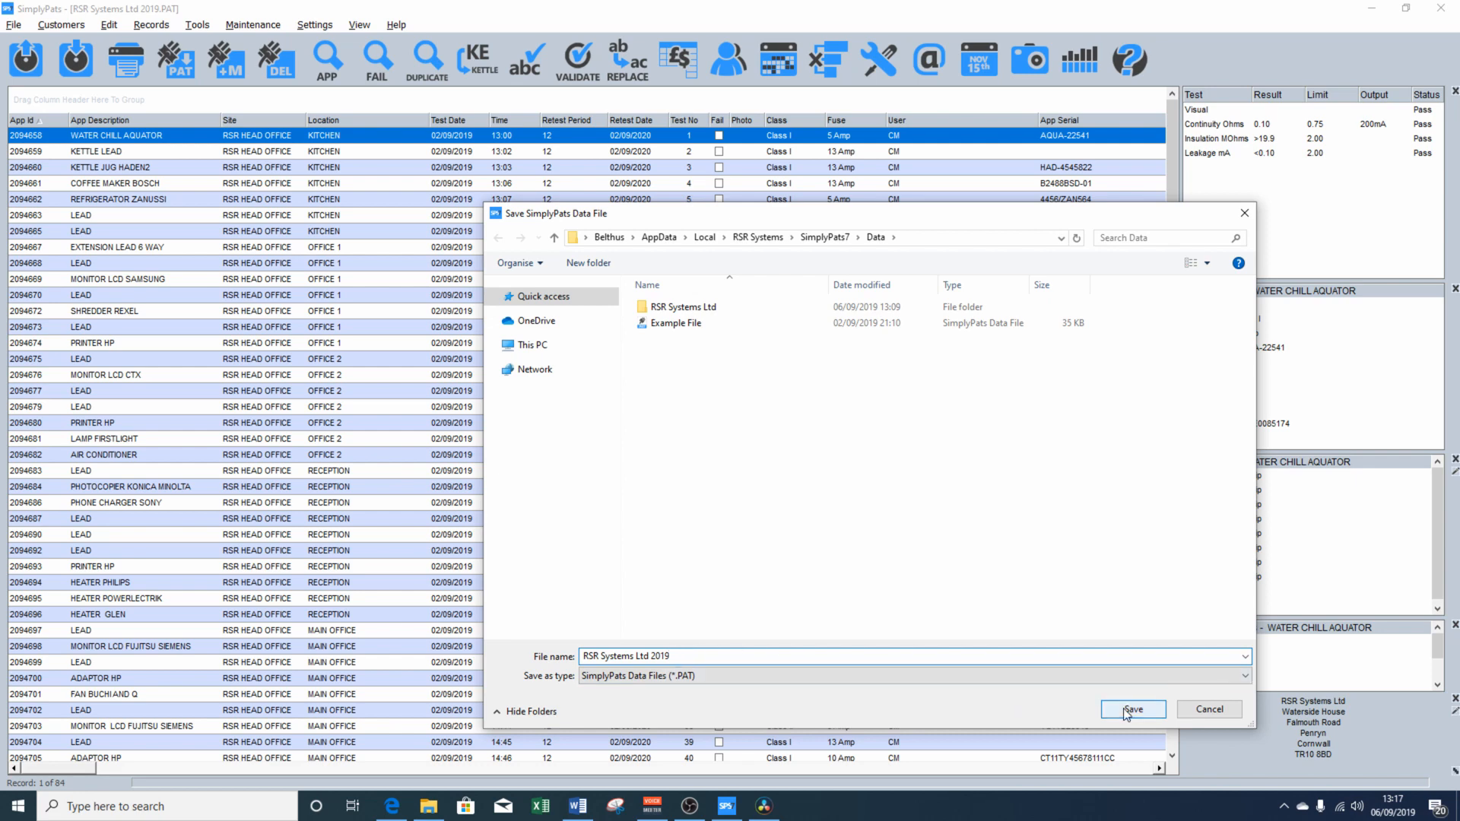
left_click(1131, 710)
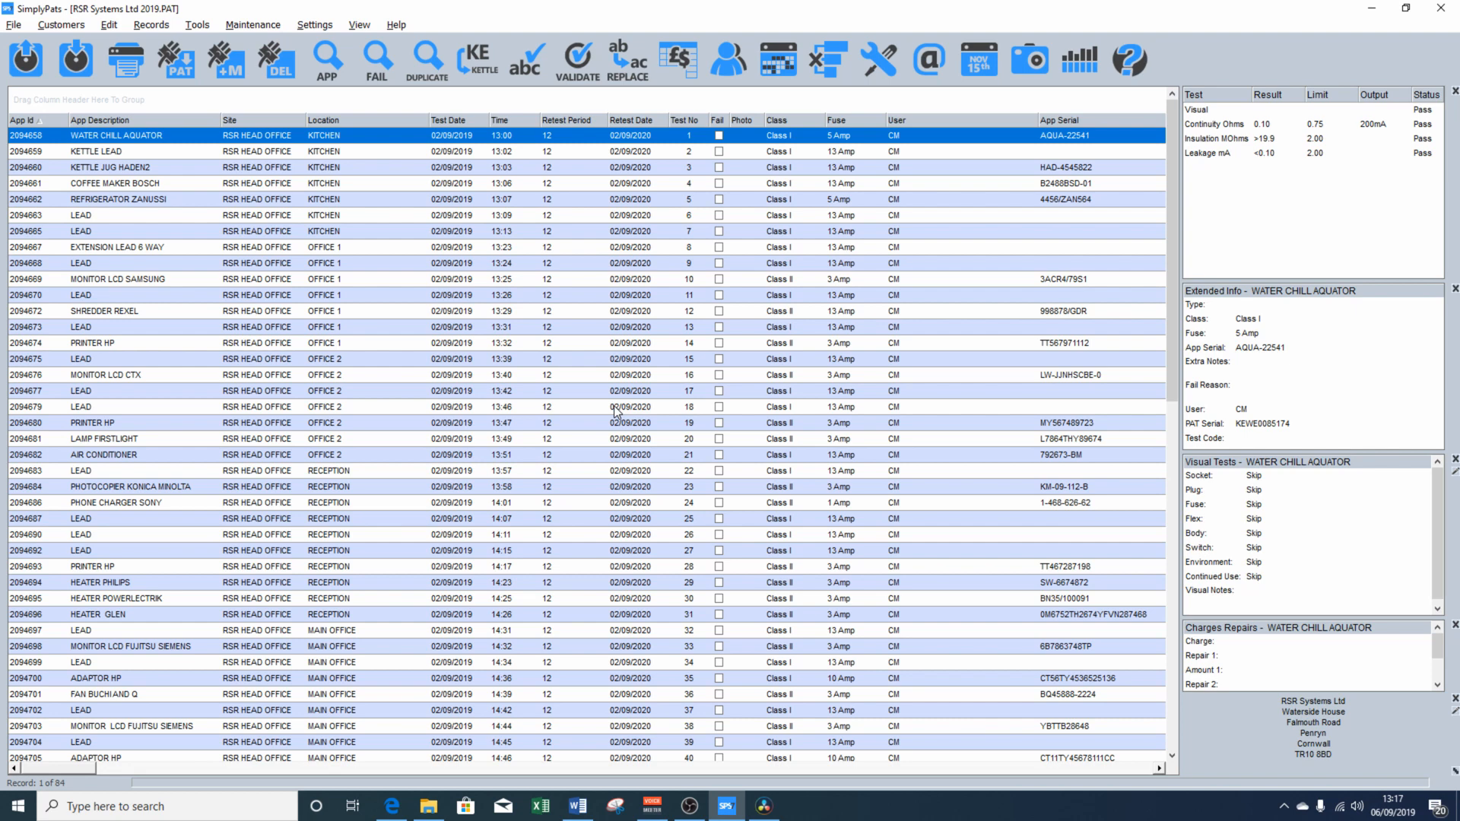
mouse_move(618, 412)
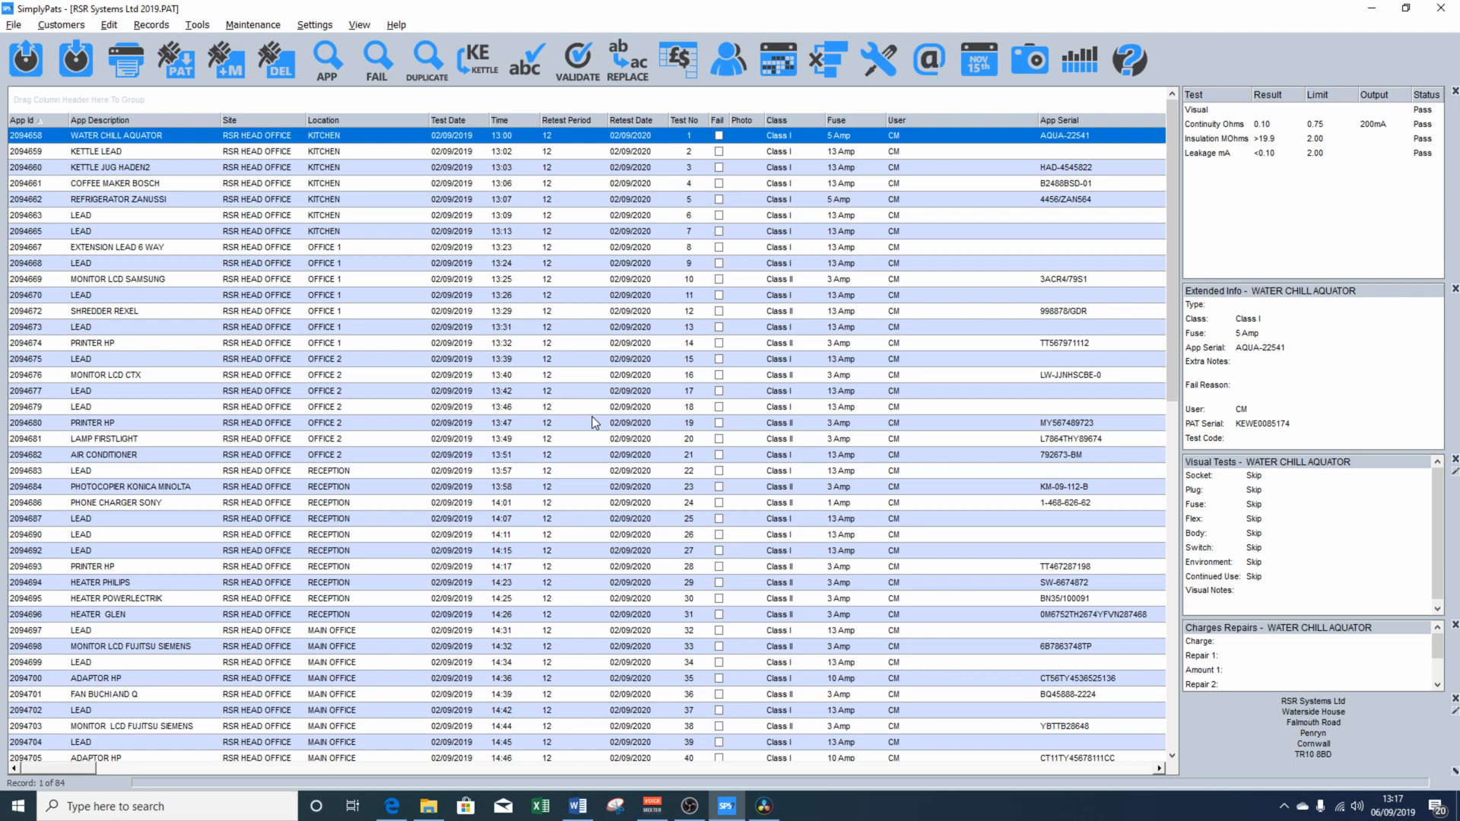
mouse_move(1263, 715)
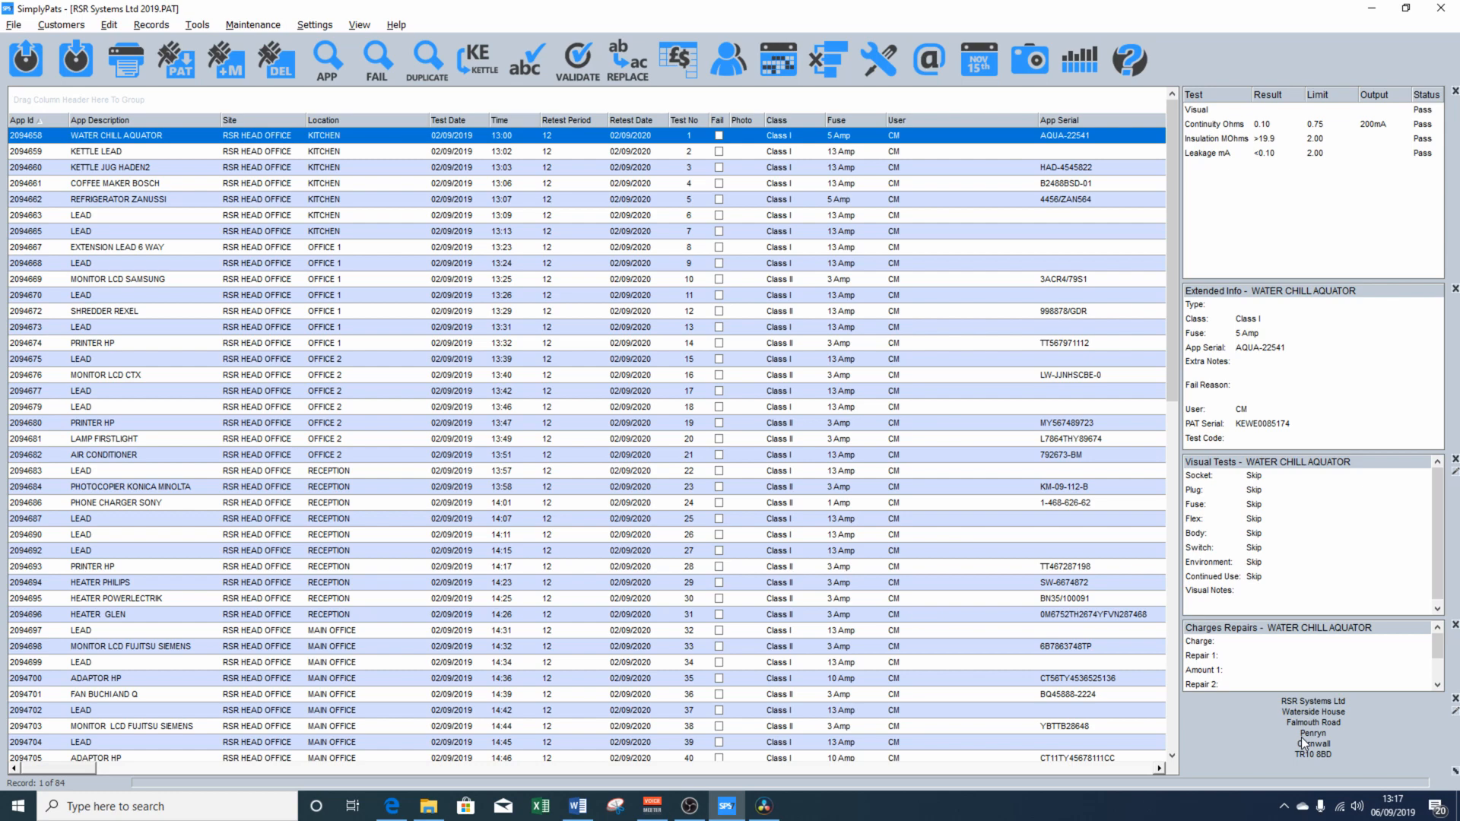
mouse_move(1308, 742)
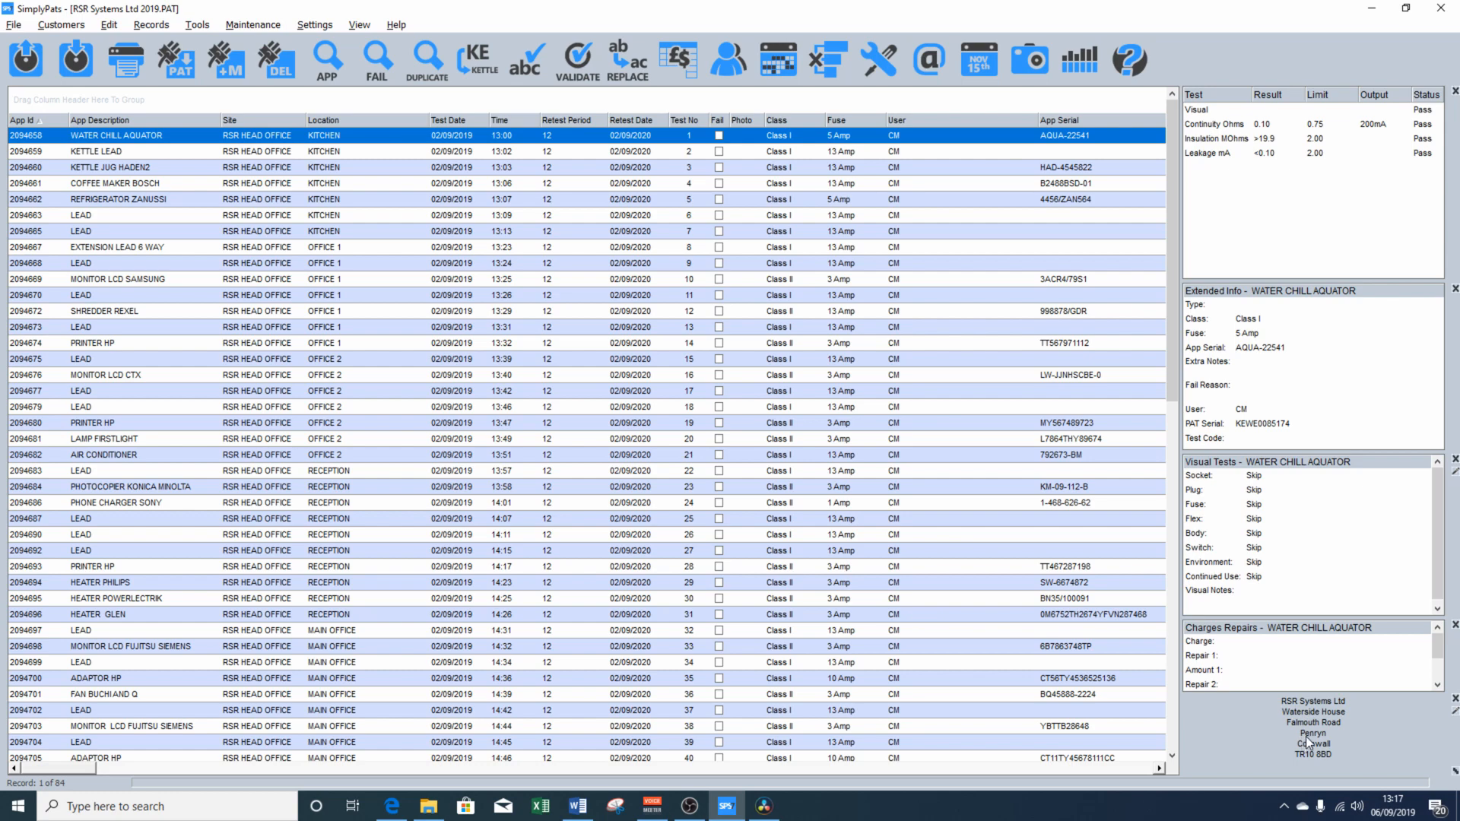
Show the Customers menu options.
left_click(61, 25)
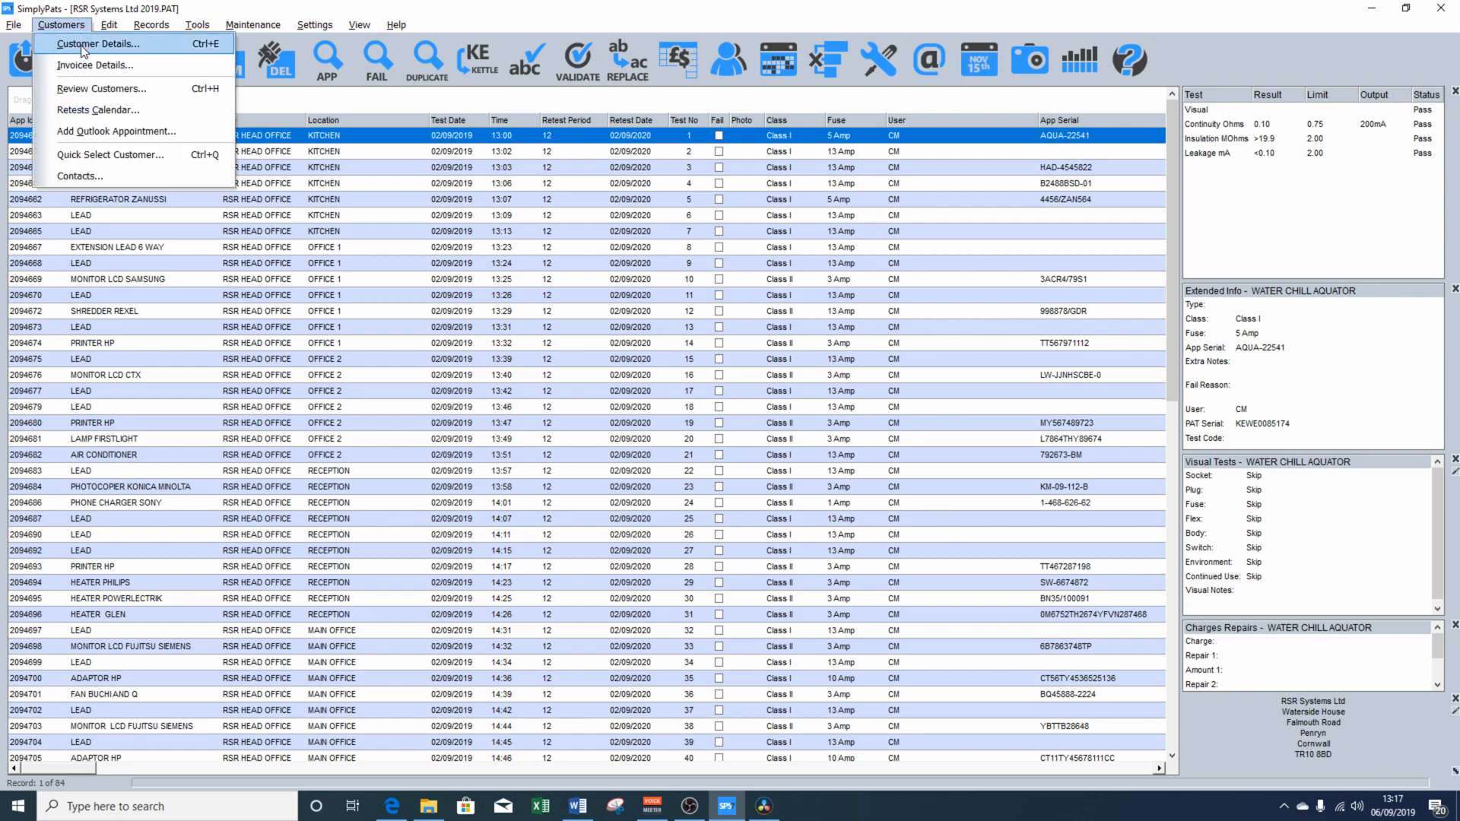
Review RSR Systems Ltd's Customer Details and close them with OK.
left_click(98, 44)
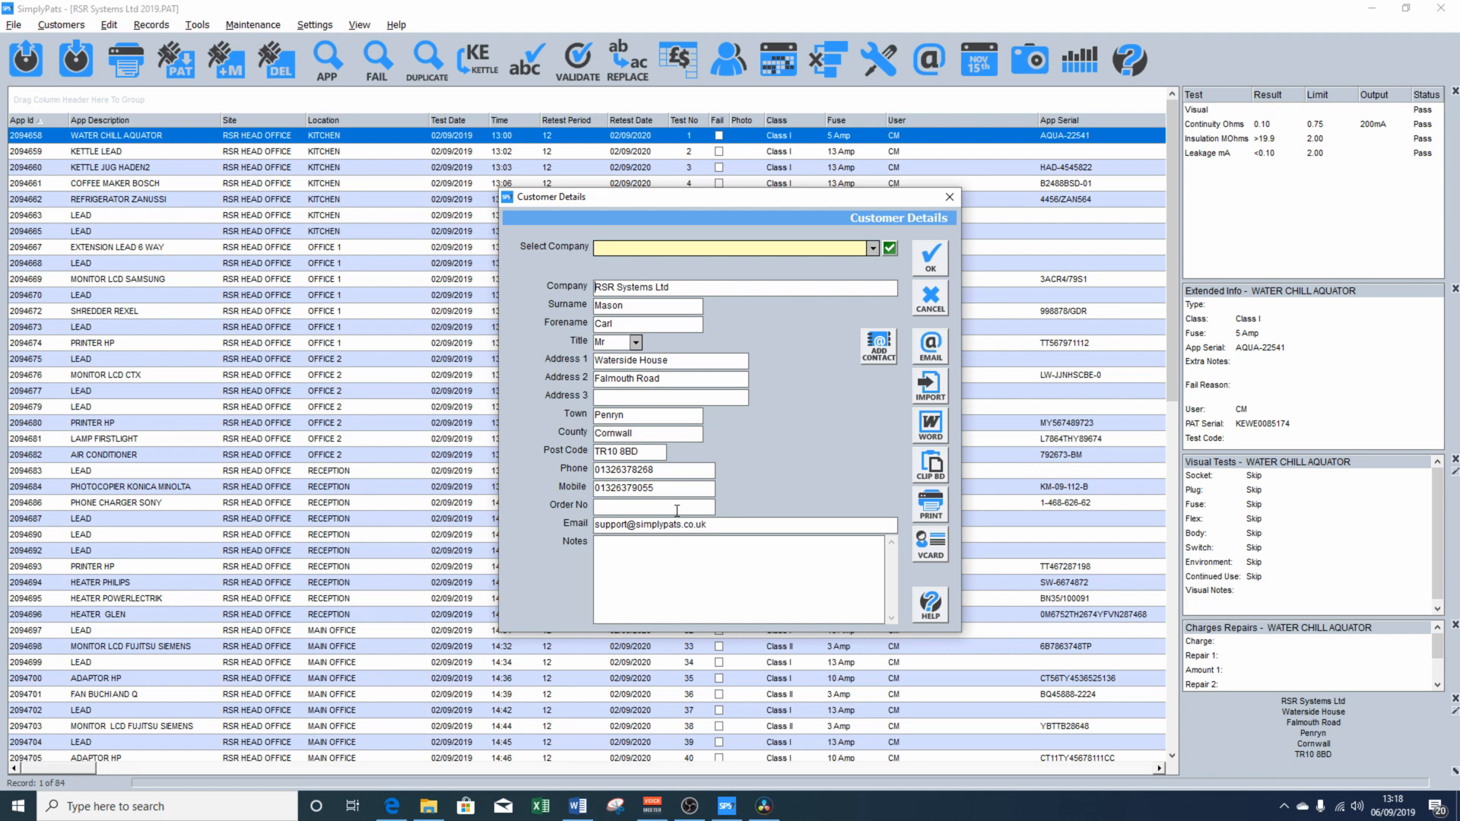
left_click(928, 258)
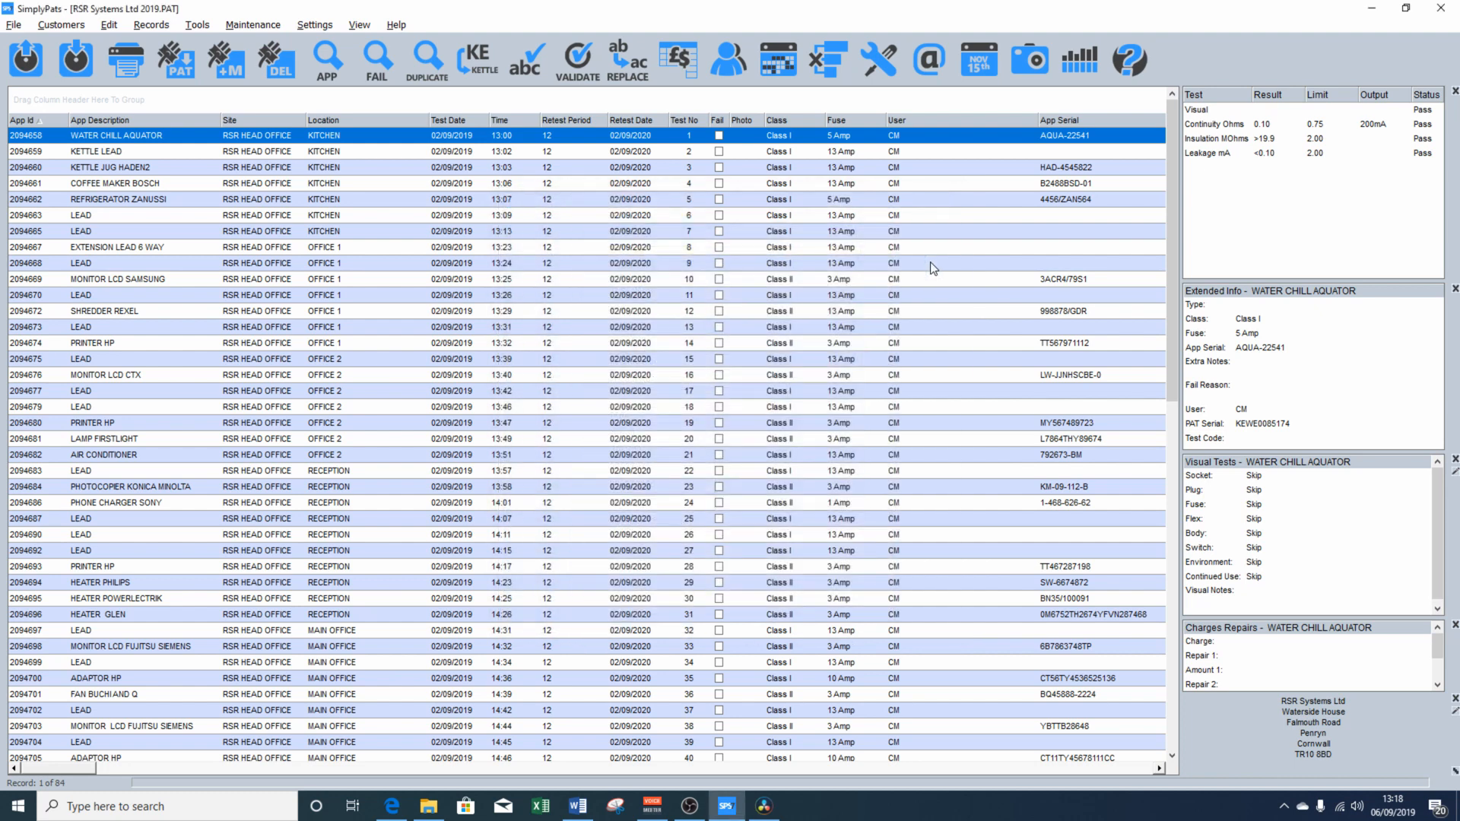
mouse_move(562, 408)
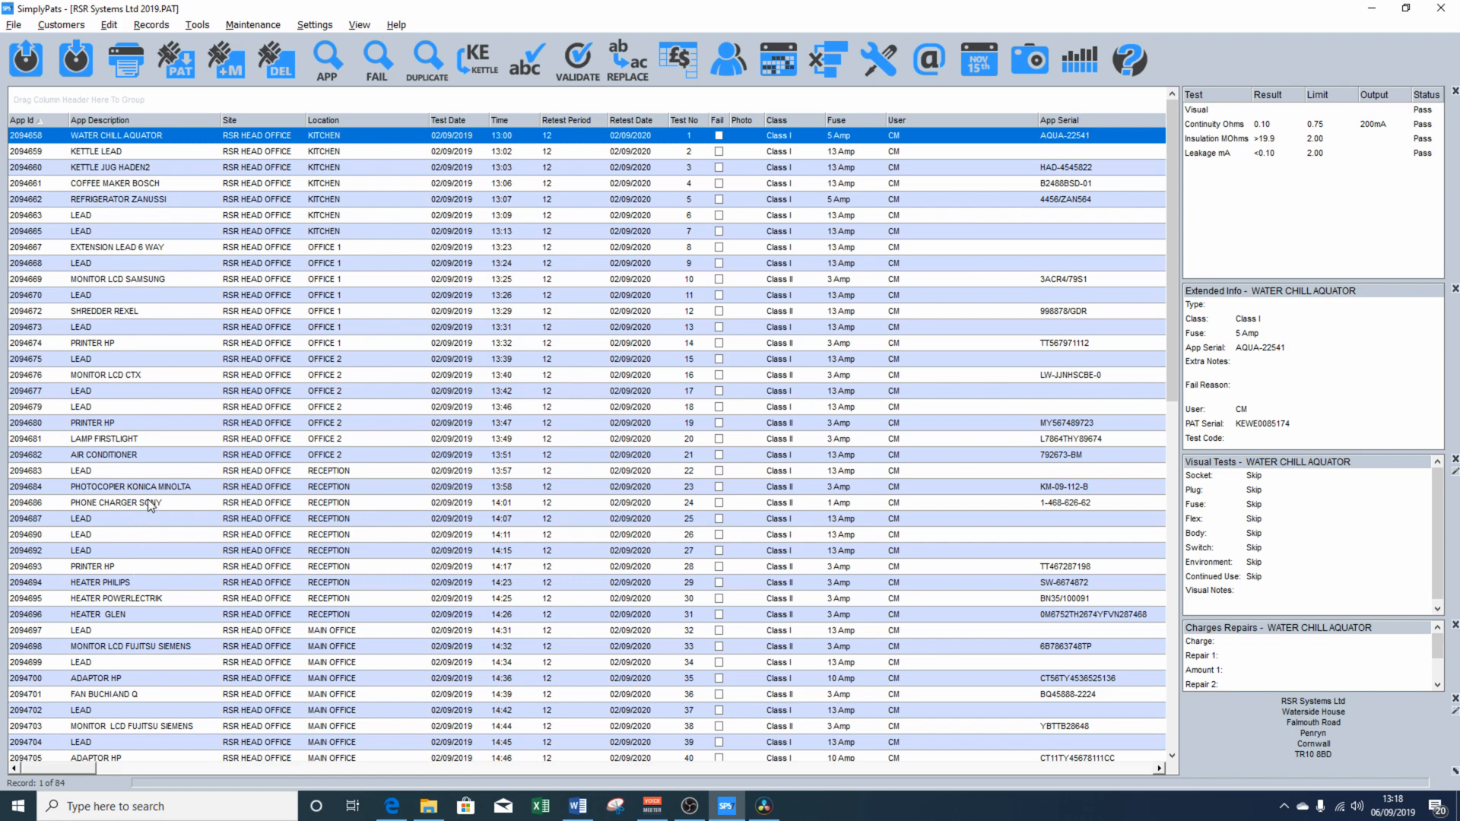
mouse_move(376, 468)
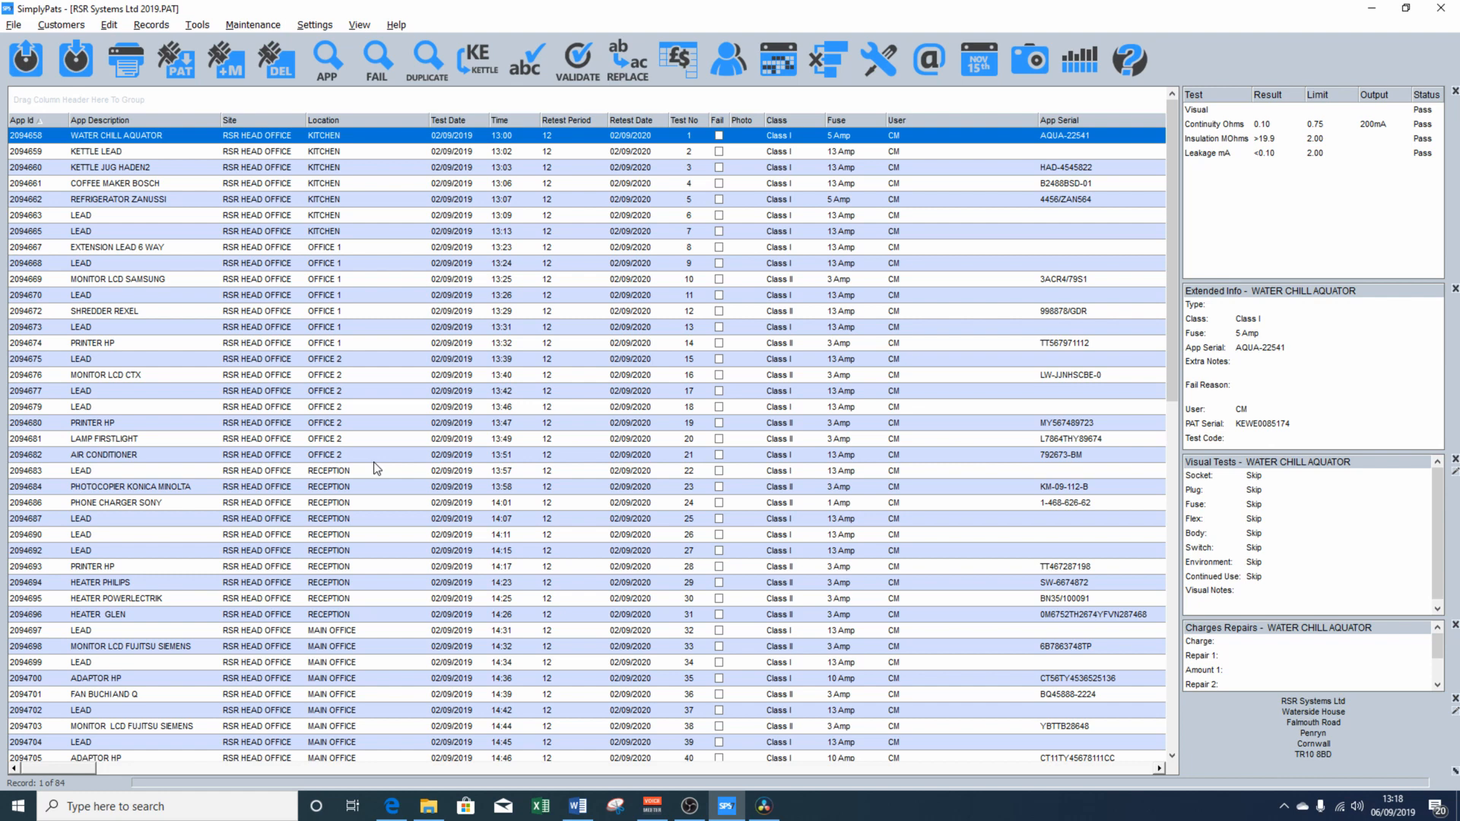
mouse_move(498, 466)
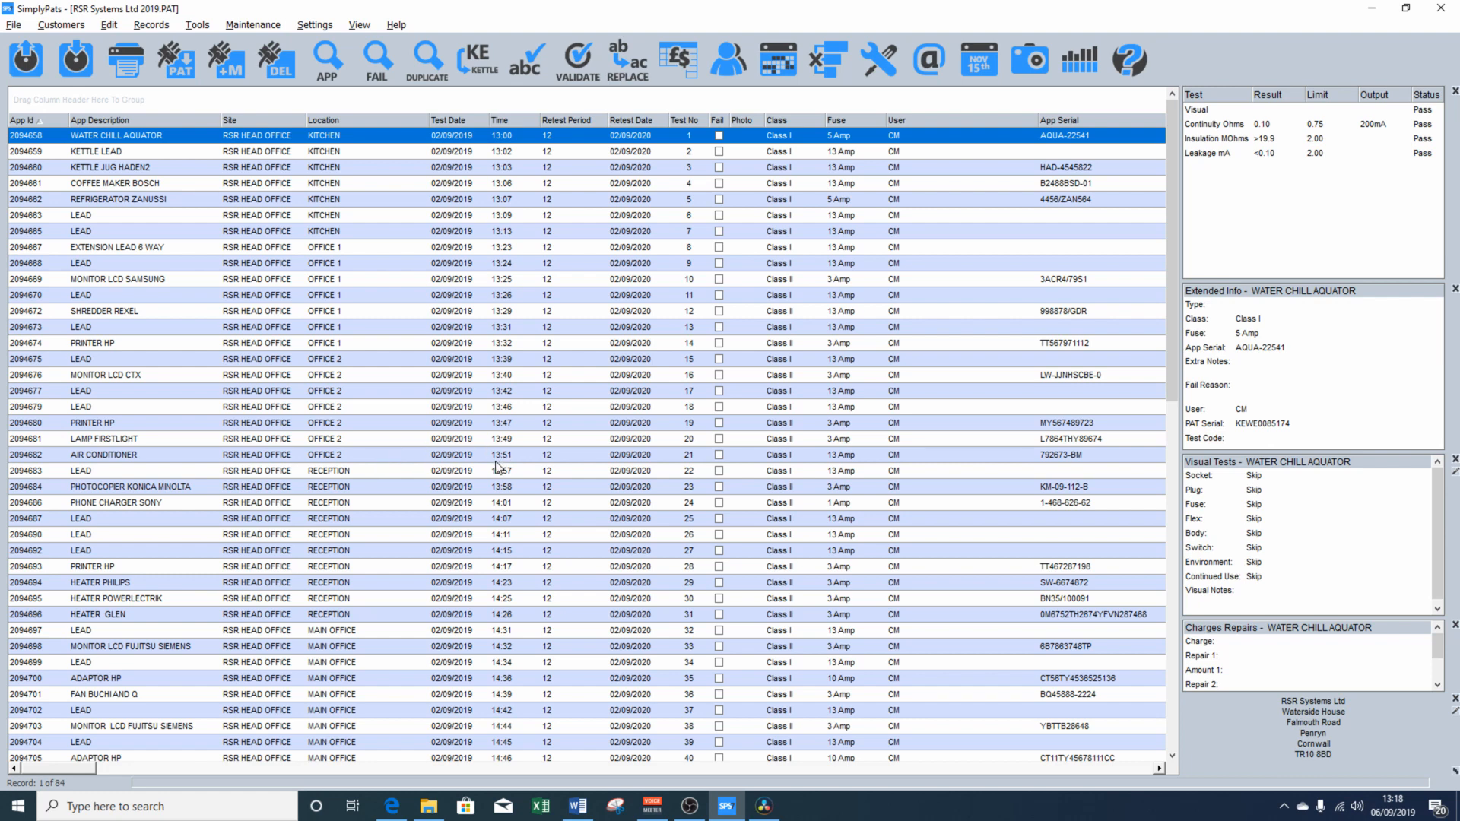
Save the RSR Systems Ltd 2019 database, keeping its 84 records on screen.
left_click(14, 24)
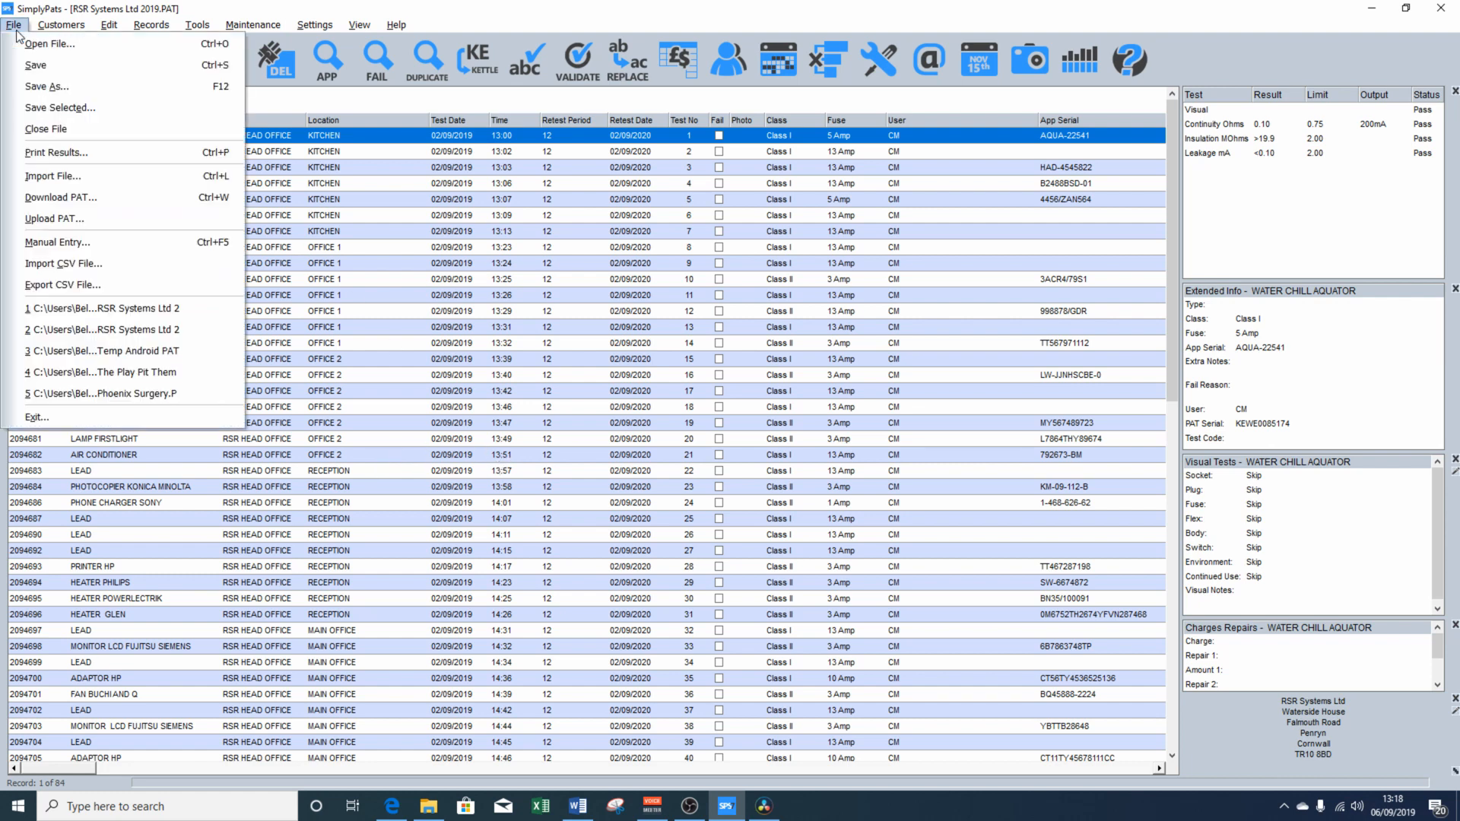
mouse_move(36, 64)
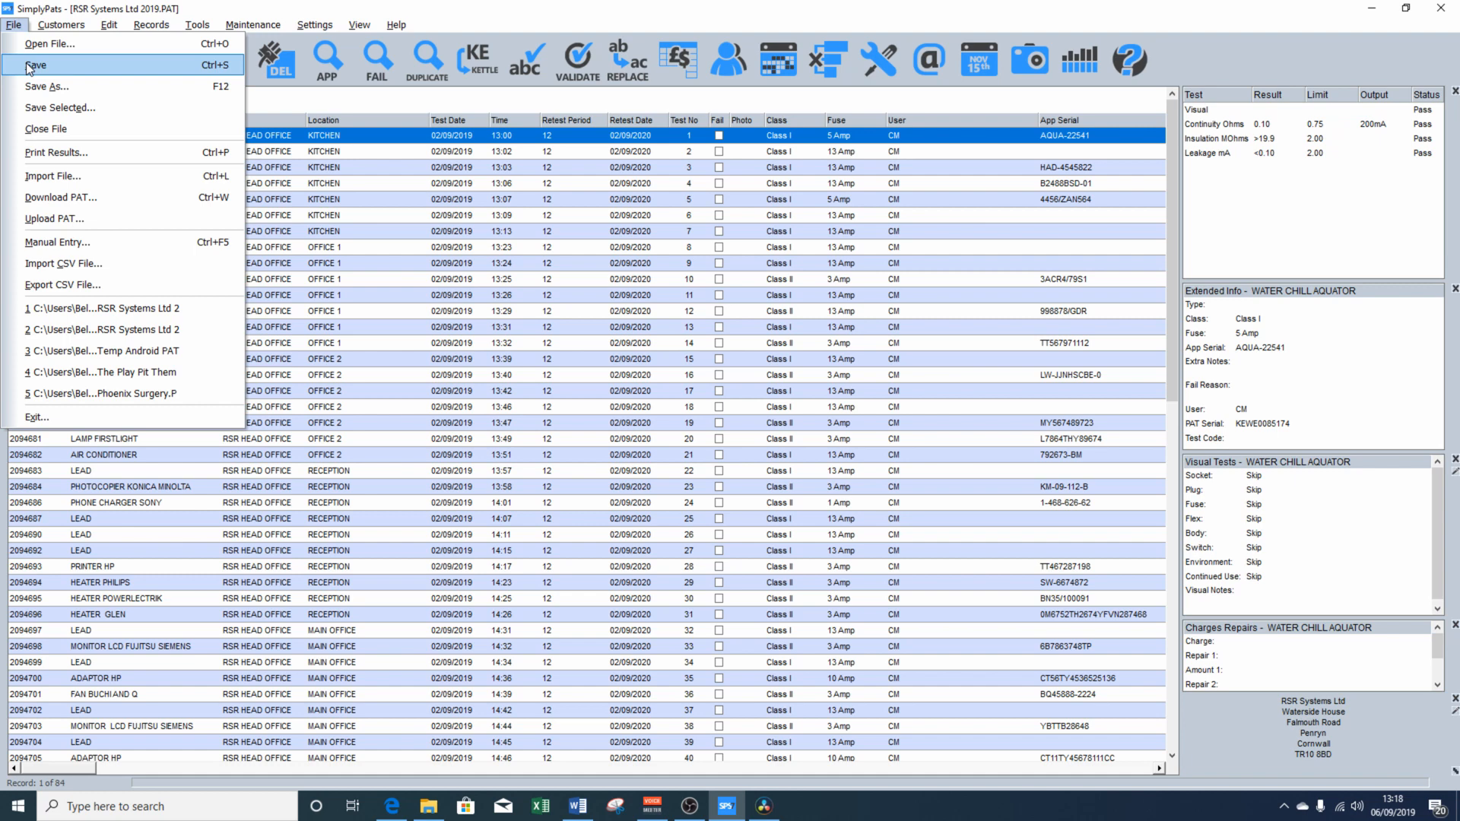
left_click(37, 66)
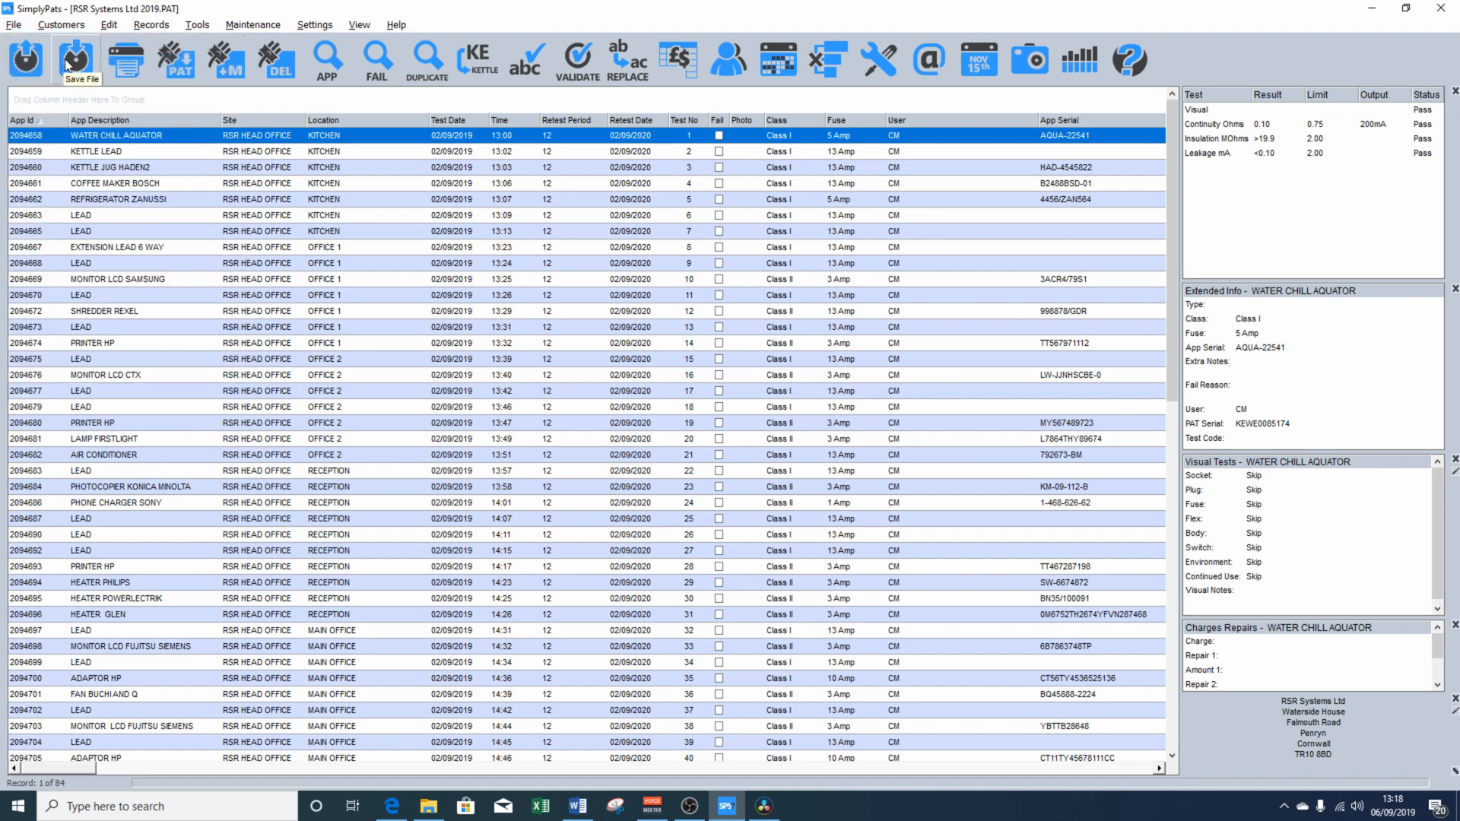